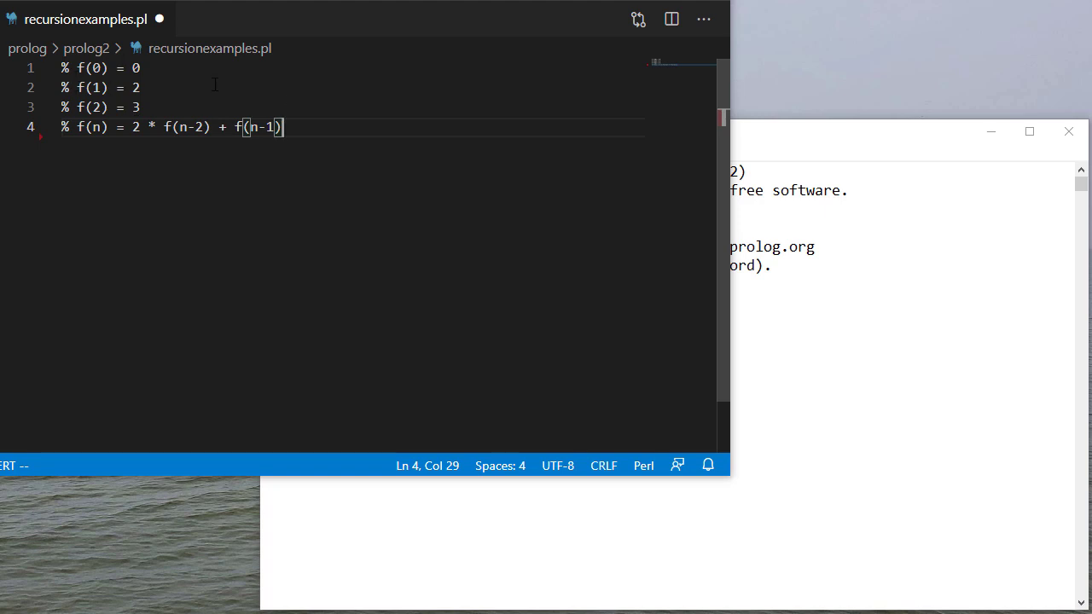
Write the base-case clauses func(0,0) :- !., func(1,2) :- !. and func(2,3) :- !. below the comments.
{"action": "type", "text": "a"}
{"action": "type", "text": "func"}
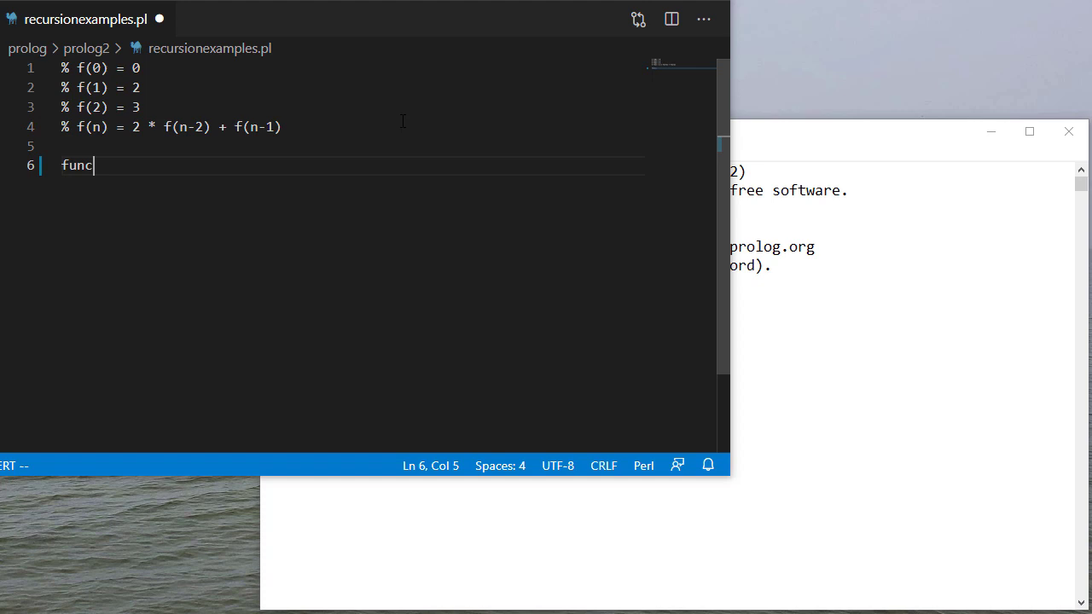
{"action": "type", "text": "(0,)"}
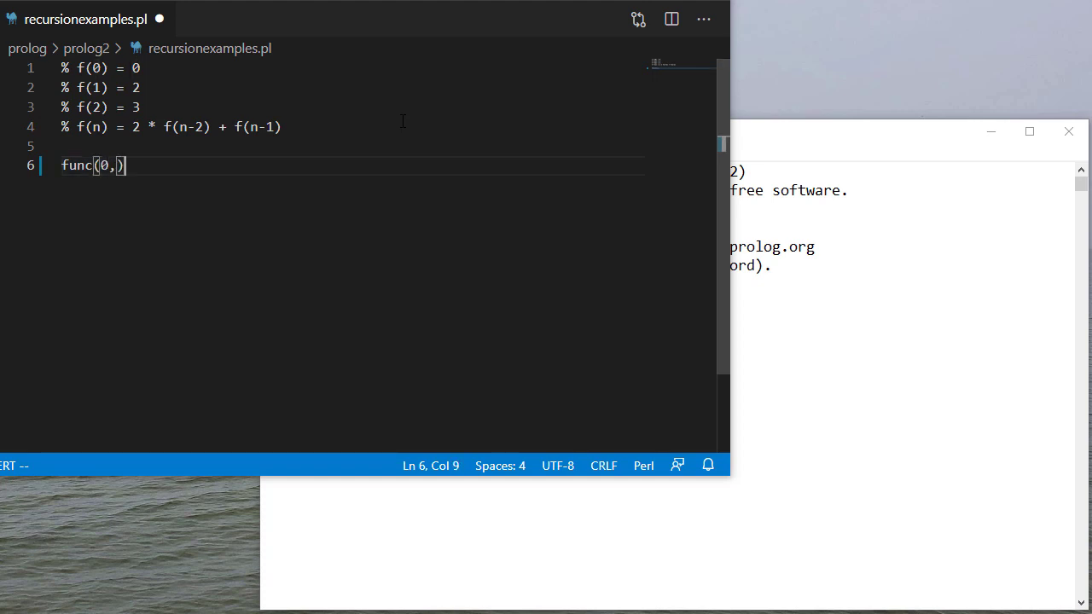
{"action": "type", "text": "0"}
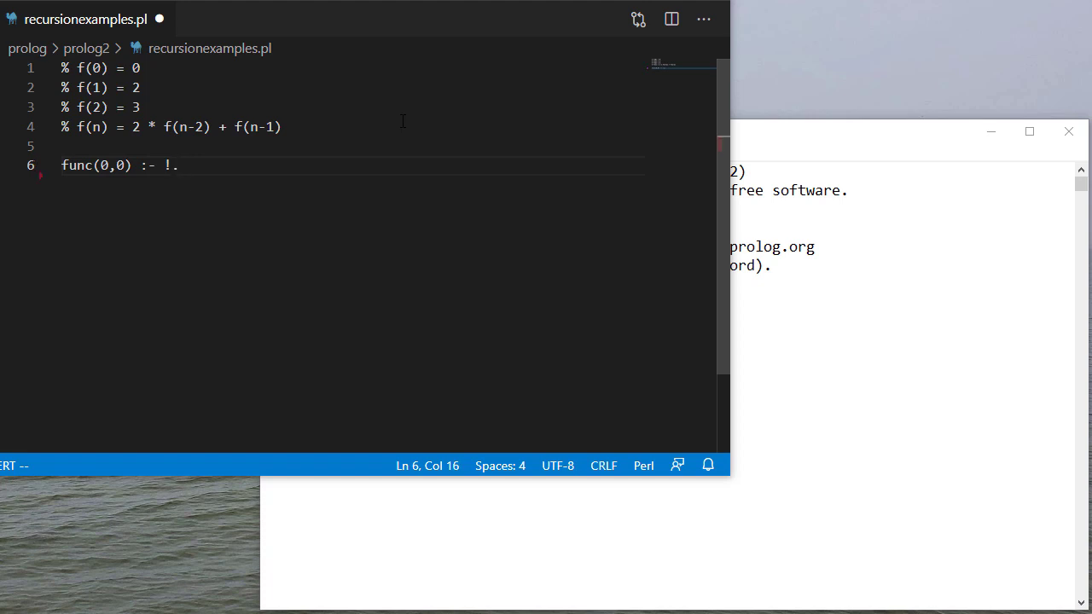
{"action": "type", "text": "f"}
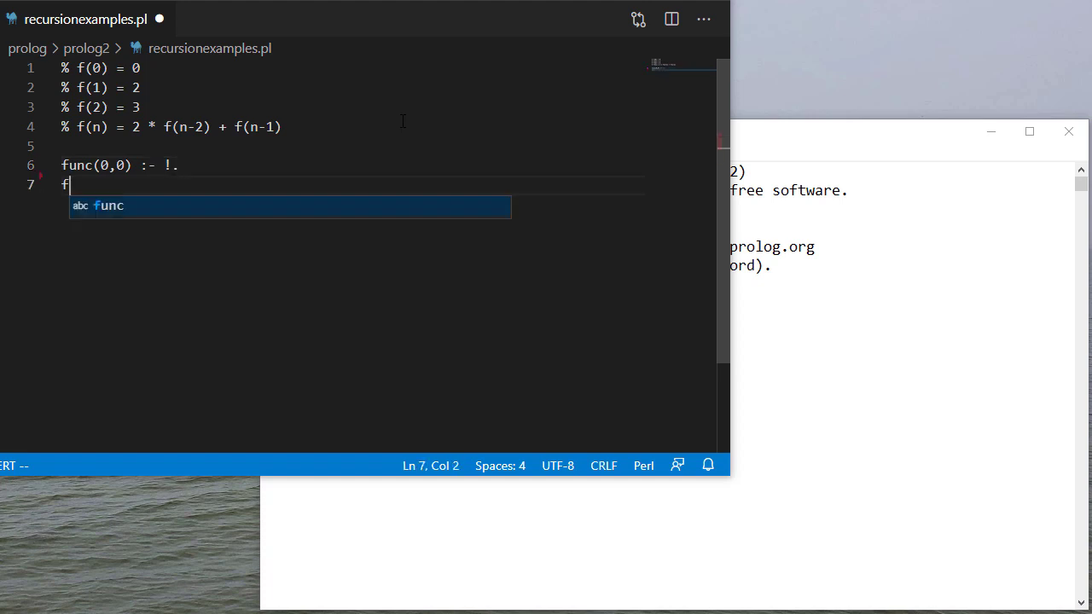
{"action": "type", "text": "unc(1,"}
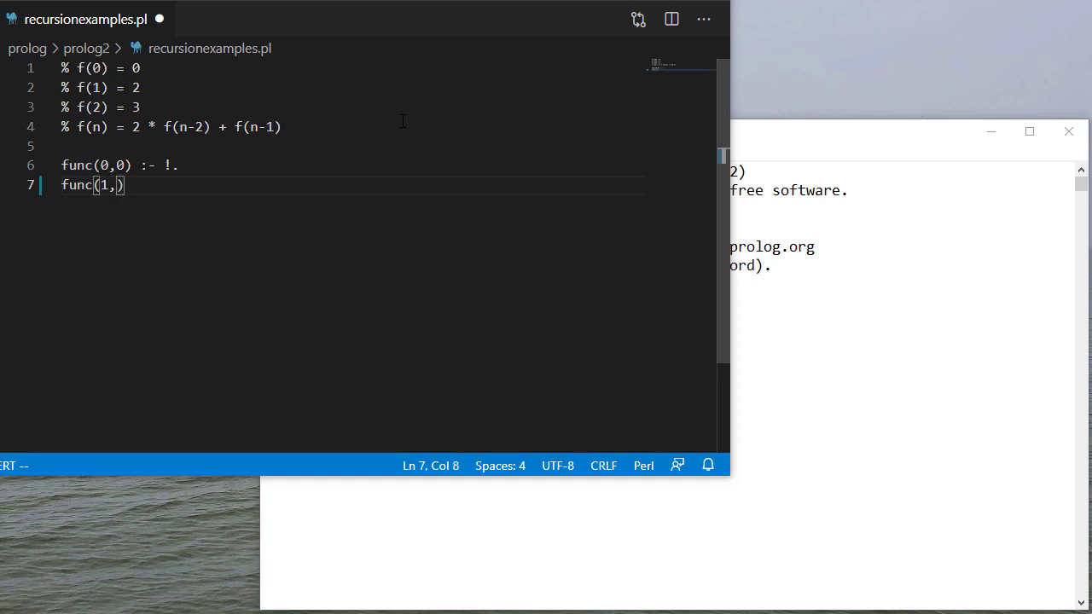
{"action": "type", "text": "2) :- !."}
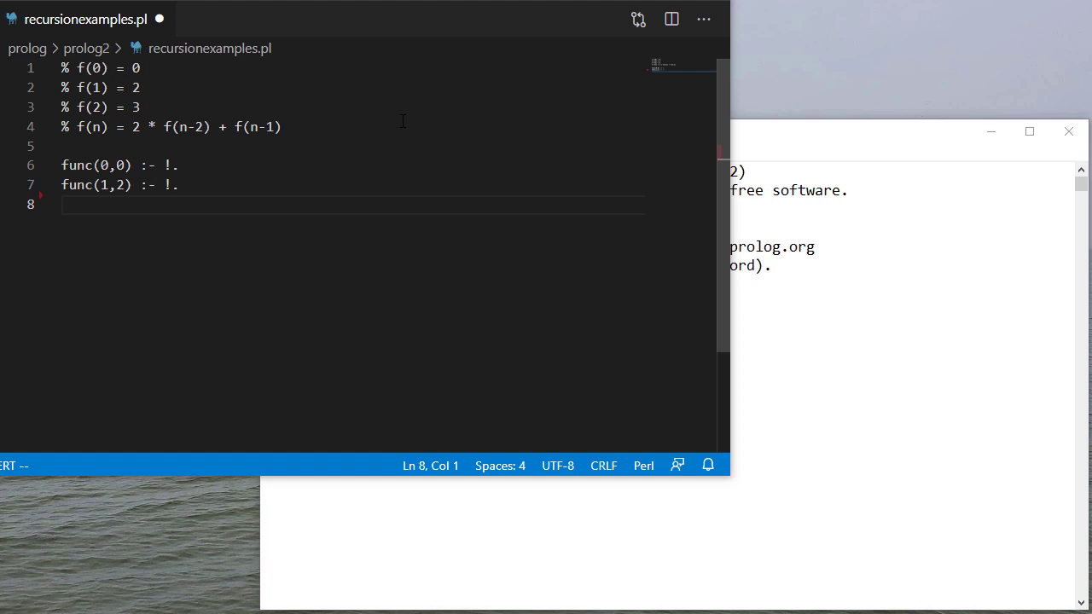
{"action": "type", "text": "func(2)"}
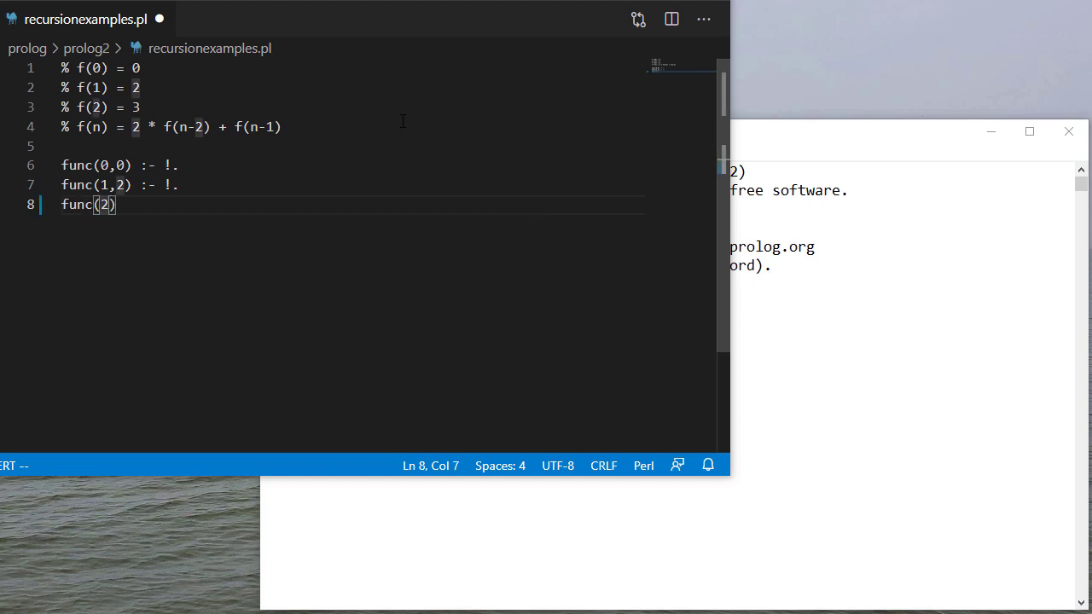
{"action": "type", "text": ",3) :-"}
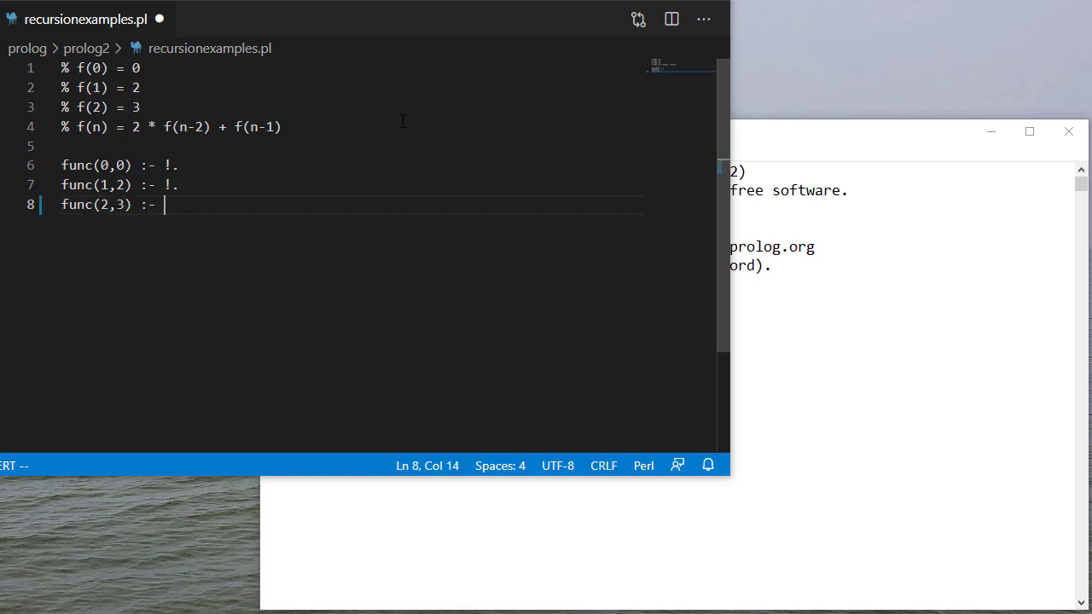
{"action": "type", "text": "!."}
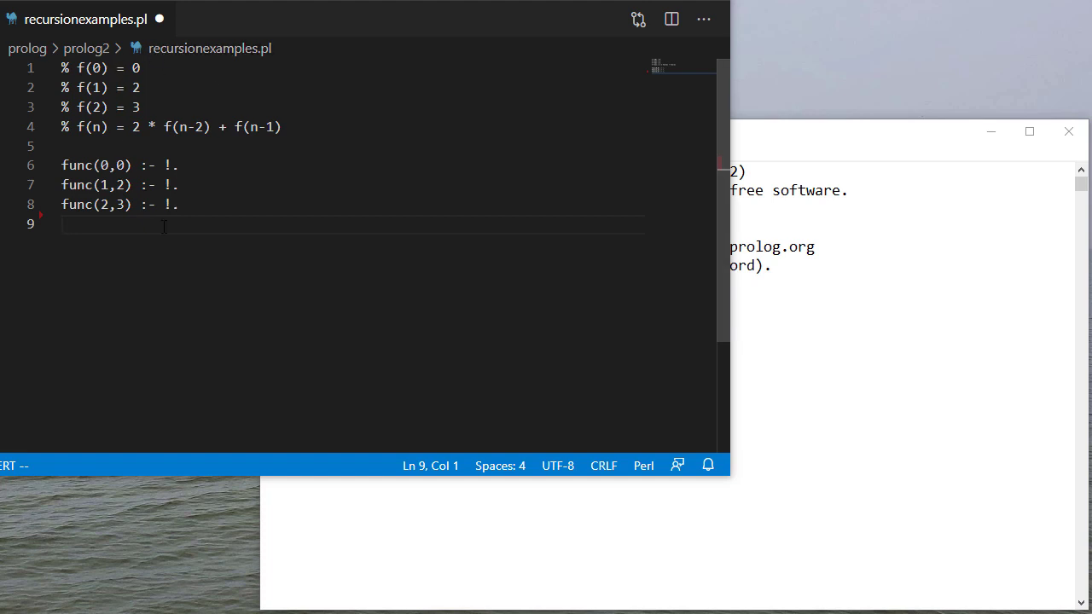
Write the func(N,S) head with N1 is N - 1, N2 is N - 2, func(N1, S1), func(N2, S2).
{"action": "type", "text": "func(N)"}
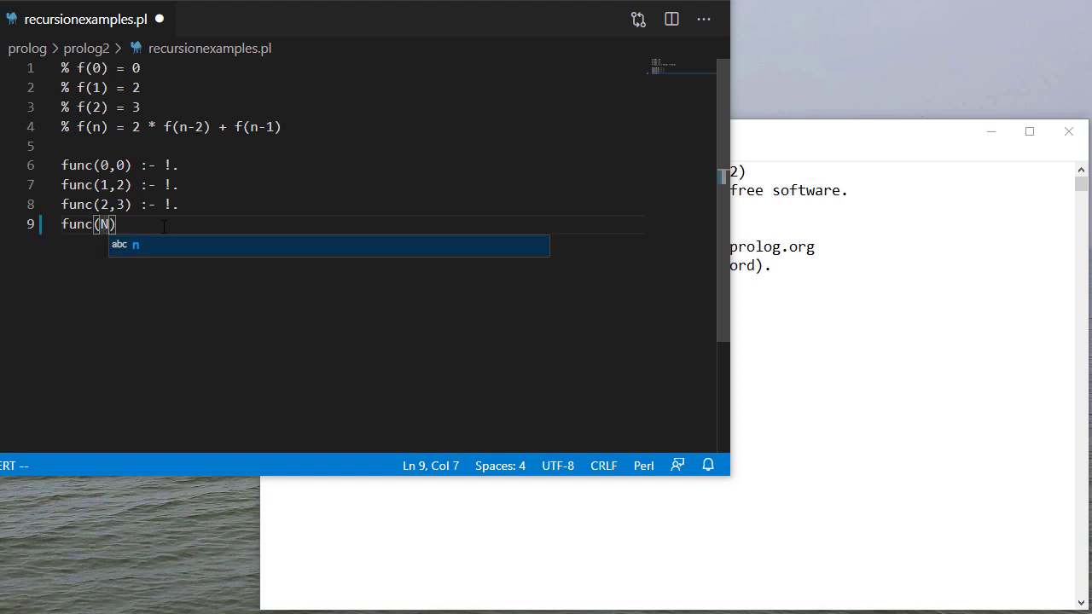
{"action": "type", "text": ","}
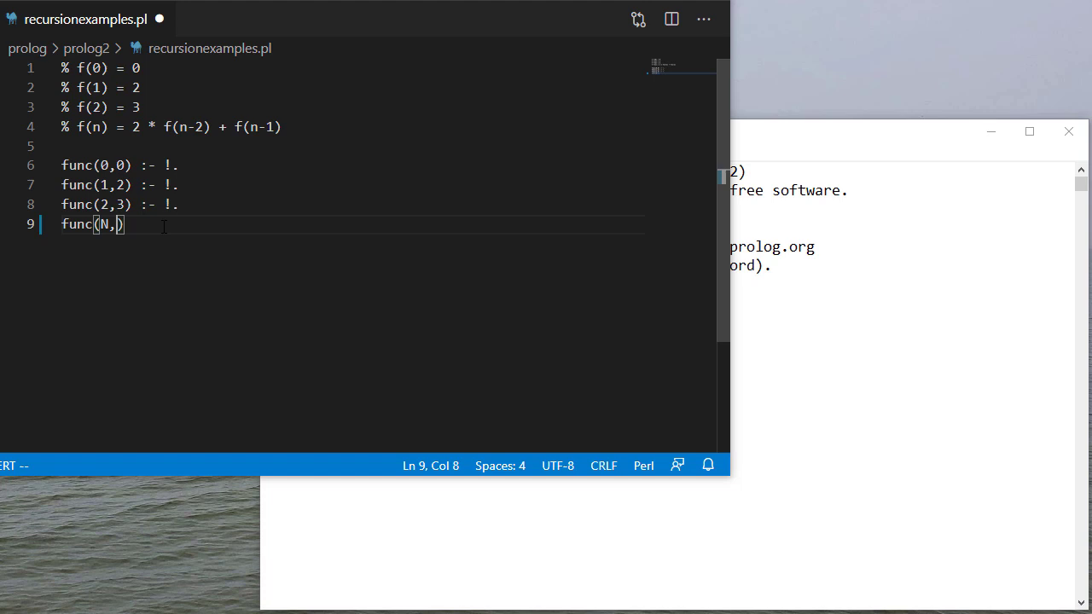
{"action": "type", "text": "S"}
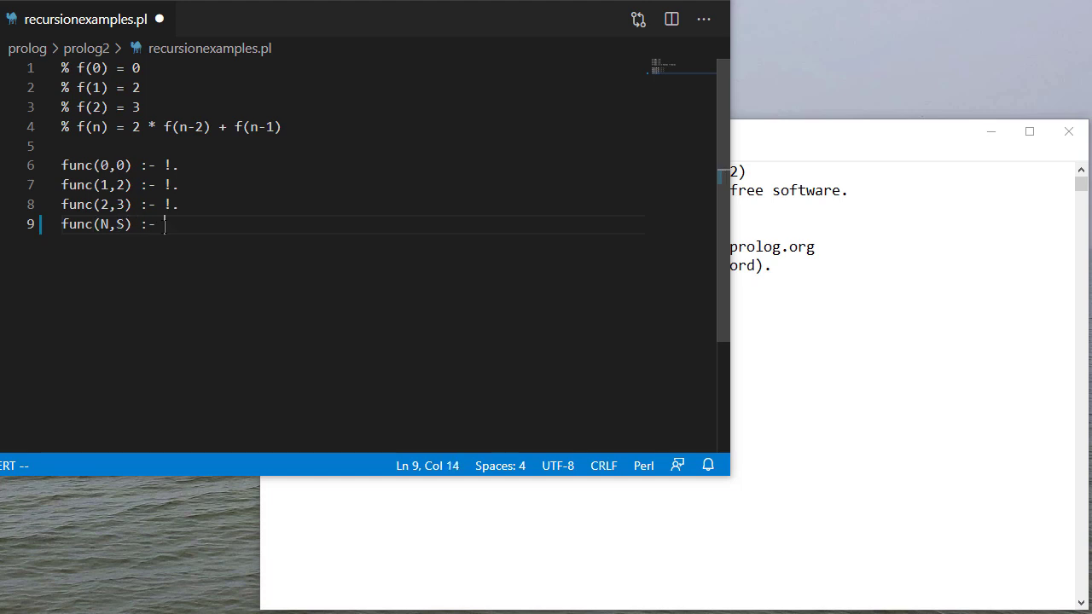
{"action": "type", "text": "N1 is N -1,"}
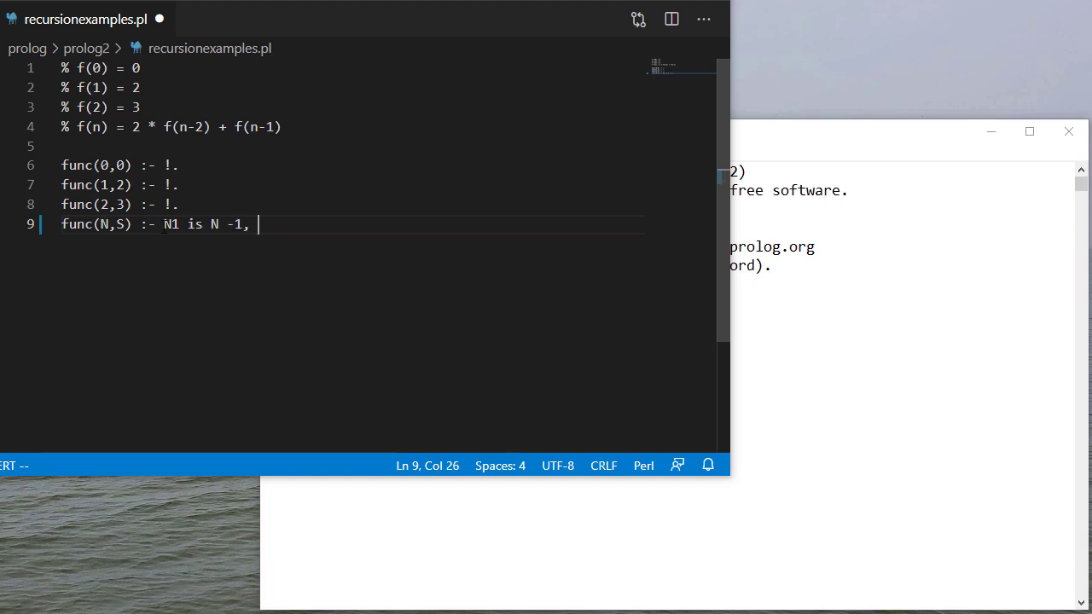
{"action": "type", "text": "N2 is N - 2,"}
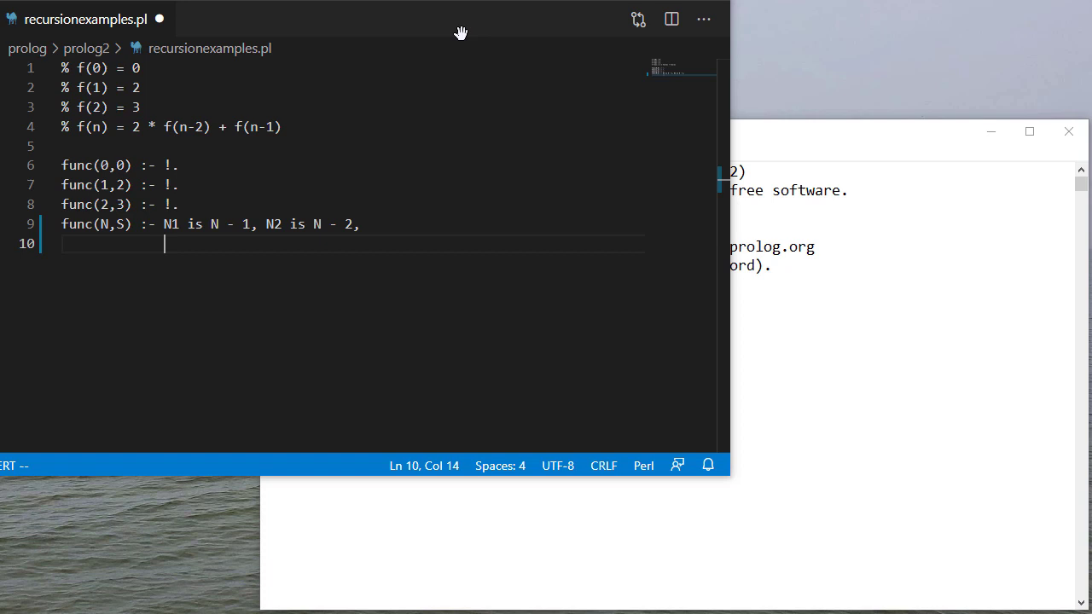
{"action": "type", "text": "func(N"}
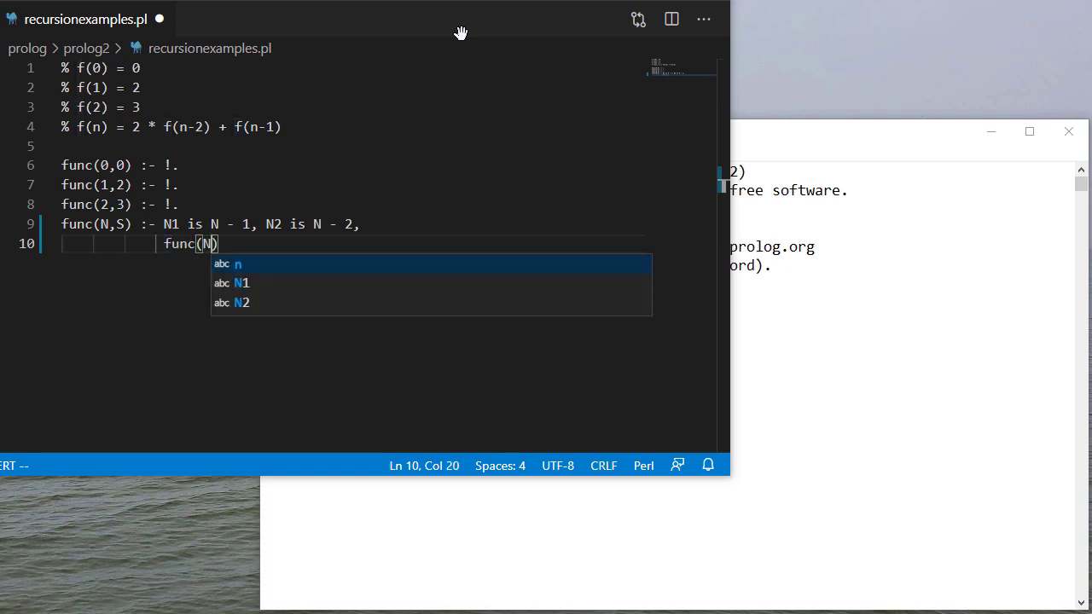
{"action": "type", "text": "1, S1"}
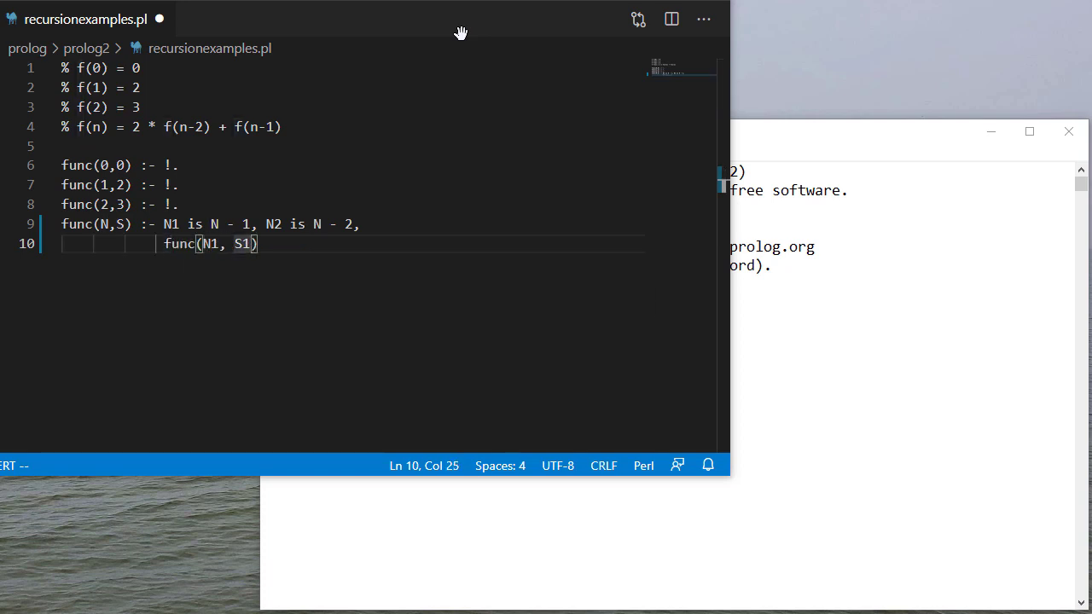
{"action": "type", "text": ", func"}
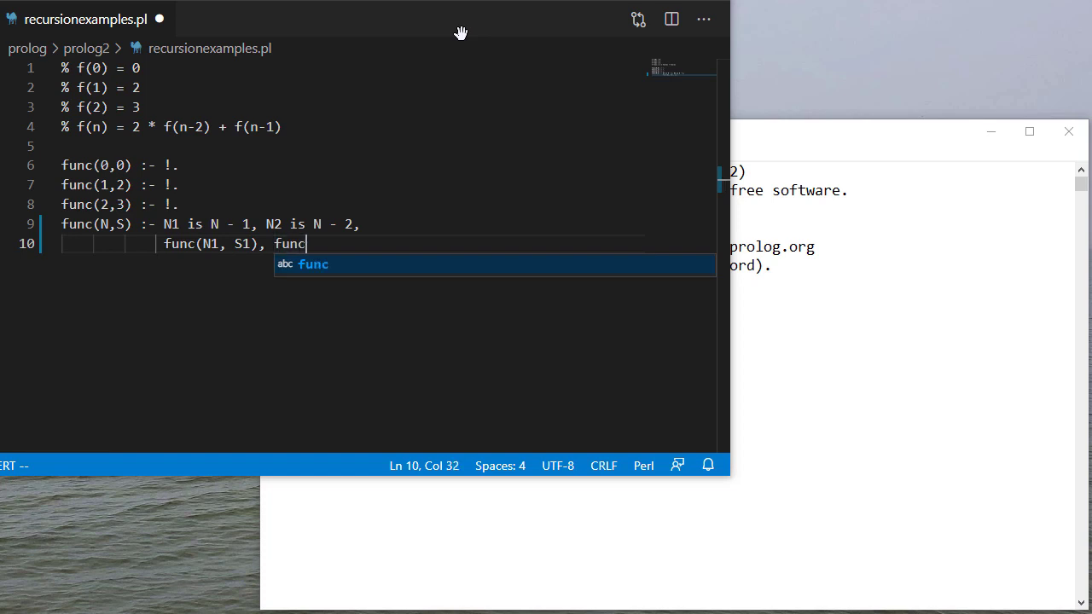
{"action": "type", "text": "(N2, S2),"}
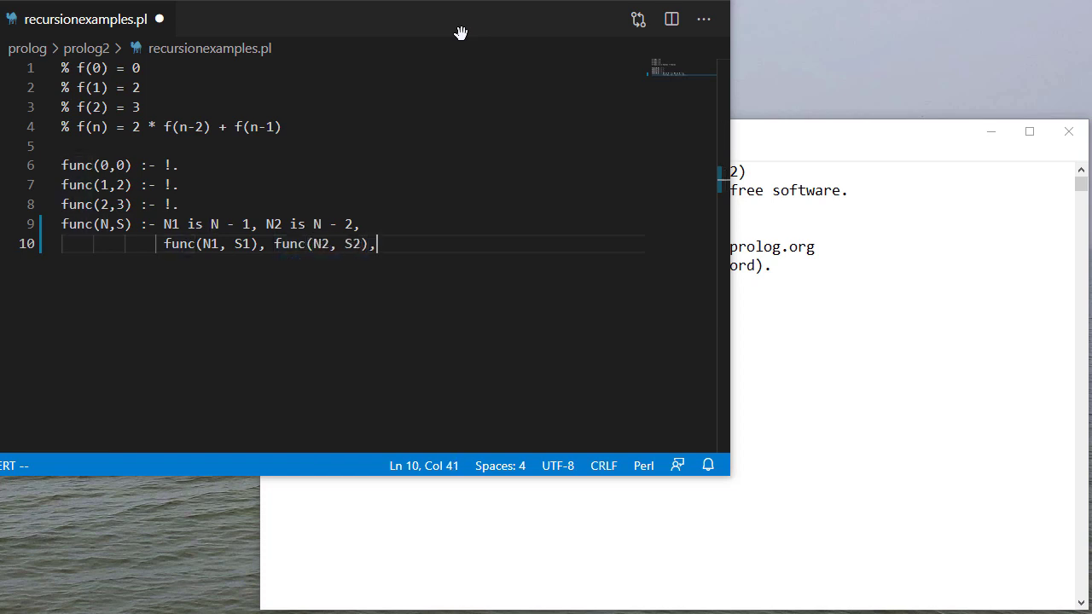
Finish the clause with S is (S2 * 2) + S1 and save recursionexamples.pl.
{"action": "key", "text": "Return"}
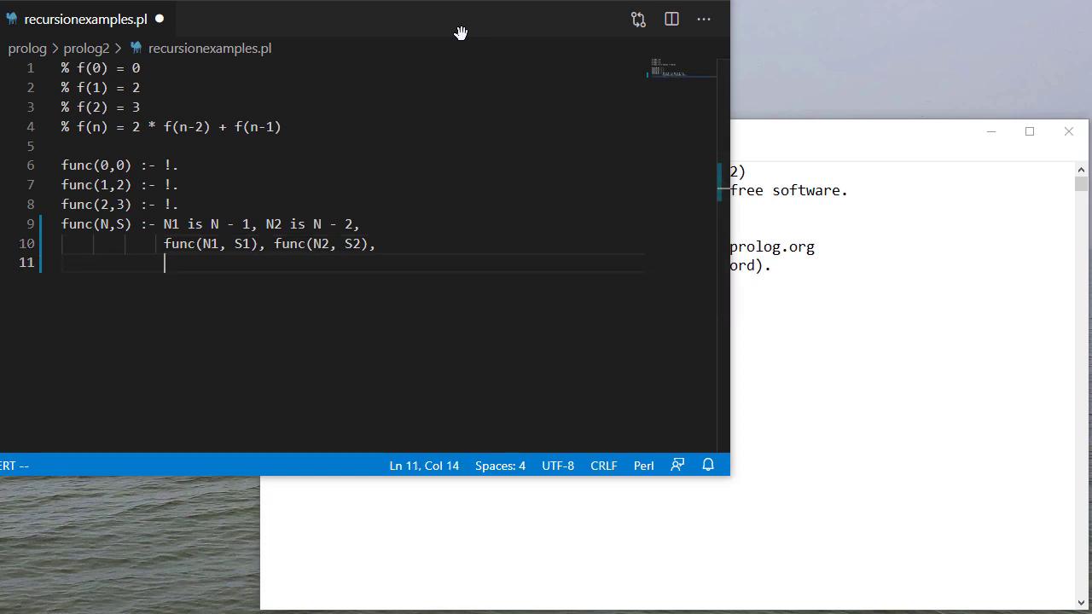
{"action": "type", "text": "S"}
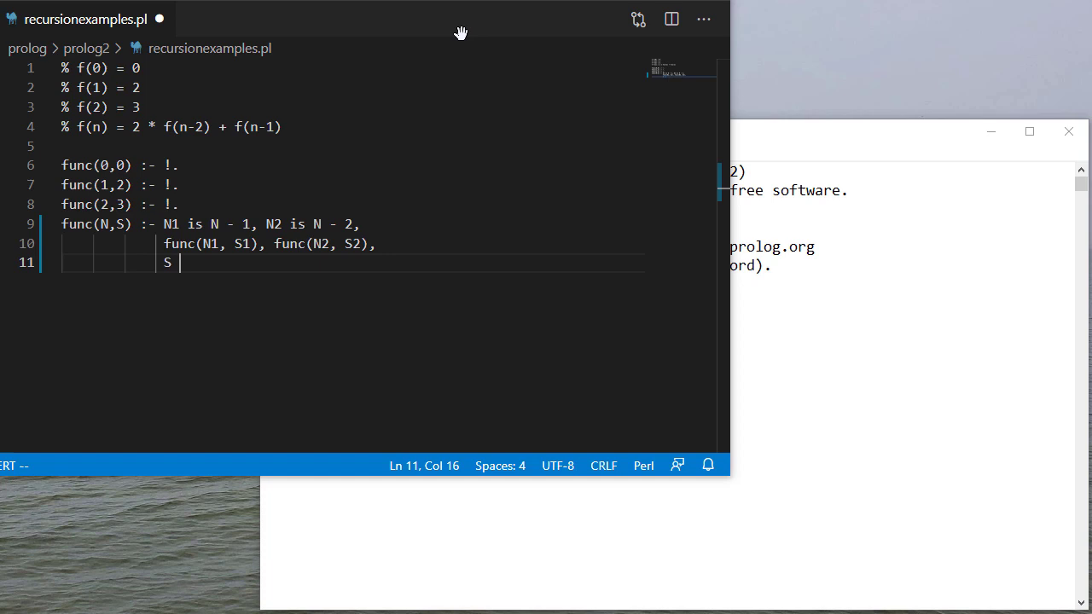
{"action": "type", "text": "is (S2"}
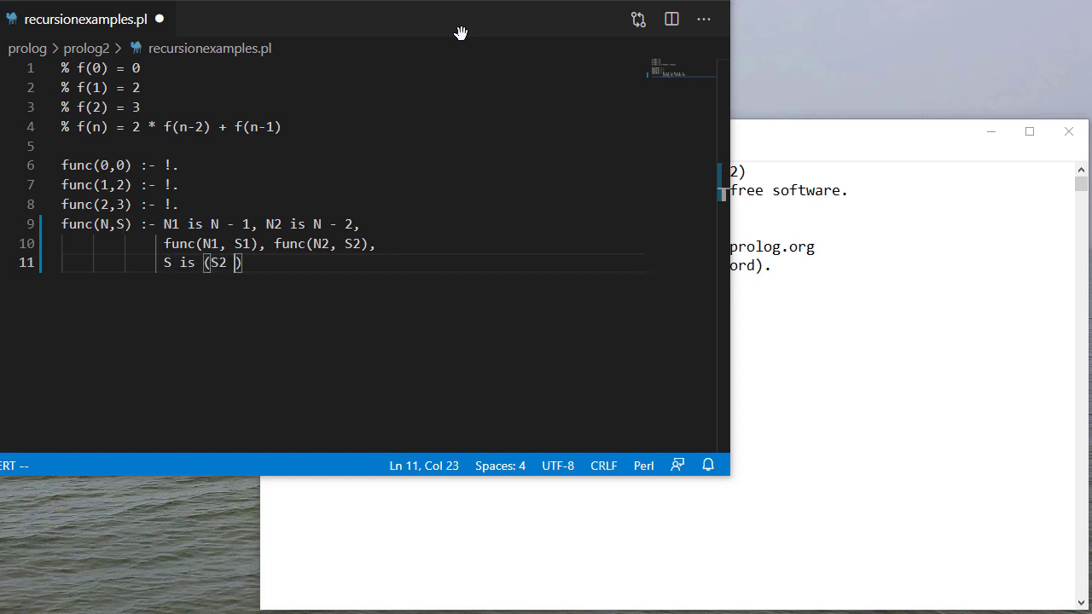
{"action": "type", "text": "* 2"}
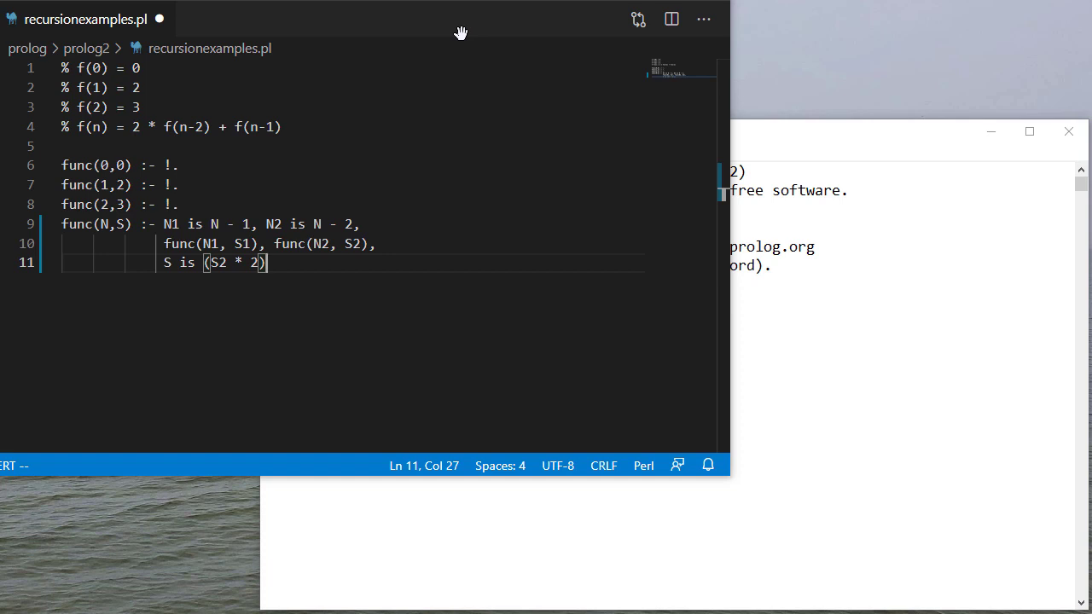
{"action": "type", "text": "+ S1."}
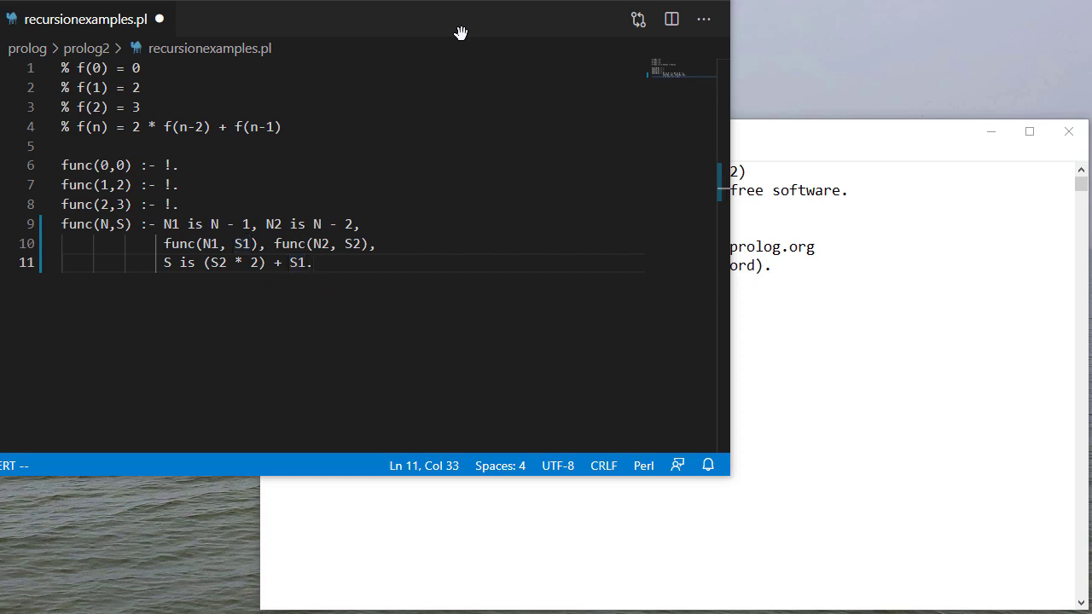
{"action": "key", "text": "ctrl+s"}
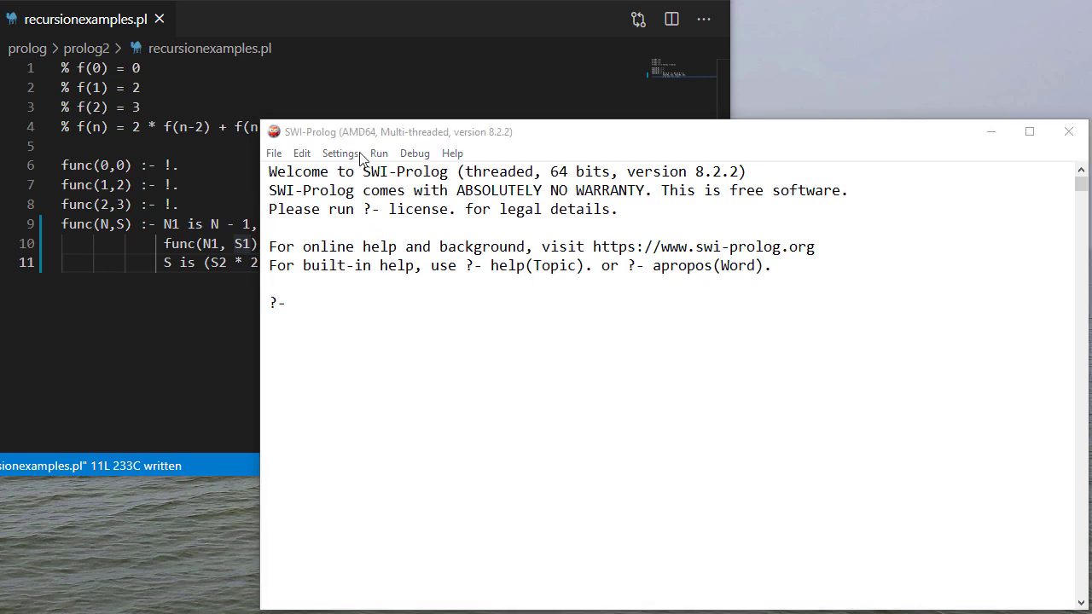
Query func(0,X) through func(3,X) and func(30,X) in the console, getting 0, 2, 3, 7 and 894784853.
{"action": "left_click", "coordinate": [406, 314]}
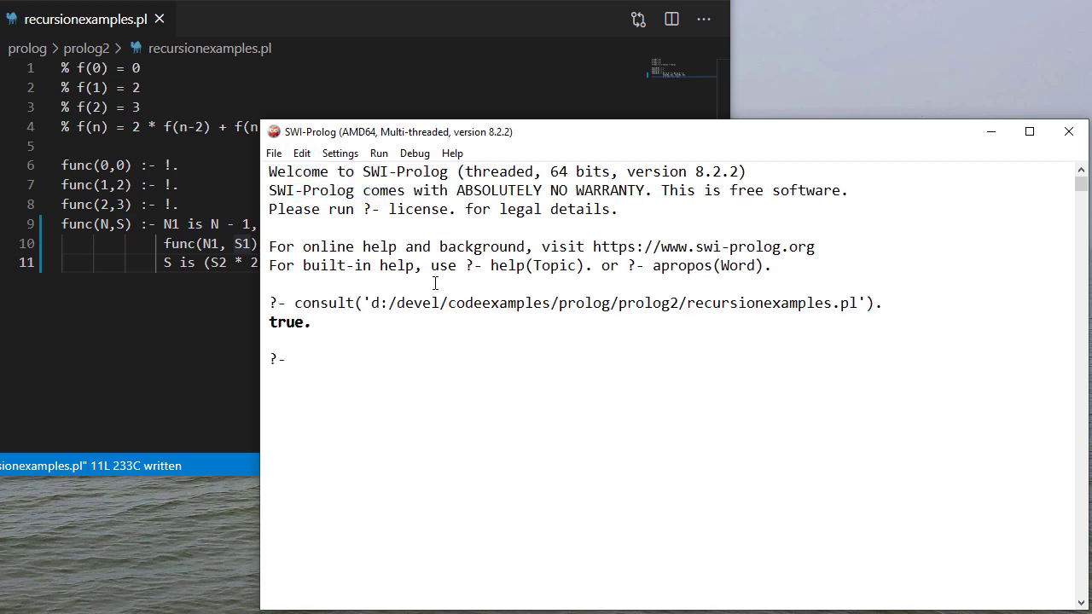
{"action": "type", "text": "fu"}
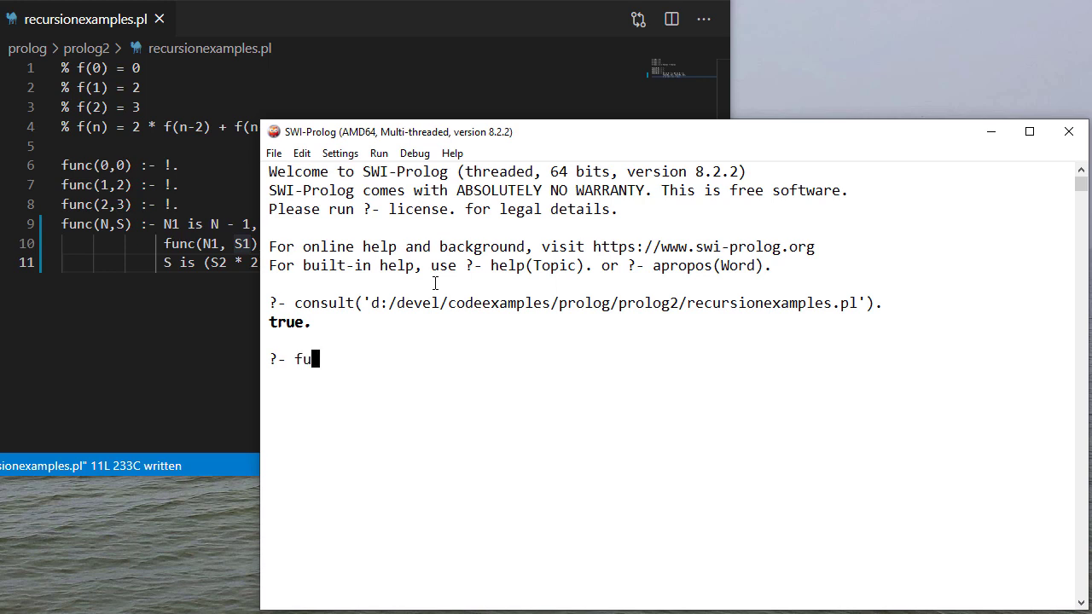
{"action": "type", "text": "nc(0,X)."}
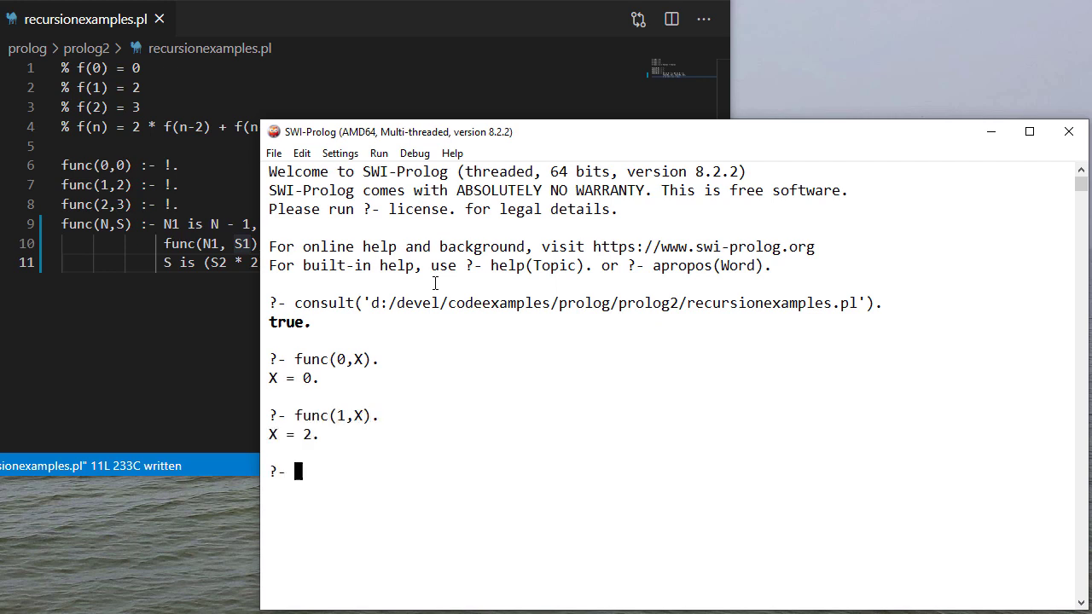
{"action": "type", "text": "func(2,X)."}
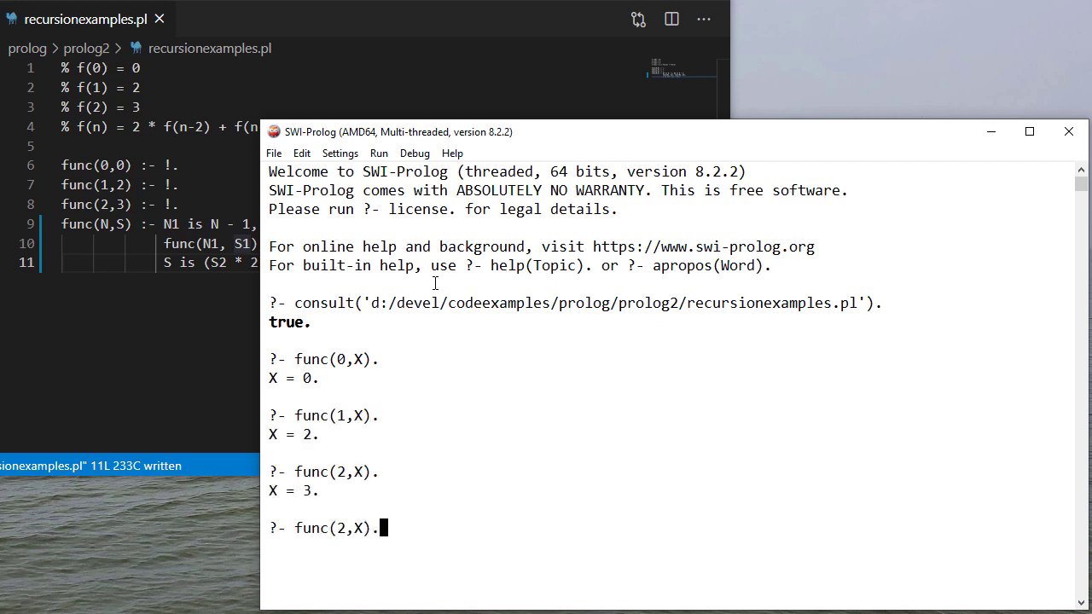
{"action": "type", "text": "3"}
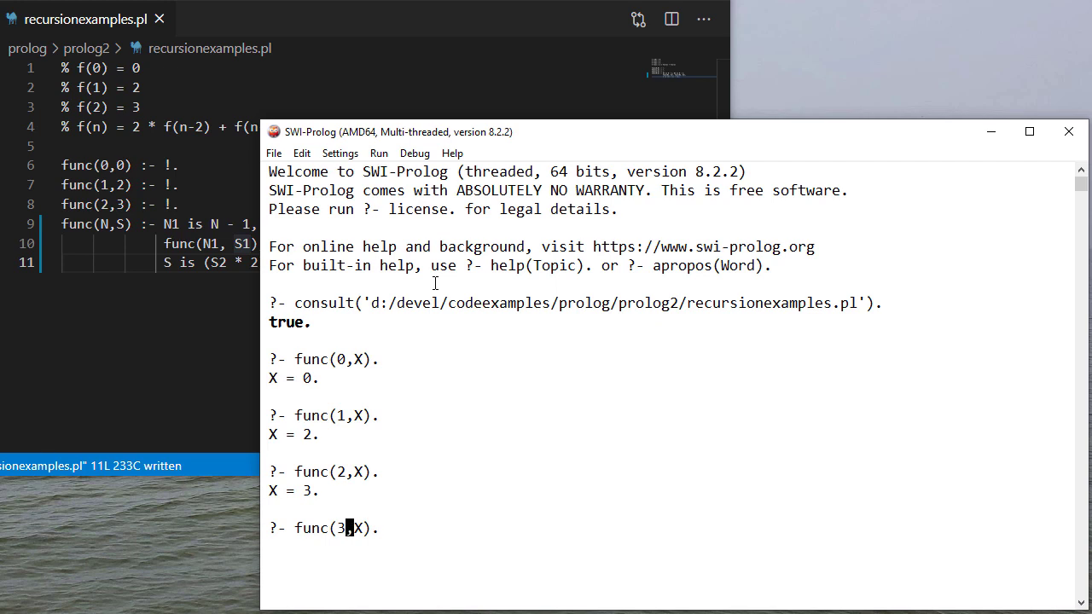
{"action": "mouse_move", "coordinate": [341, 419]}
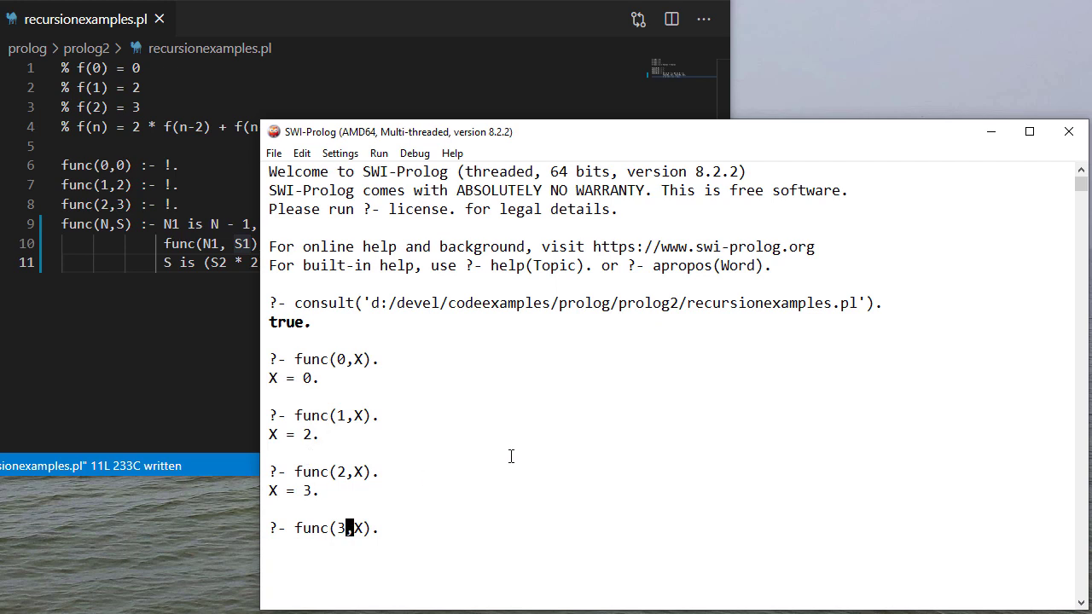
{"action": "key", "text": "Return"}
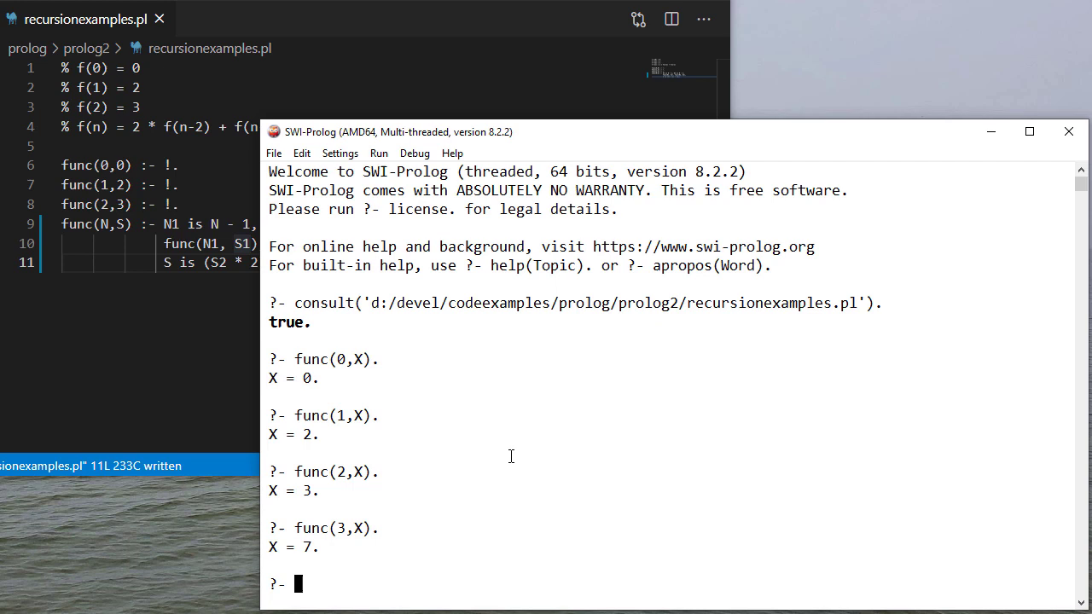
{"action": "type", "text": "func(3,X)."}
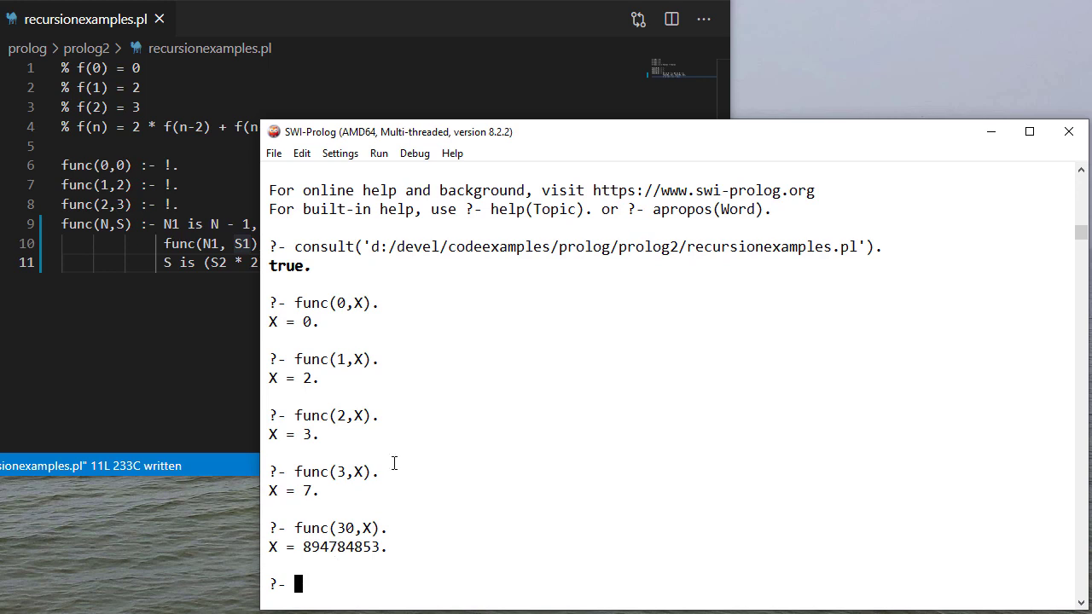
{"action": "mouse_move", "coordinate": [345, 423]}
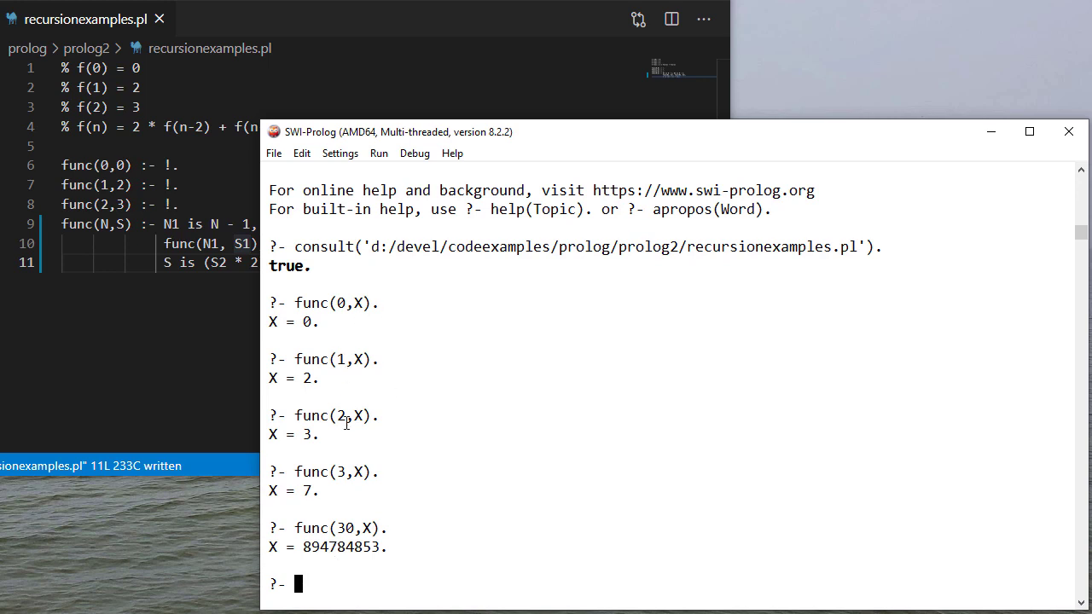
{"action": "mouse_move", "coordinate": [774, 494]}
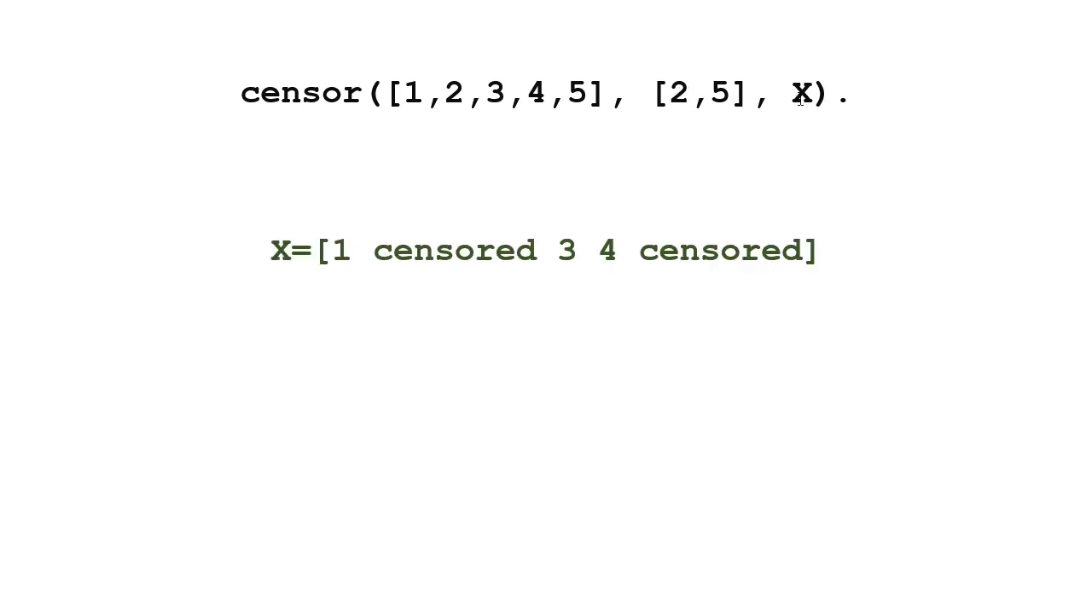
{"action": "mouse_move", "coordinate": [430, 326]}
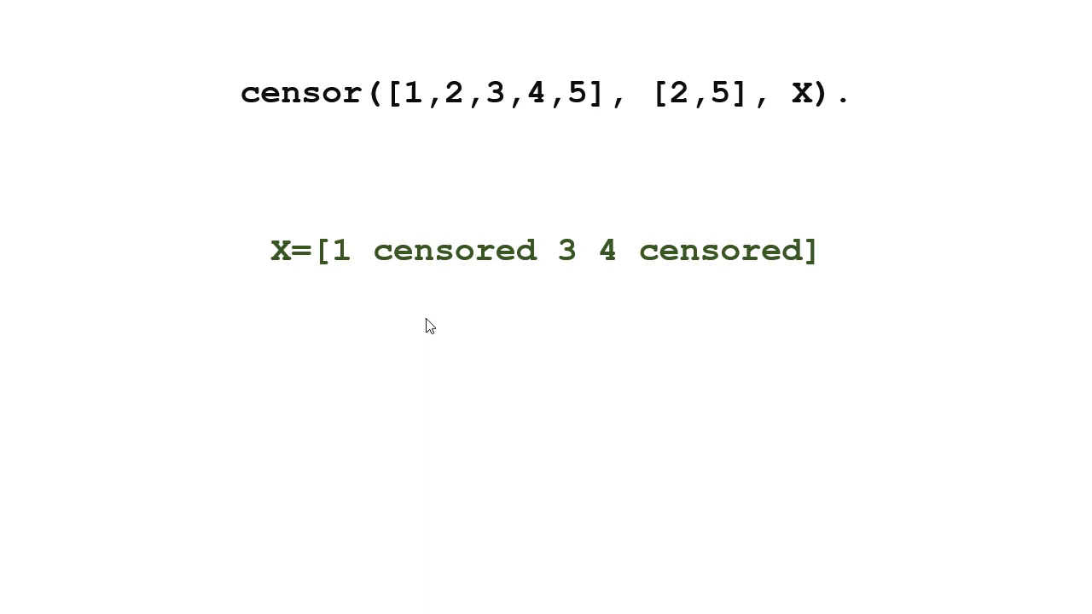
{"action": "mouse_move", "coordinate": [683, 263]}
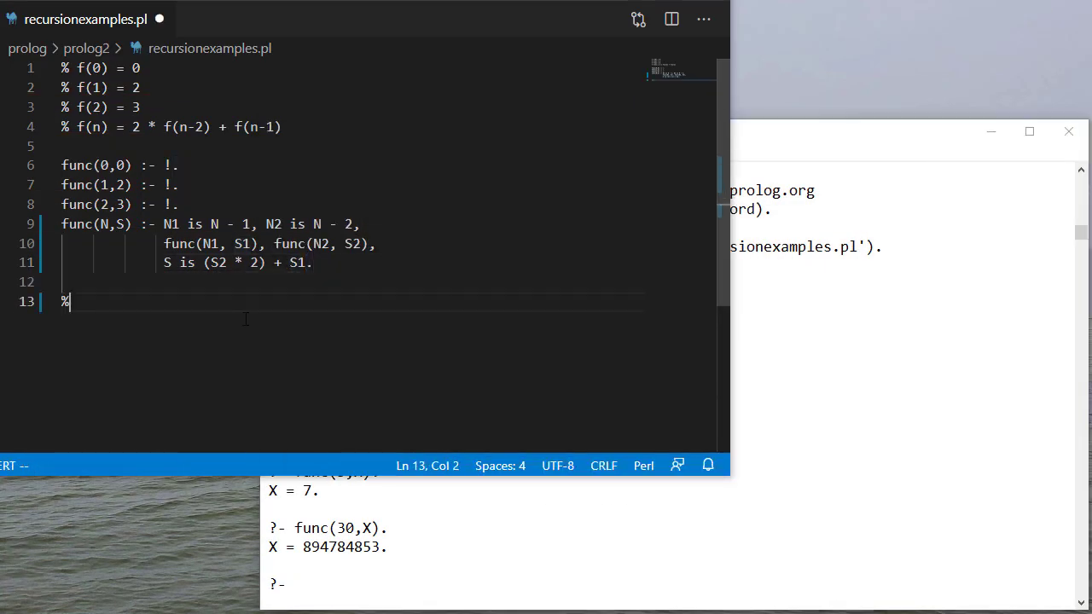
Add the % censor/3 comment and the base case censor([],_,[]) :- !
{"action": "type", "text": "censor/3"}
{"action": "type", "text": "censor("}
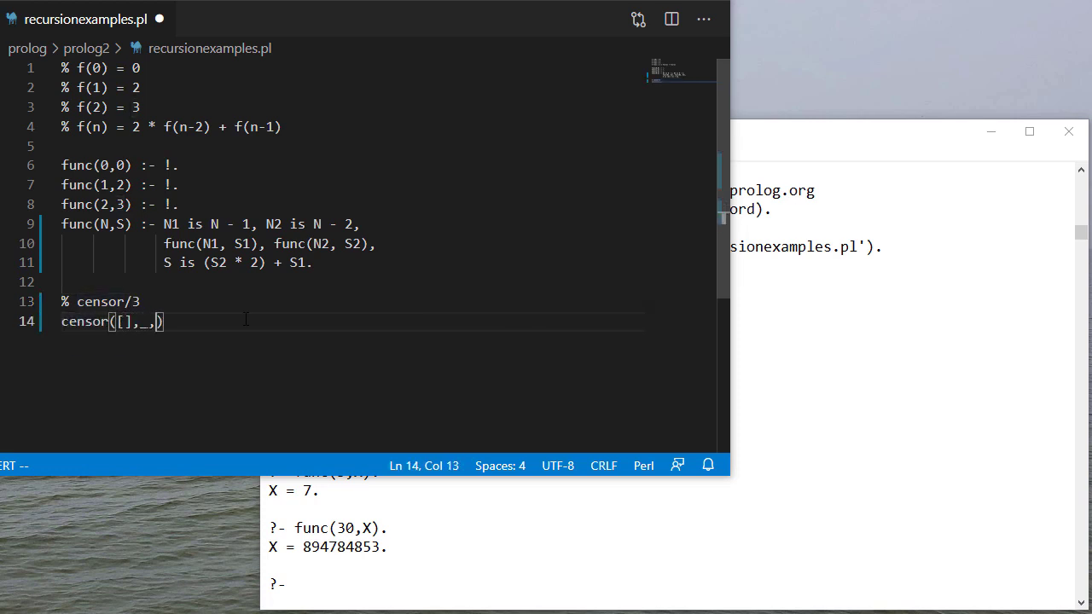
{"action": "type", "text": "[]"}
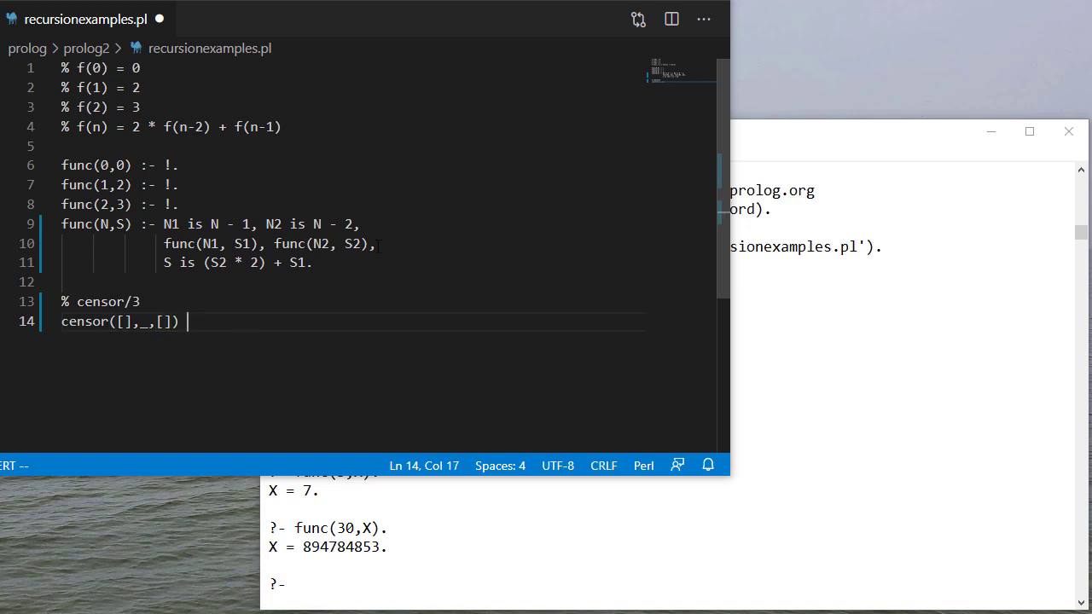
{"action": "type", "text": ":- !."}
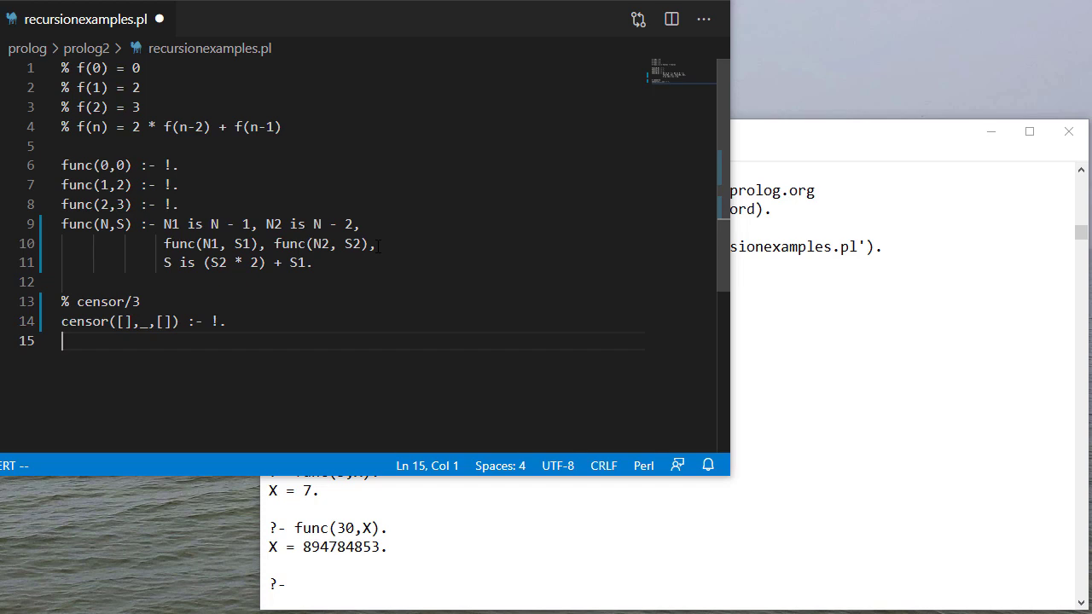
Write the clause head censor([H|T], CensoredValues, [censored | ...]) with the member(H, CensoredValues) check.
{"action": "type", "text": "censor([])"}
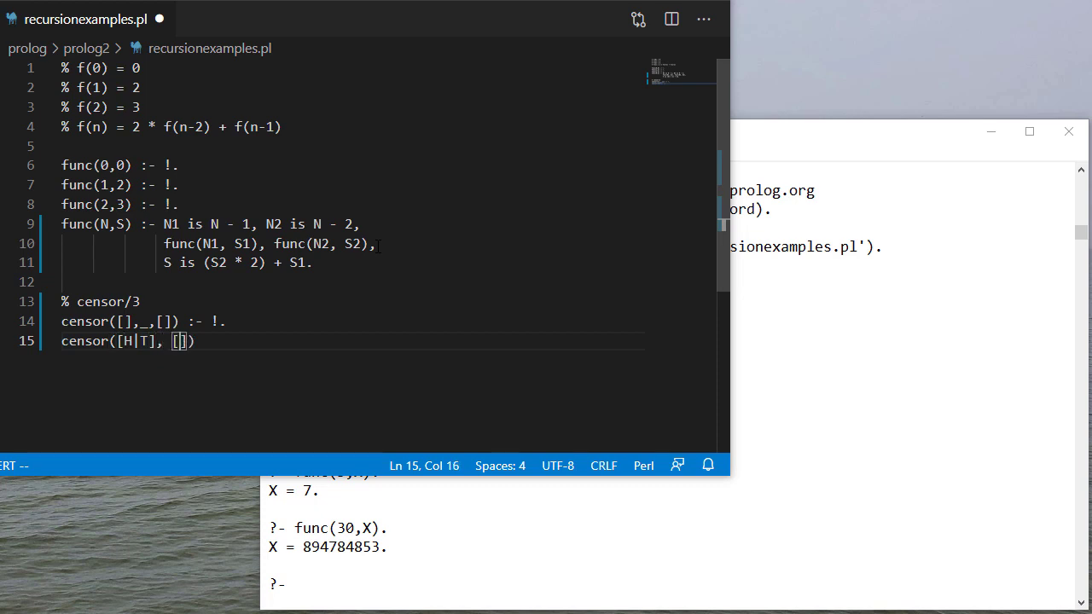
{"action": "type", "text": "CensoredValuu"}
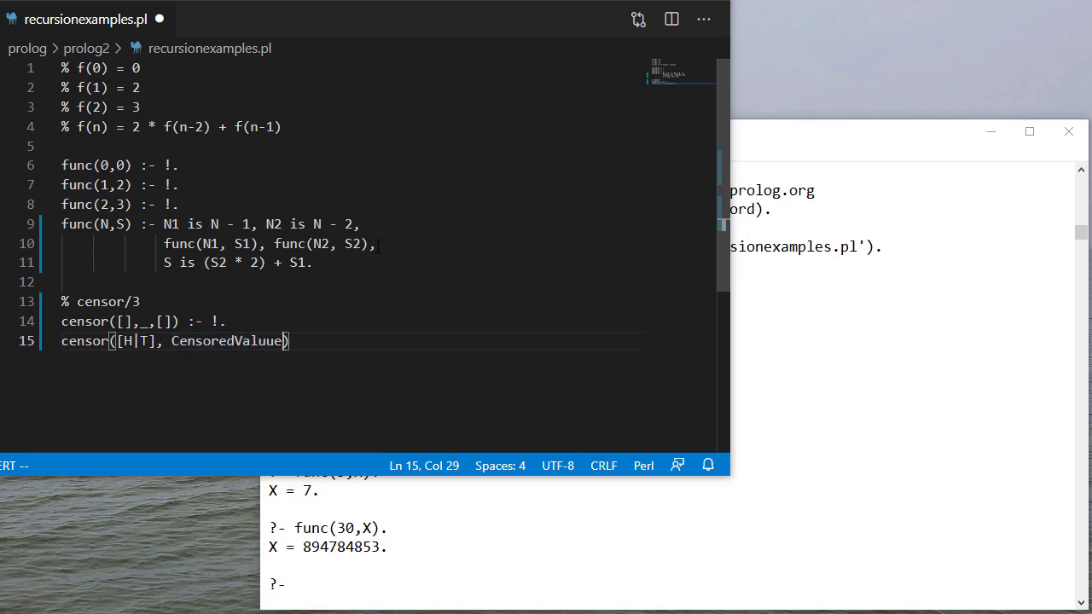
{"action": "type", "text": "es,"}
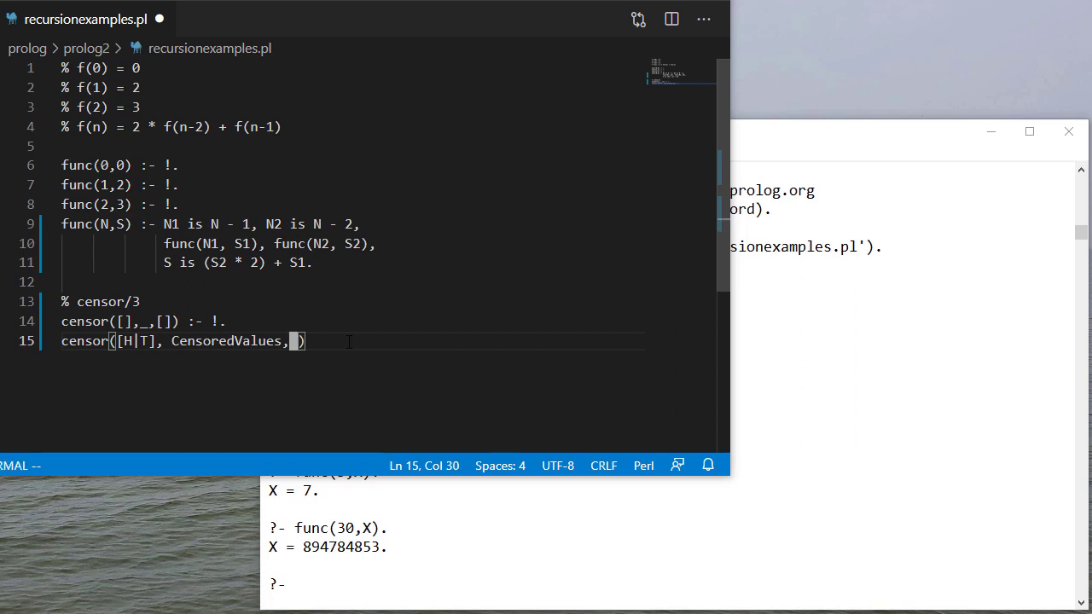
{"action": "type", "text": ") :-"}
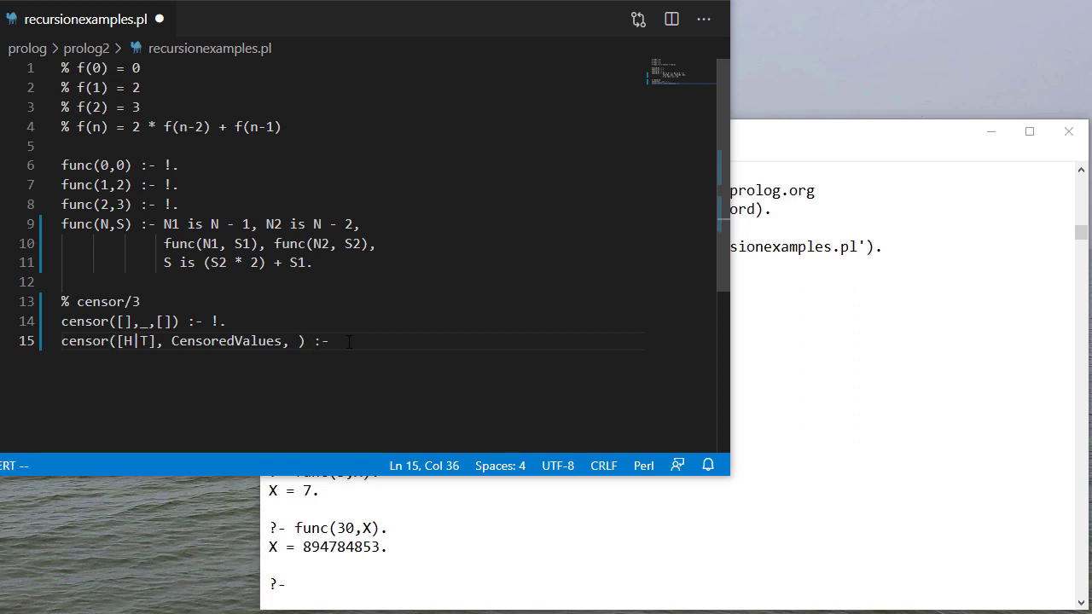
{"action": "type", "text": "member(H, )"}
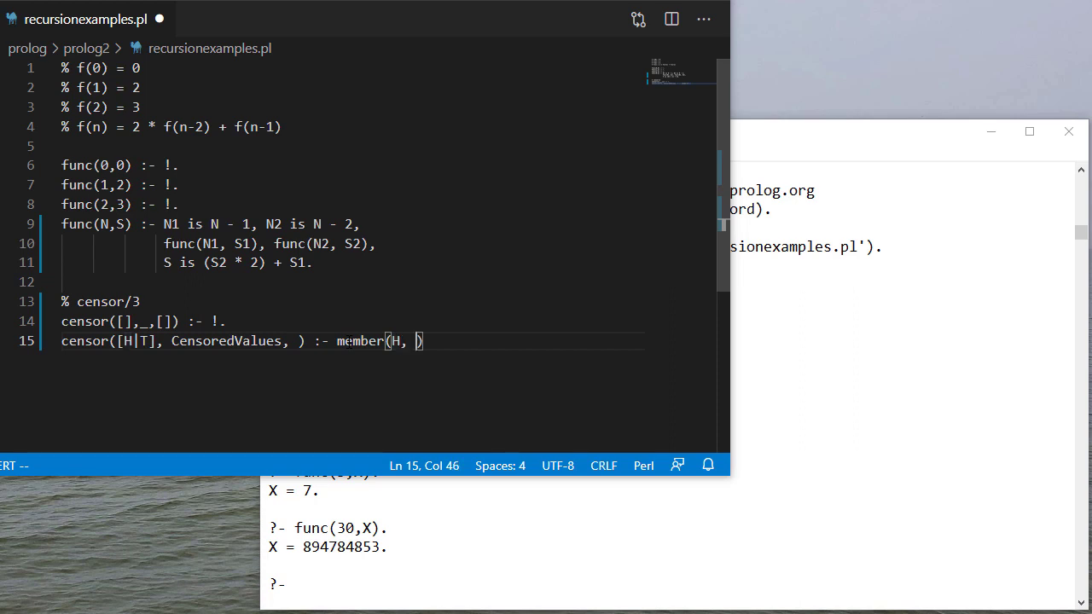
{"action": "type", "text": "CensoredValues"}
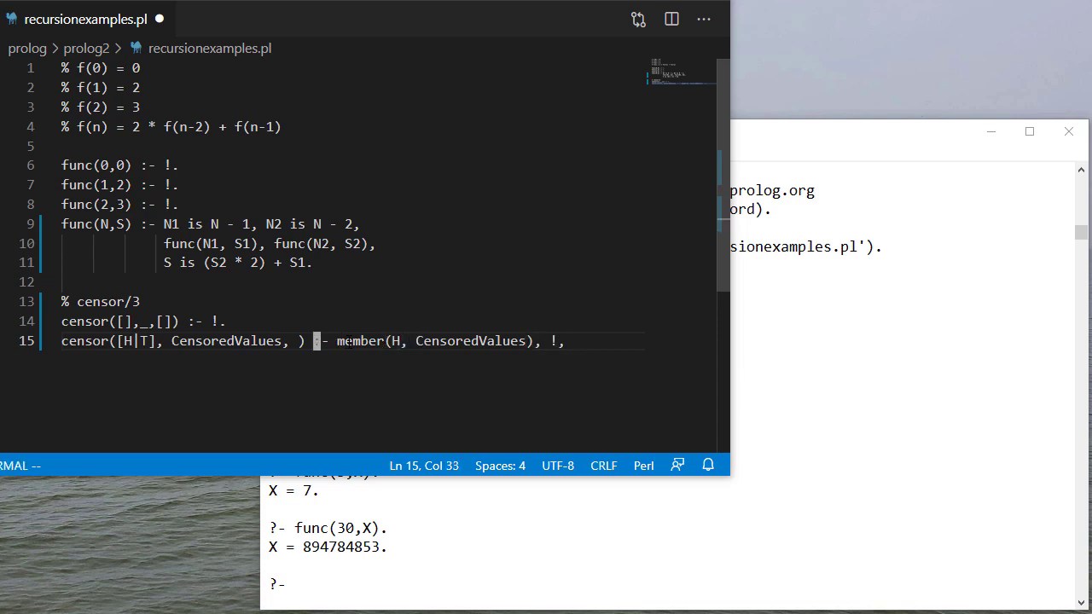
{"action": "type", "text": "[censo"}
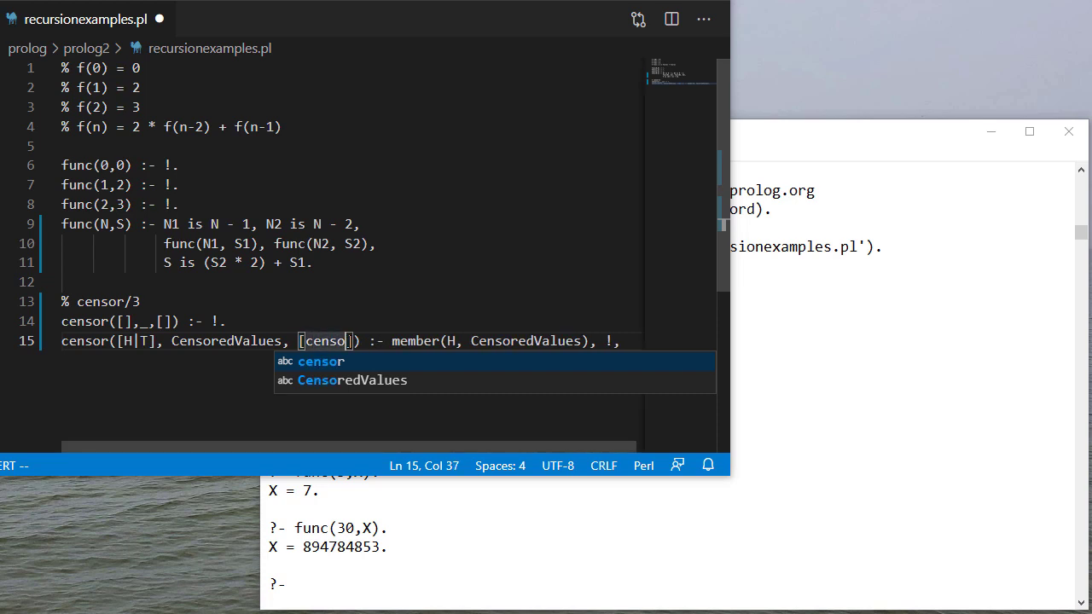
{"action": "type", "text": "red"}
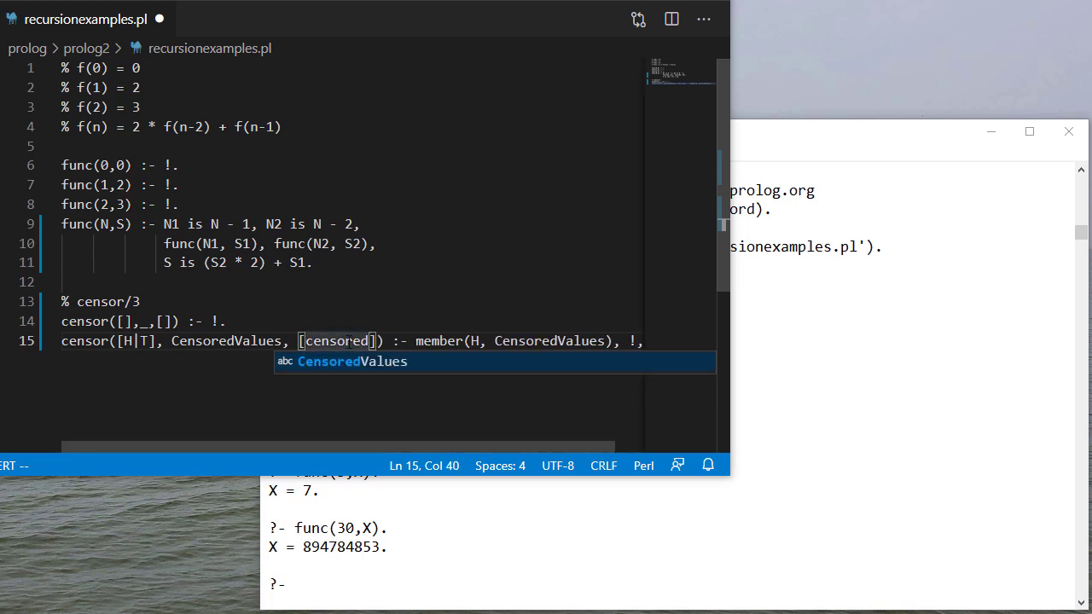
{"action": "key", "text": "Escape"}
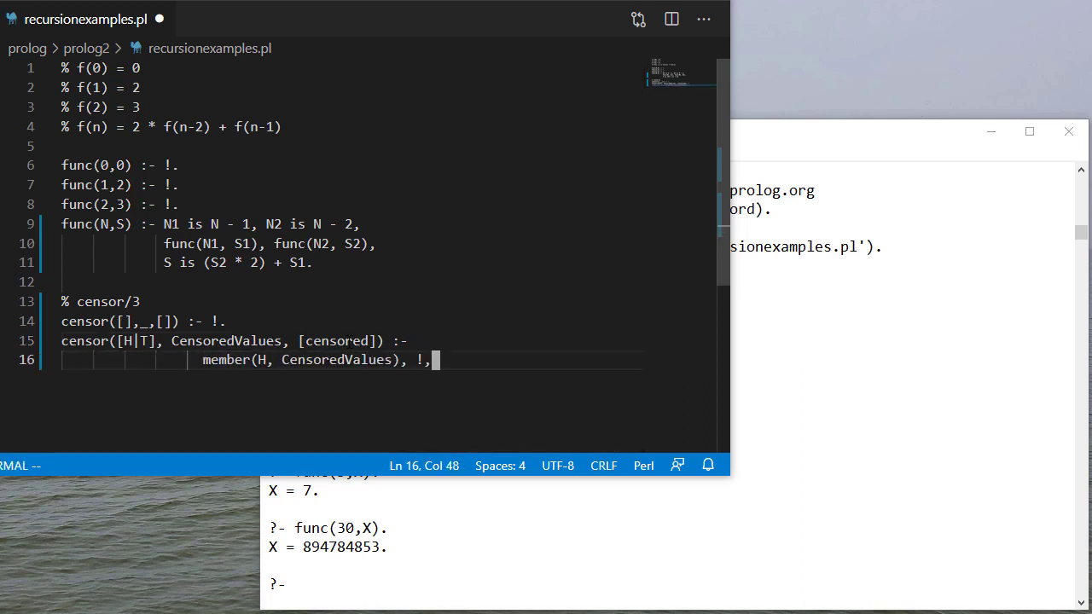
Complete the clause with the cut and censor(T, CensoredValues, T1), making the output list [censored | T1].
{"action": "left_click", "coordinate": [357, 341]}
{"action": "type", "text": " | "}
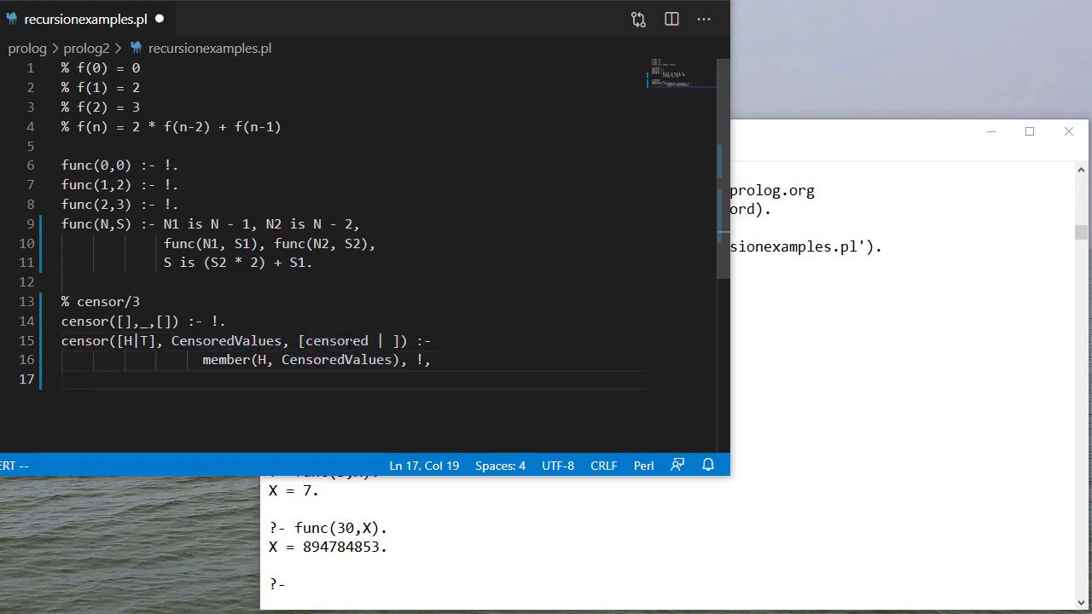
{"action": "type", "text": "censor(T, CensoredValues,"}
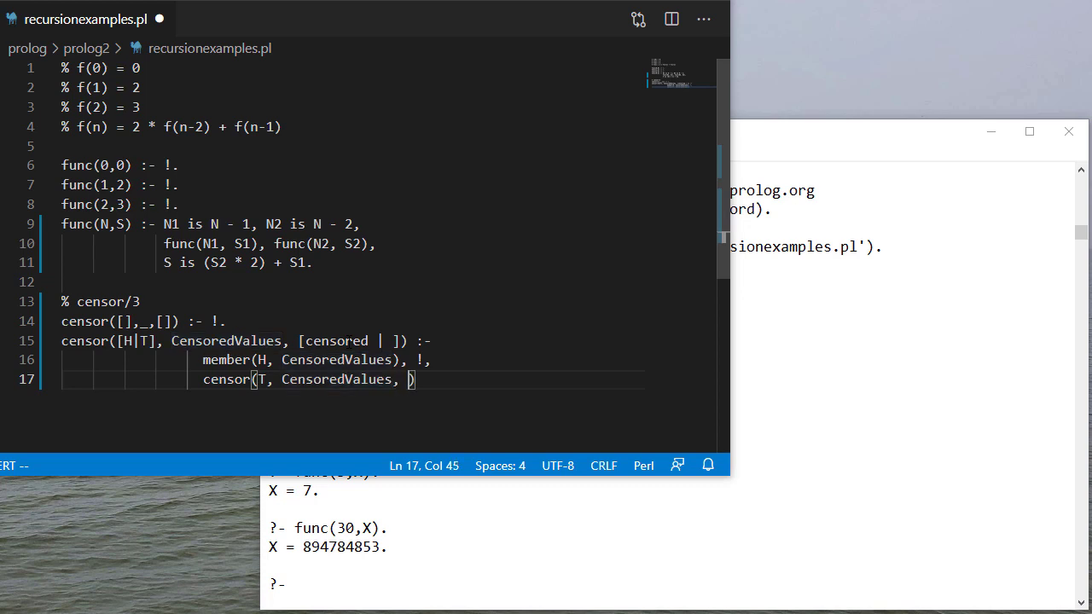
{"action": "type", "text": "T1)."}
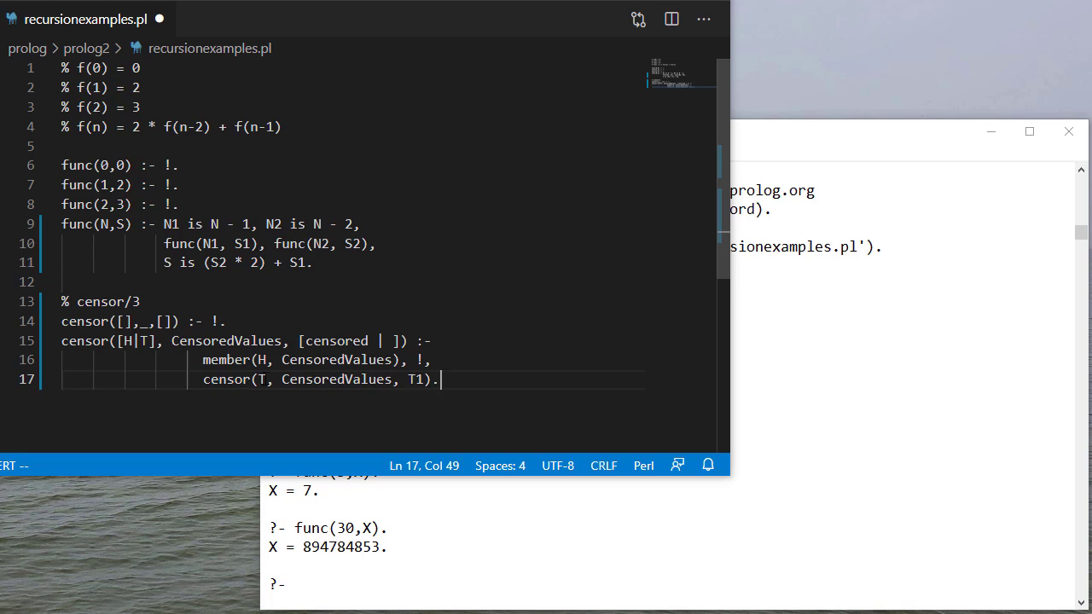
{"action": "left_click", "coordinate": [396, 341]}
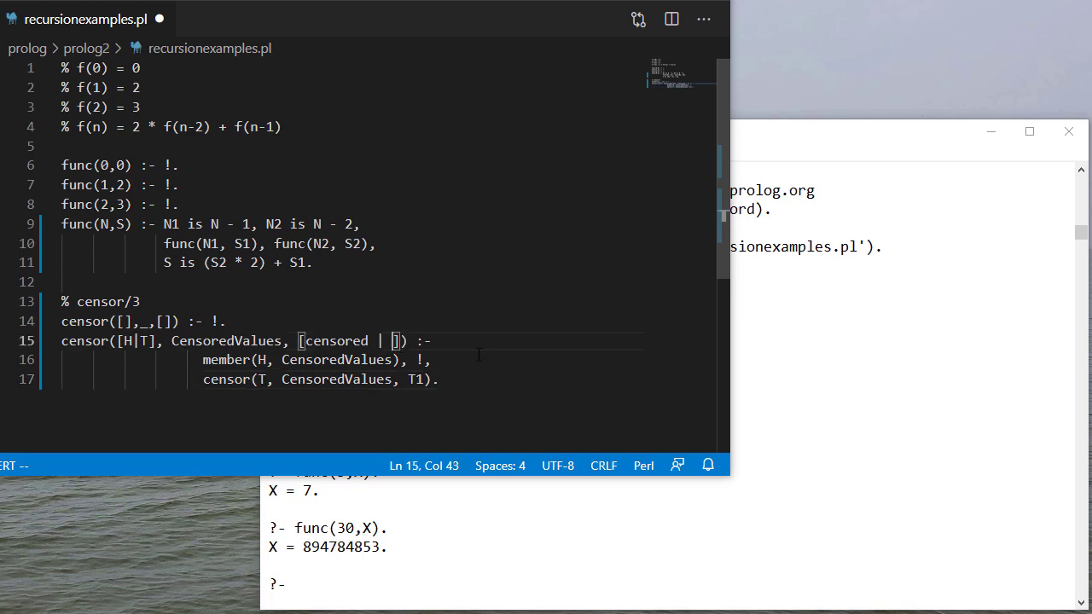
{"action": "type", "text": "T1"}
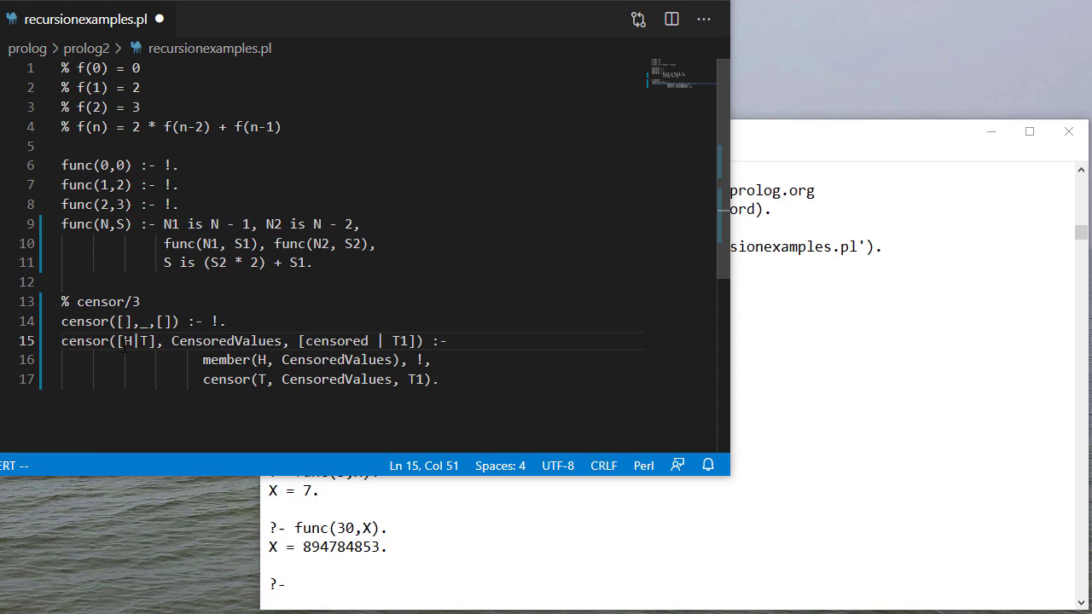
{"action": "left_click_drag", "start_coordinate": [230, 358], "coordinate": [410, 358]}
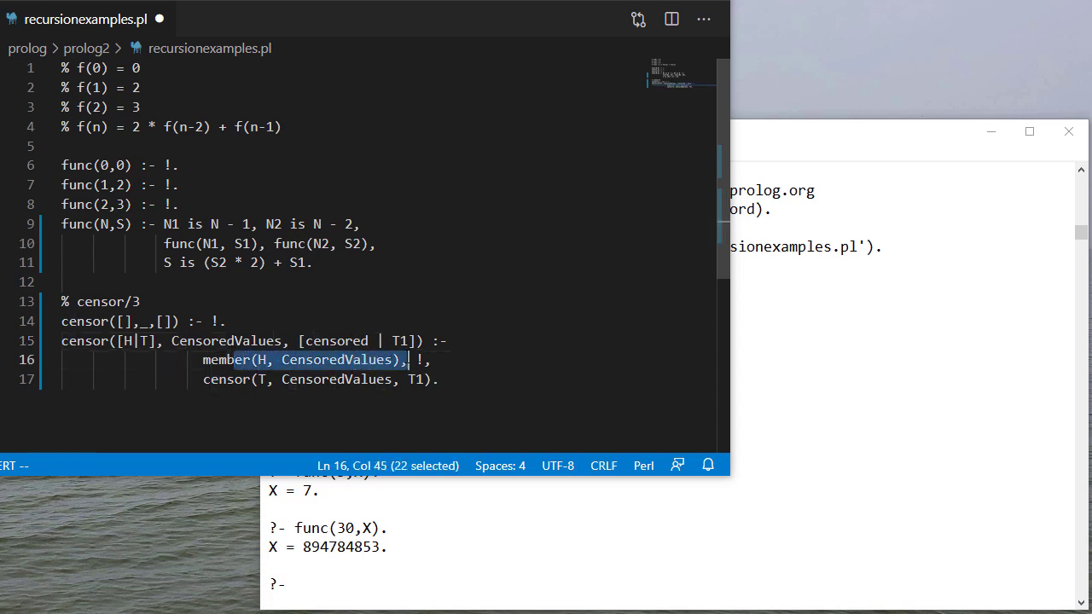
{"action": "double_click", "coordinate": [335, 342]}
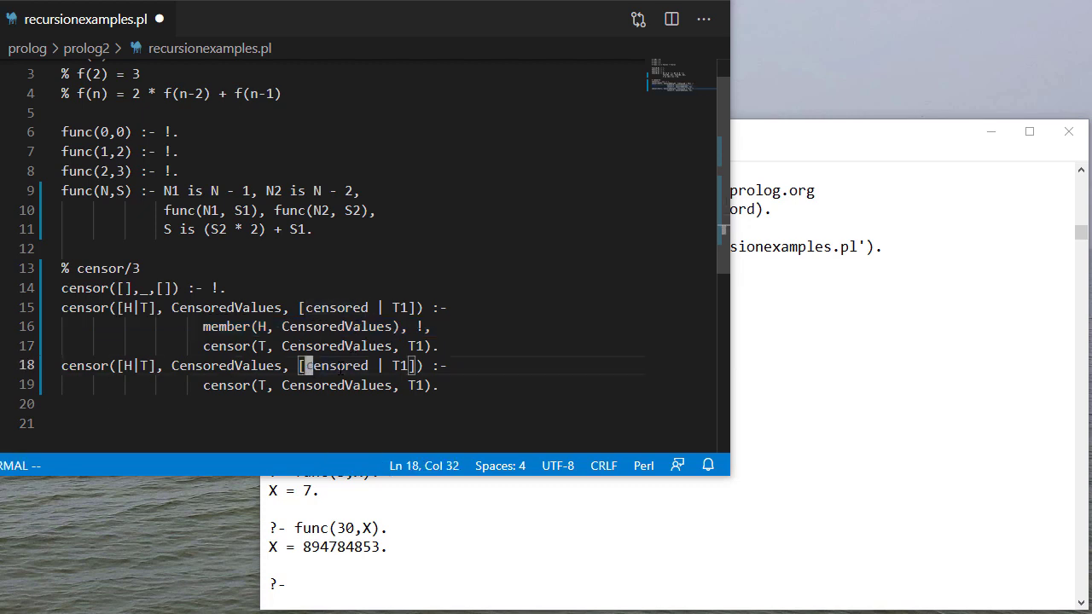
Turn the copied clause into censor([H|T], CensoredValues, [H | T1]) without the member line and save.
{"action": "key", "text": "Backspace"}
{"action": "type", "text": "H"}
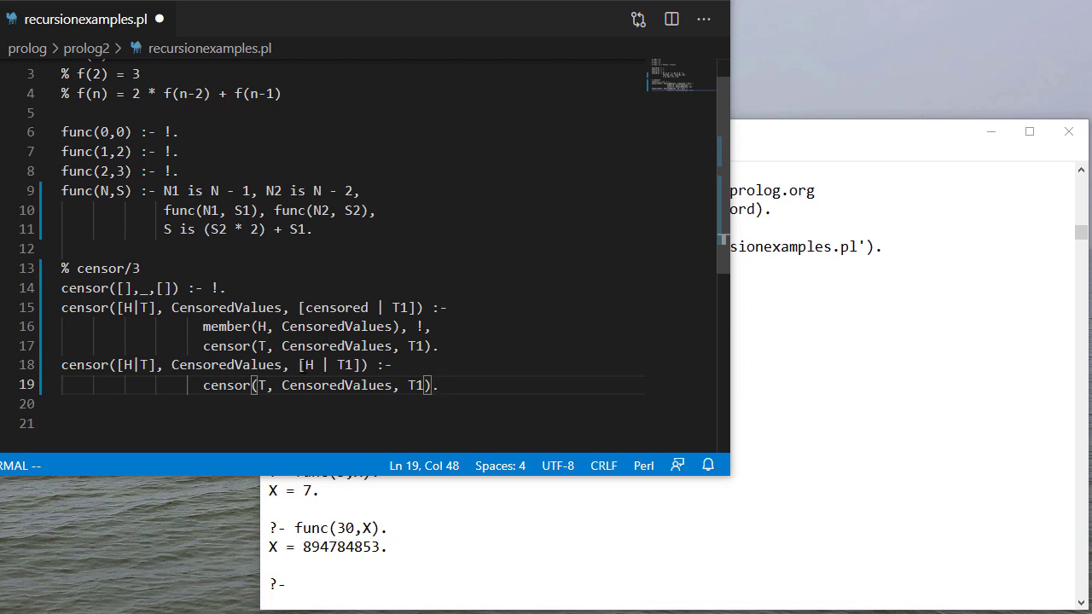
{"action": "double_click", "coordinate": [342, 365]}
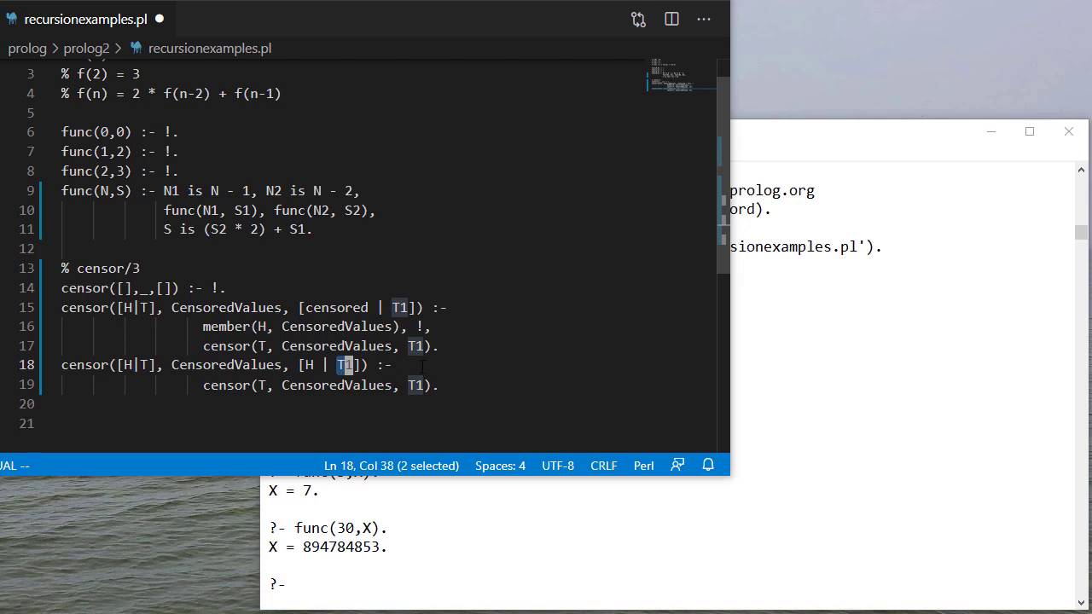
{"action": "key", "text": "ctrl+s"}
{"action": "type", "text": "censor"}
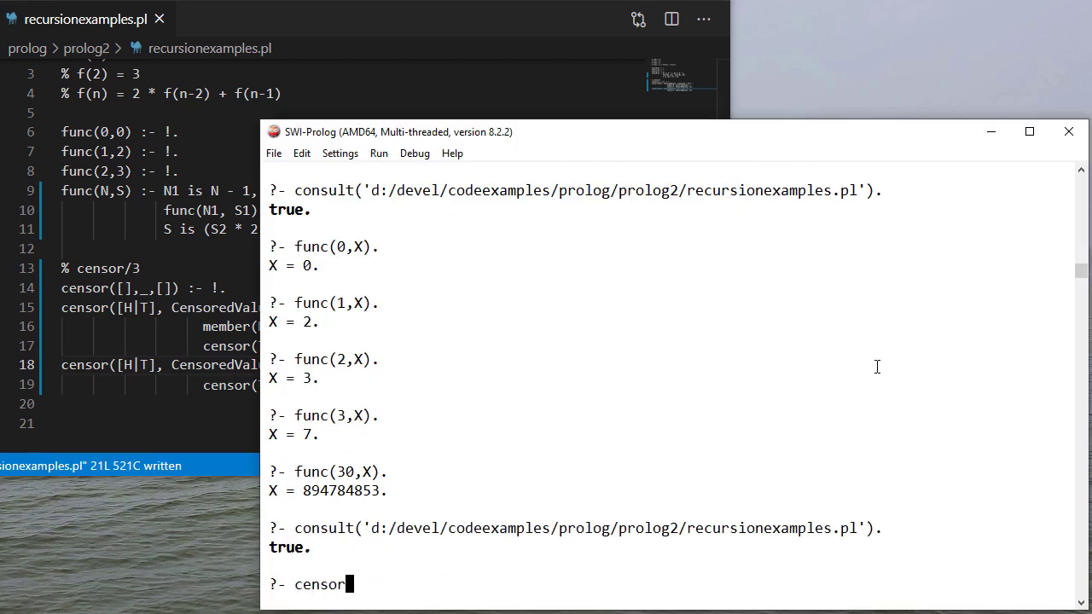
Run censor([1,2,3,4,5],[2,5],X) and the mixed list query censoring 3, b and world.
{"action": "type", "text": "([1,2,3,4,5], [1,2], X)."}
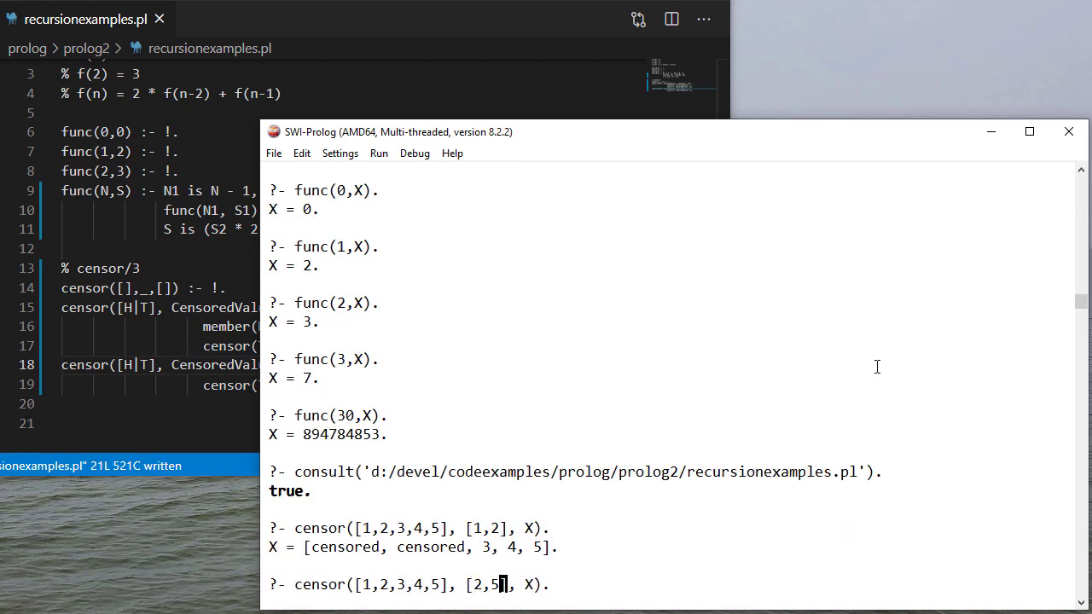
{"action": "key", "text": "Return"}
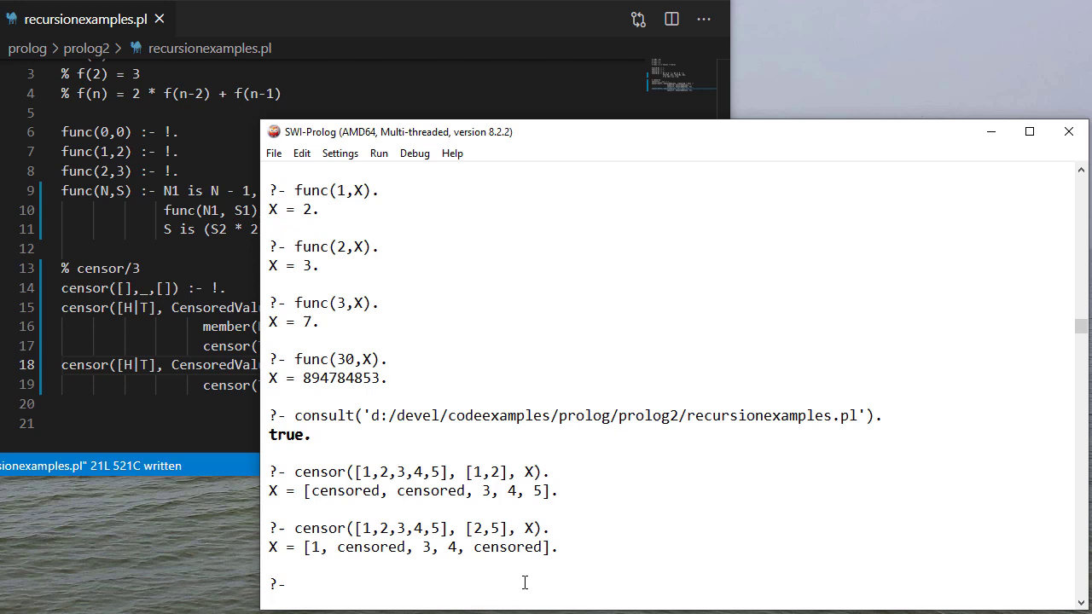
{"action": "type", "text": "censor([1,2,3,a,b,c,hello,world], ["}
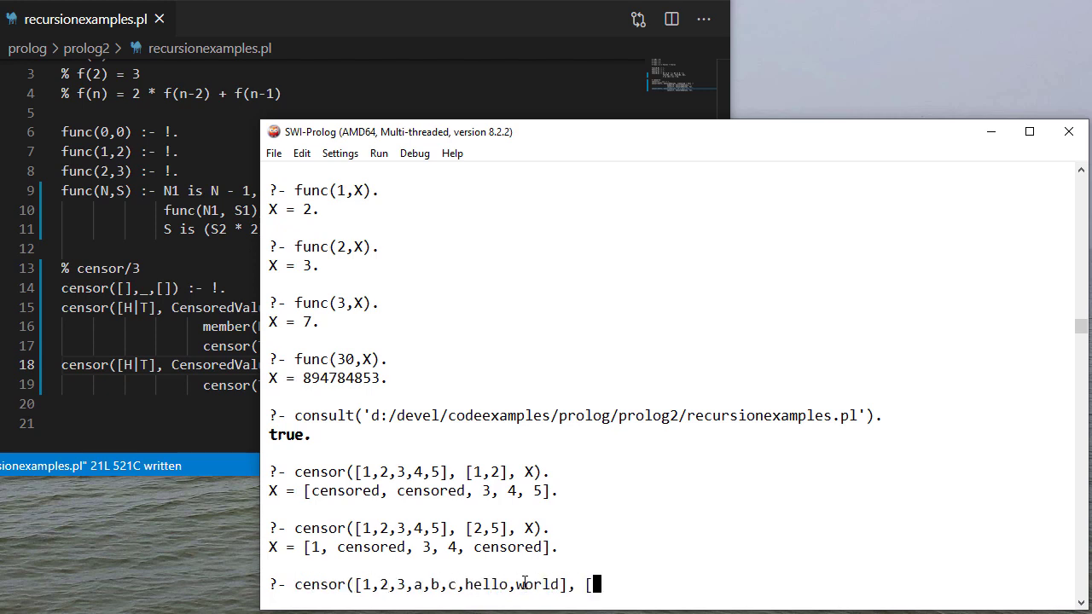
{"action": "key", "text": "Return"}
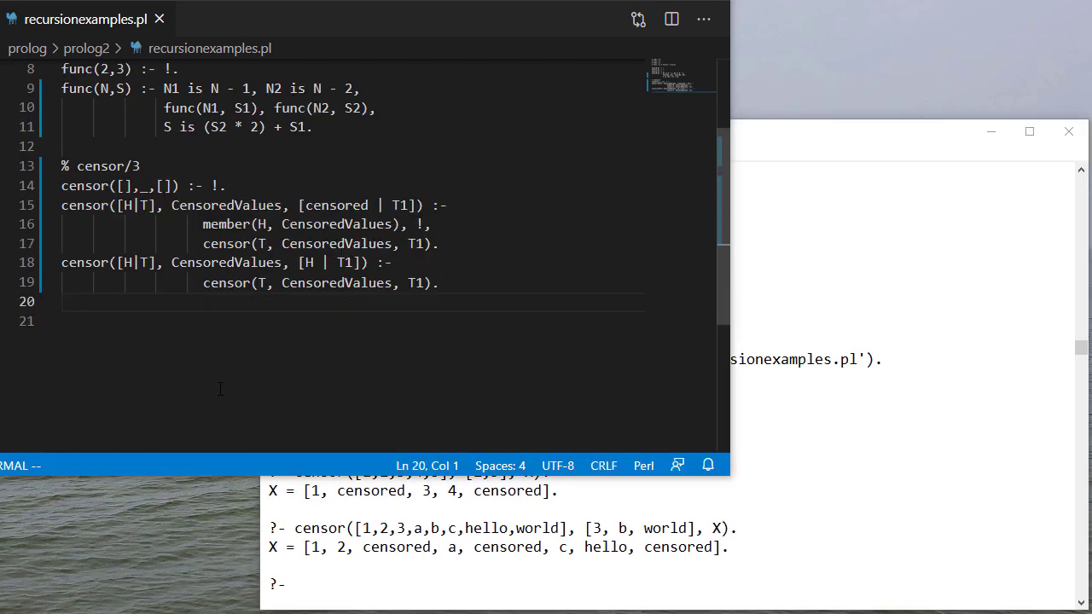
Add the % Factorial comment and the base case factorial(1,1) :- !
{"action": "type", "text": "% Factorial"}
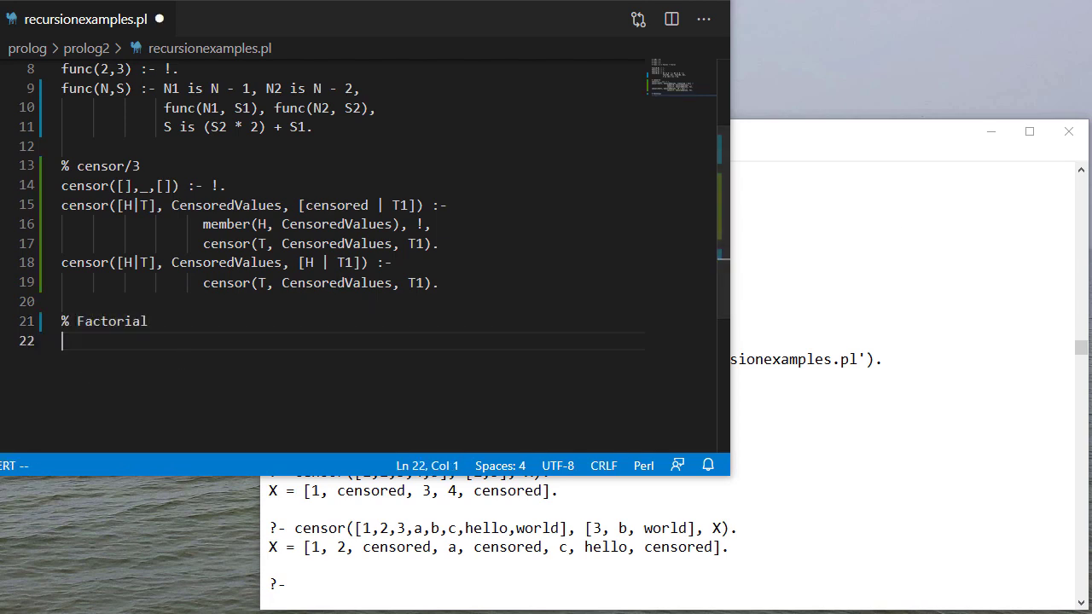
{"action": "type", "text": "factorial("}
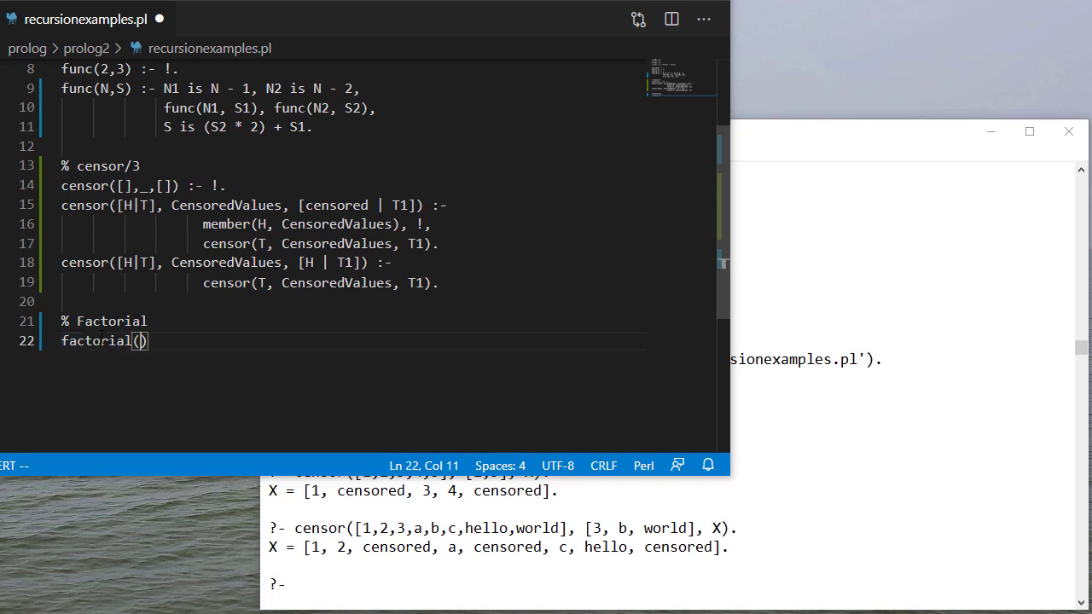
{"action": "type", "text": "1,1"}
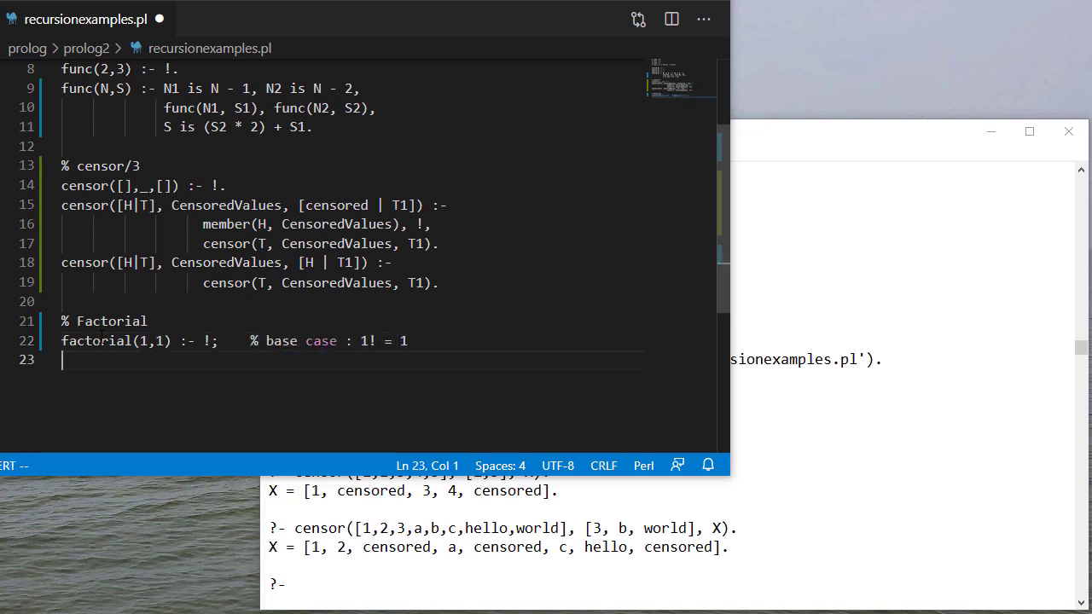
Write factorial(N, F) :- N1 is N - 1, factorial(N1, F1), F is N * F1.
{"action": "type", "text": "factorial"}
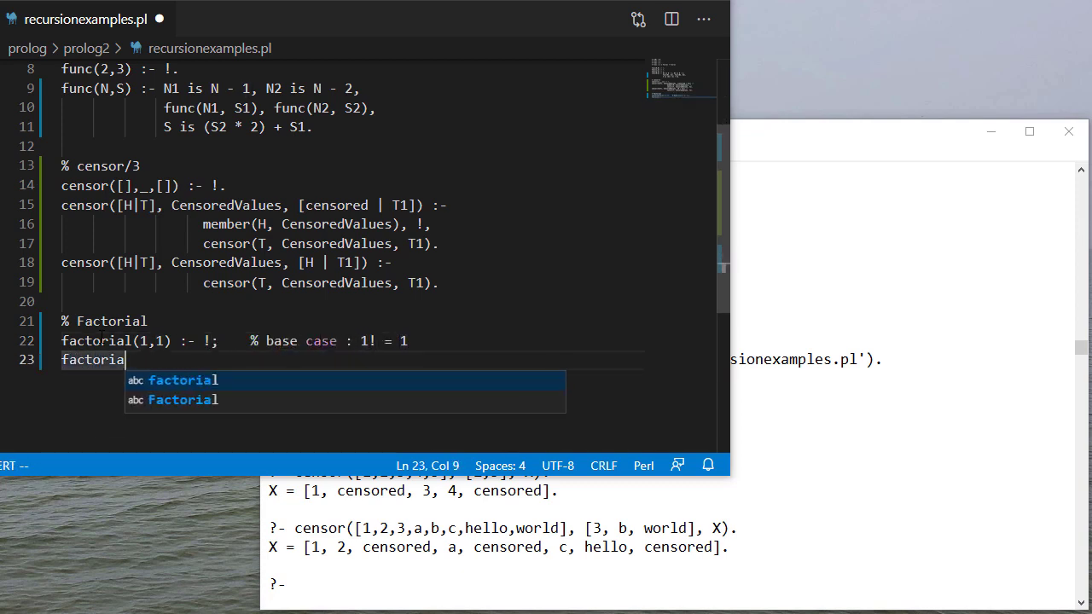
{"action": "type", "text": "(N, F) :- N1"}
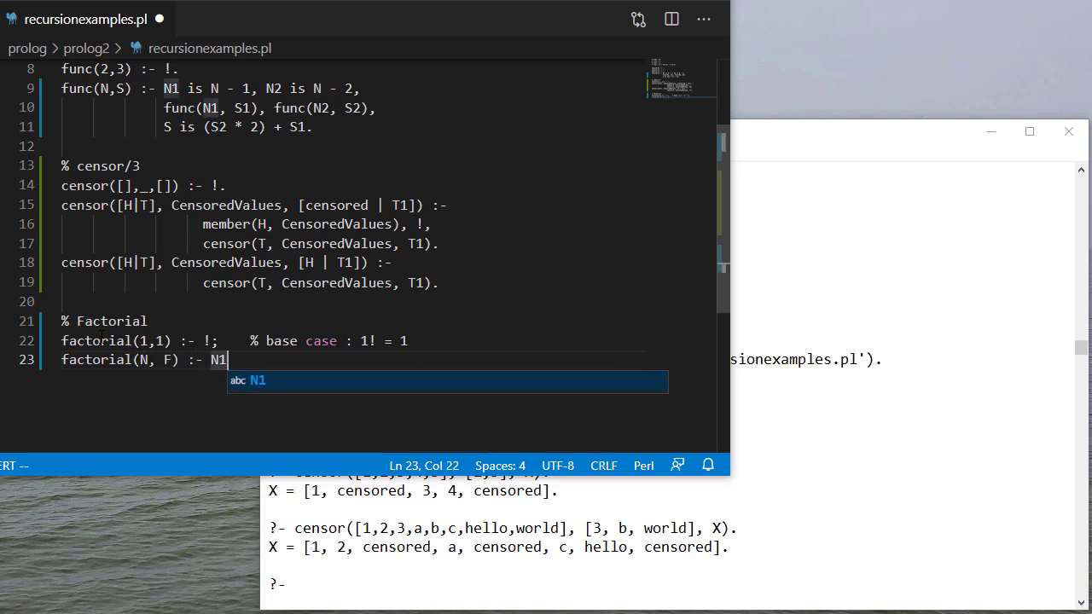
{"action": "type", "text": "is N - 1, factorial(N1, F1),"}
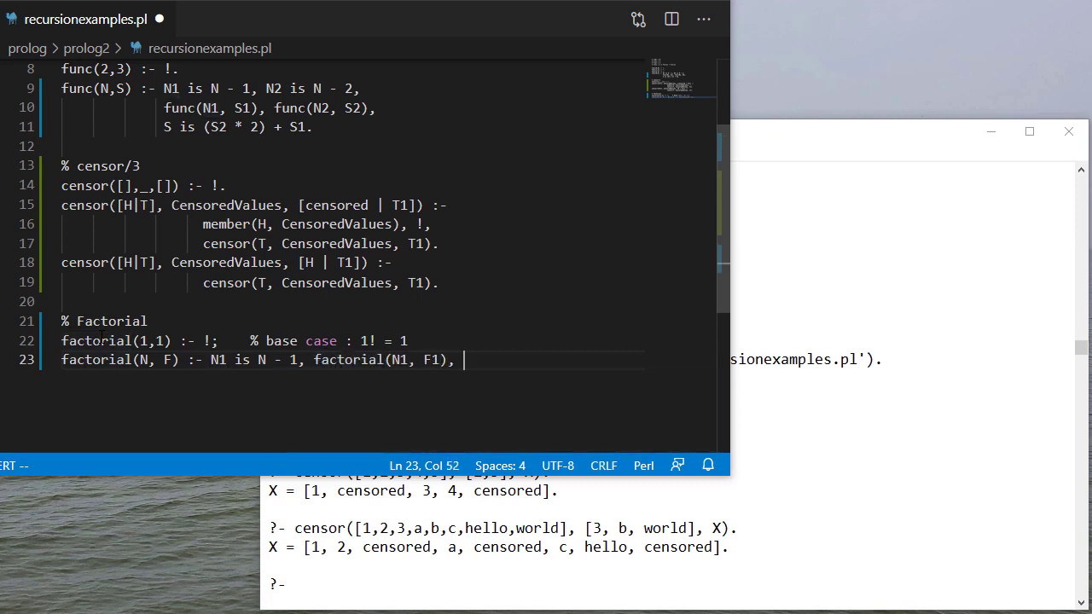
{"action": "type", "text": "F"}
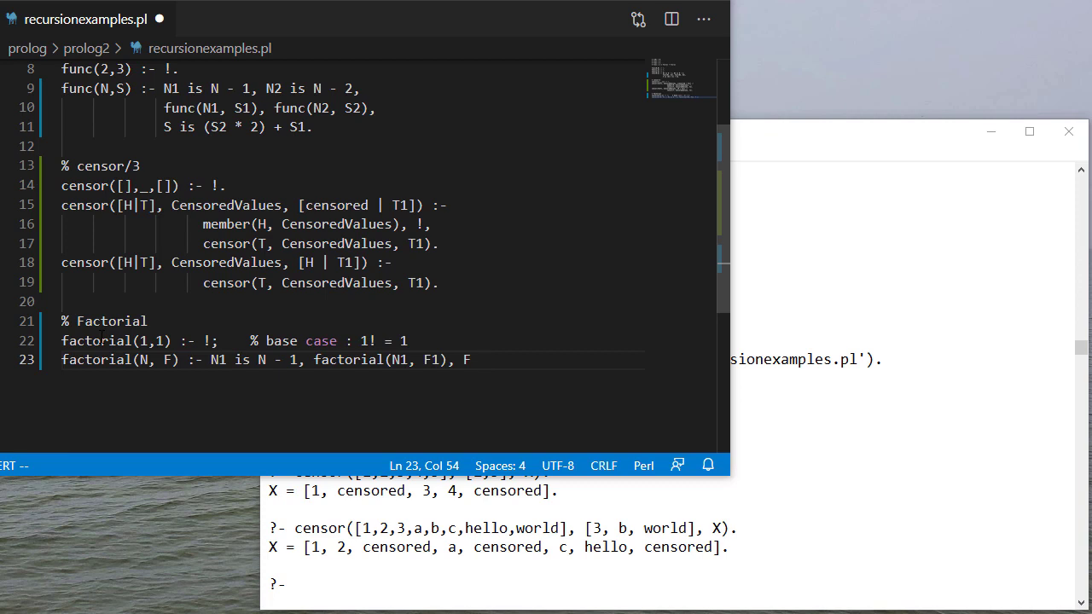
{"action": "type", "text": "N *"}
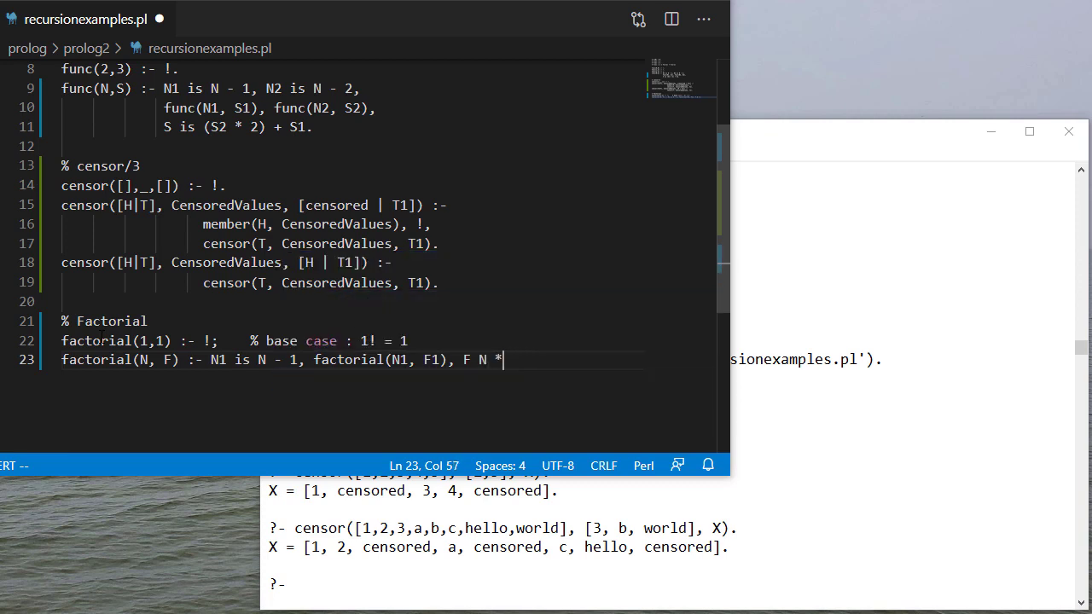
{"action": "type", "text": "is N * F1."}
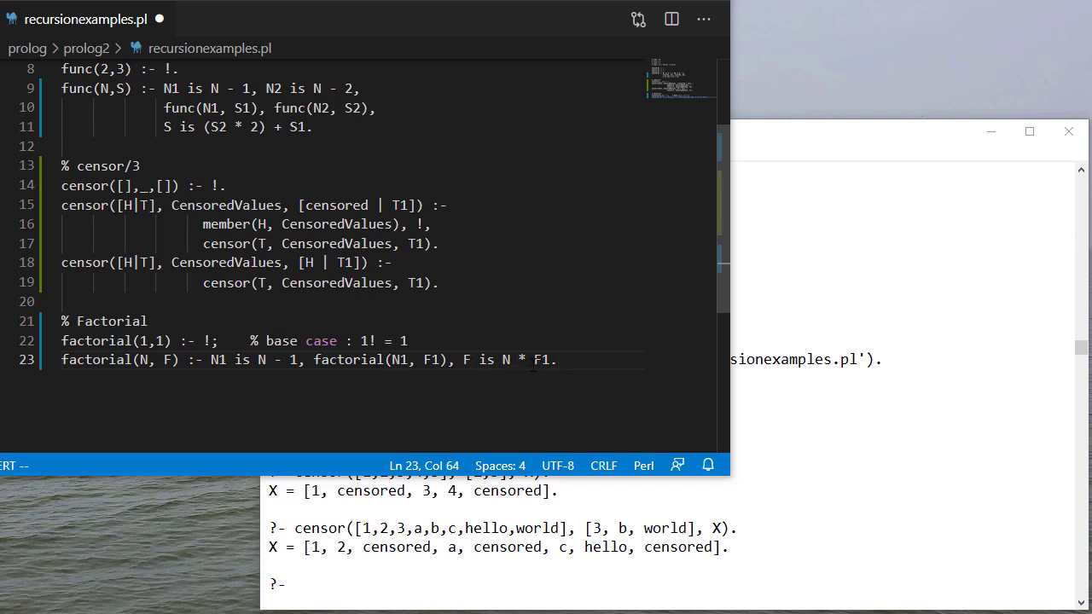
Insert the guard N > 1 at the start of the recursive clause body.
{"action": "double_click", "coordinate": [485, 358]}
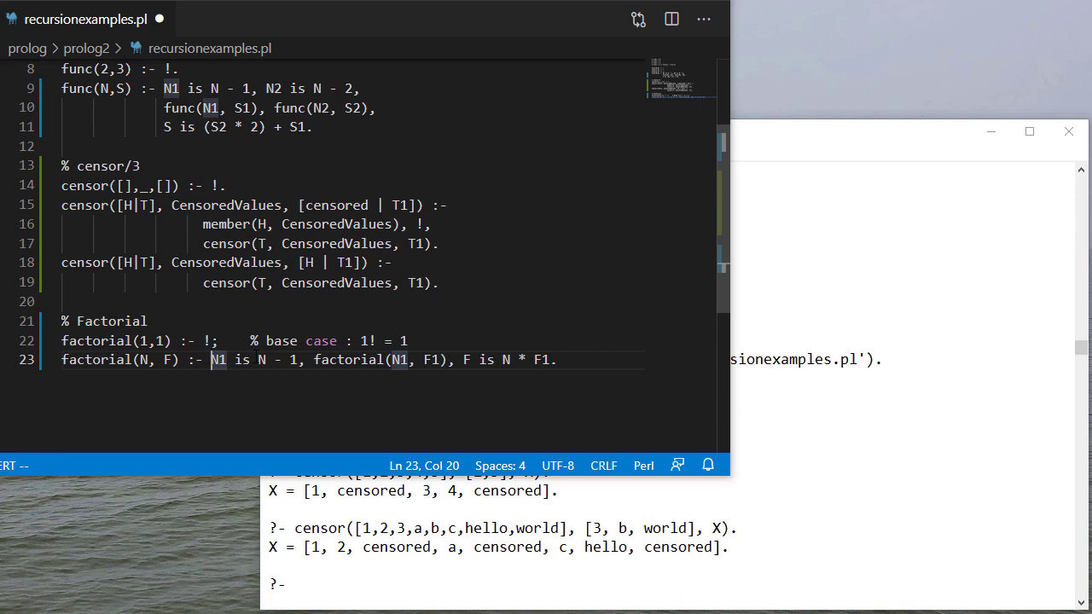
{"action": "type", "text": "N > 1,"}
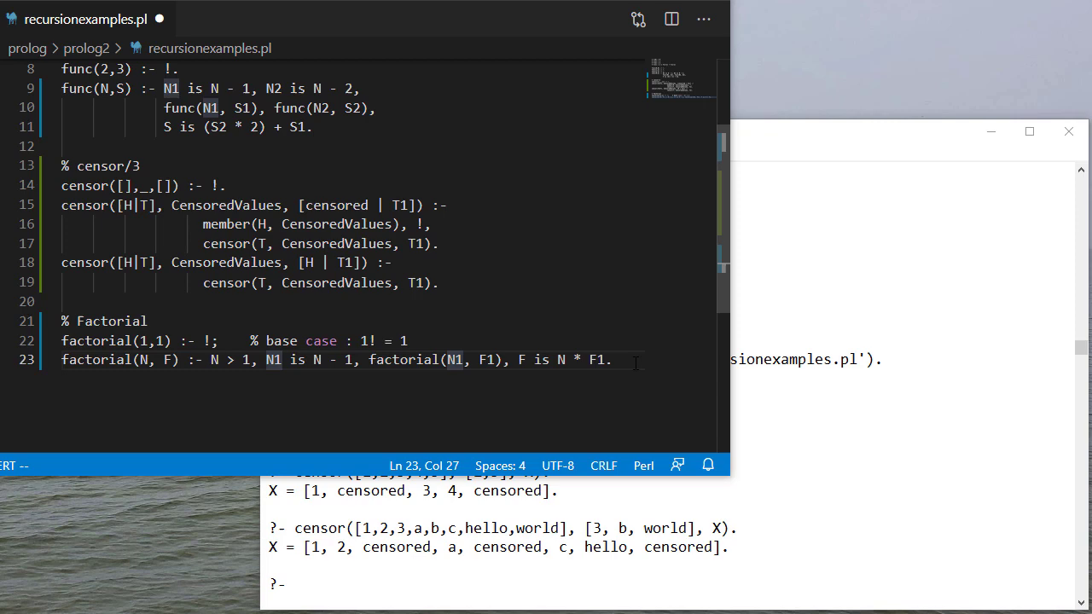
{"action": "left_click", "coordinate": [611, 358]}
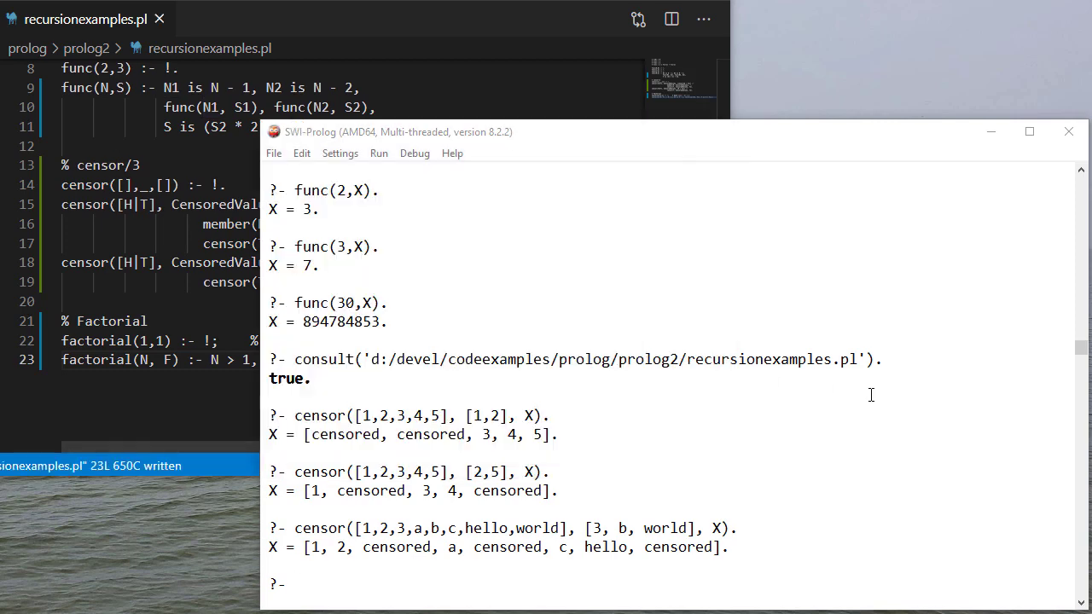
Reconsult the file, then fix the ';' after the cut to '.' in the source.
{"action": "type", "text": "censor([1,2,3,a,b,c,hello,world], [3, b, world], X)."}
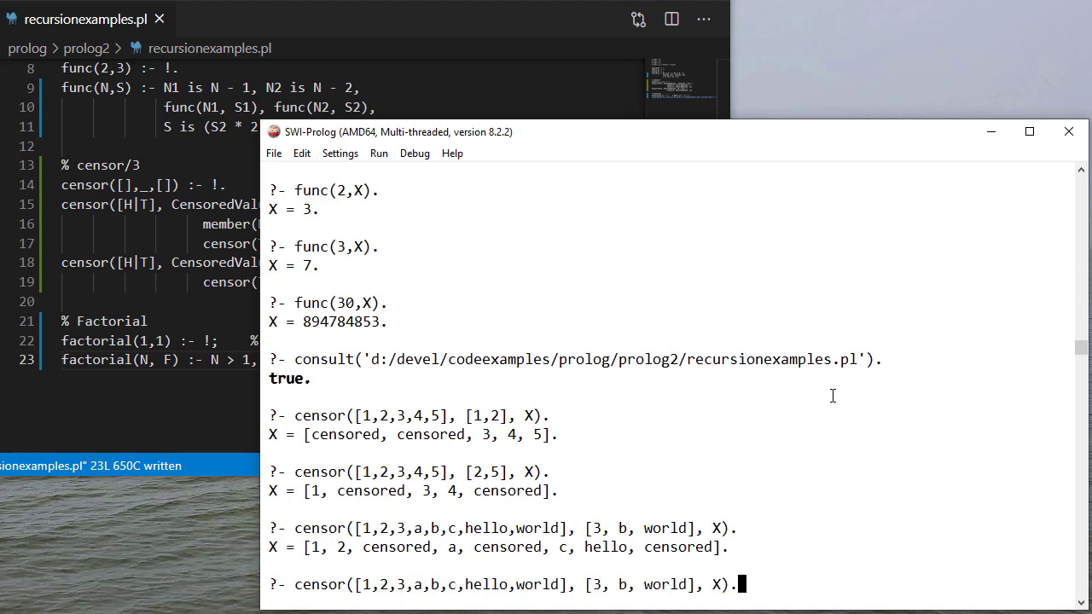
{"action": "key", "text": "Return"}
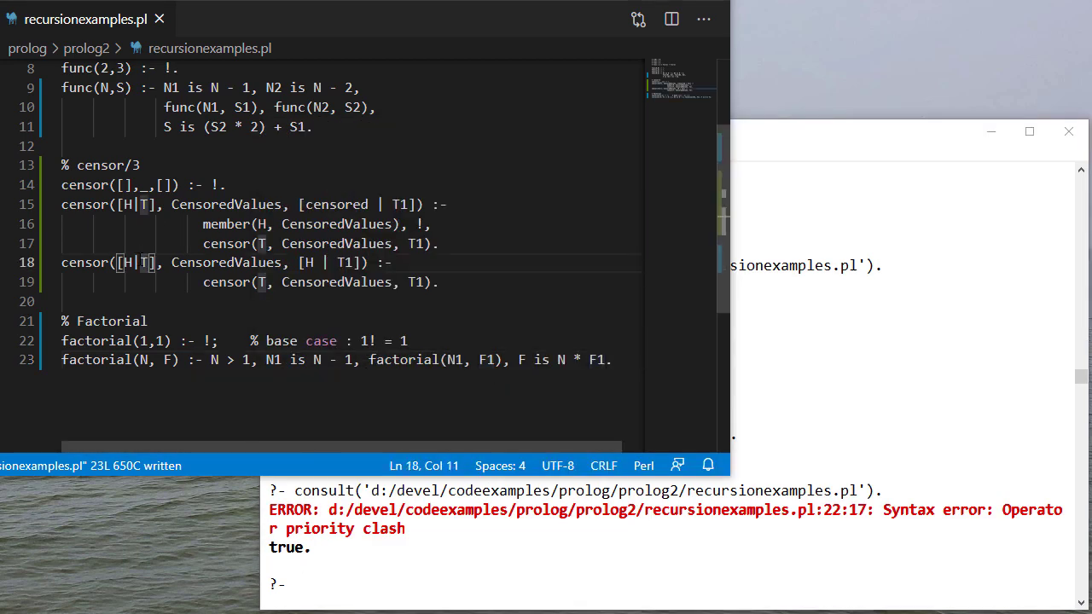
{"action": "left_click", "coordinate": [144, 341]}
{"action": "type", "text": "consult('d:/devel/codeexamples/prolog/prolog2/recursionexamples.pl')."}
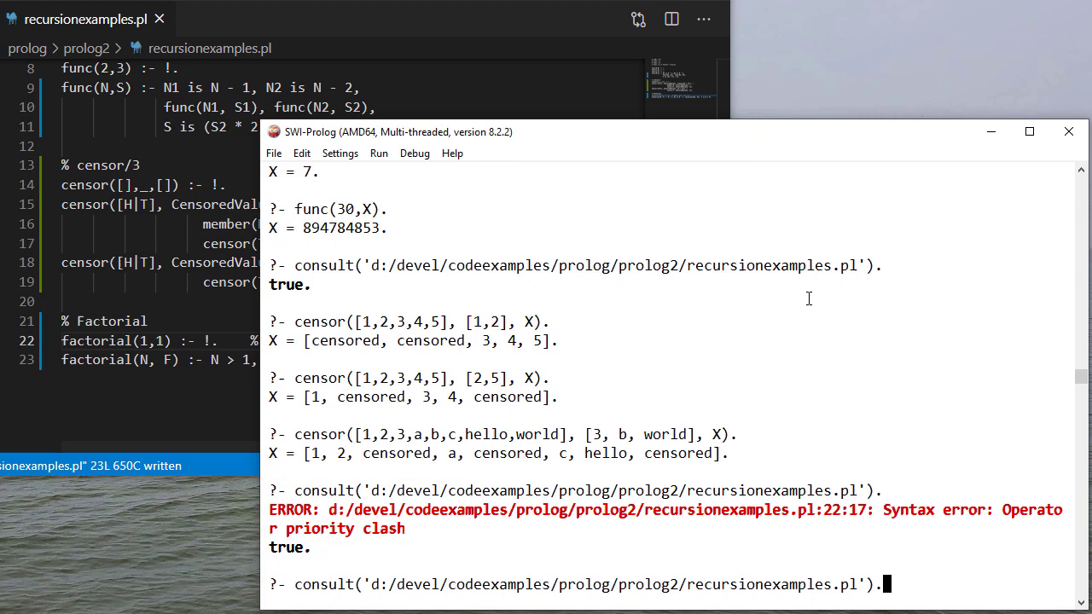
Query factorial(1,X), factorial(3,X) and factorial(10,X), getting 1, 6 and 3628800.
{"action": "type", "text": "fa"}
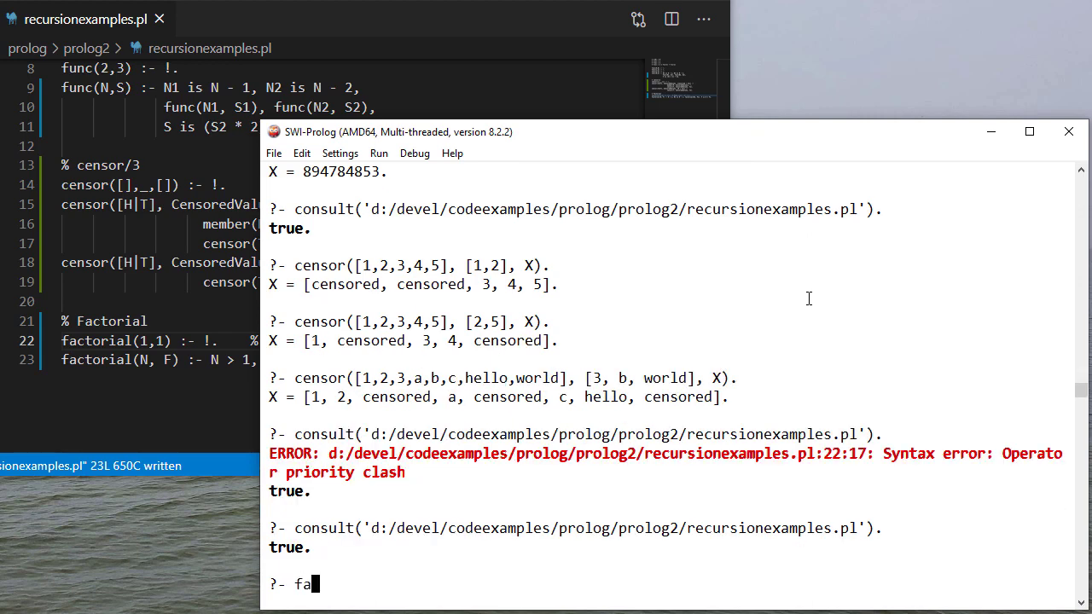
{"action": "type", "text": "ctorial(1,"}
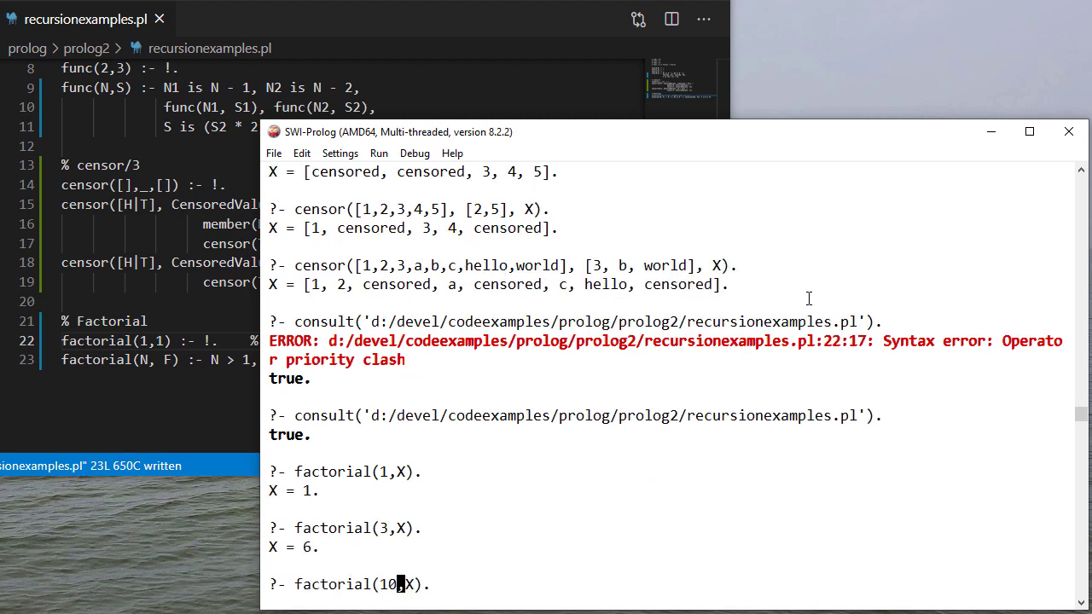
{"action": "key", "text": "Return"}
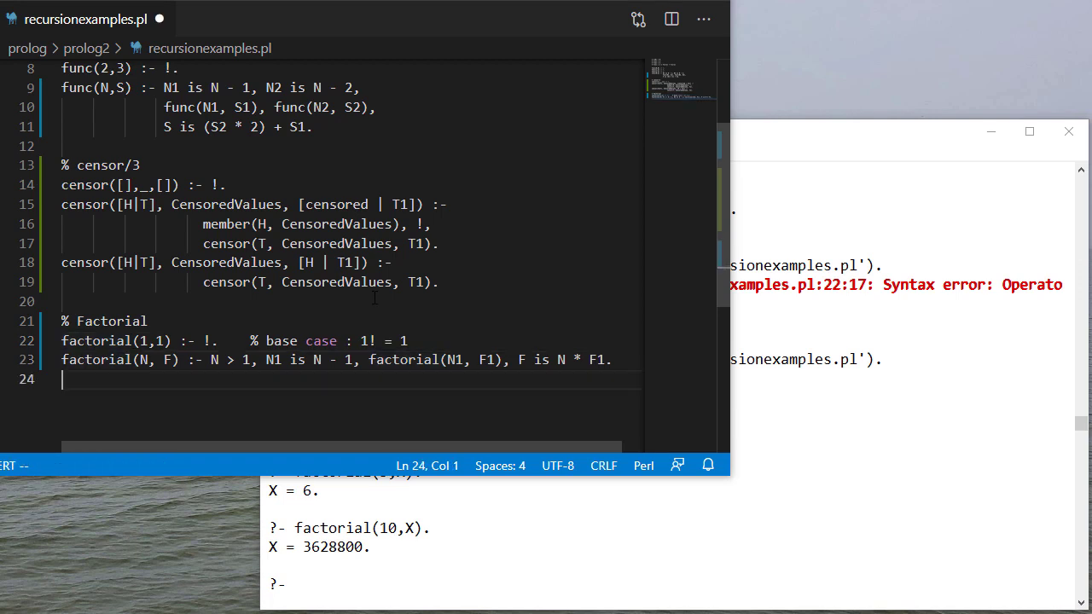
Add the comment line % Tail-recursive factorial below the factorial clauses.
{"action": "key", "text": "enter"}
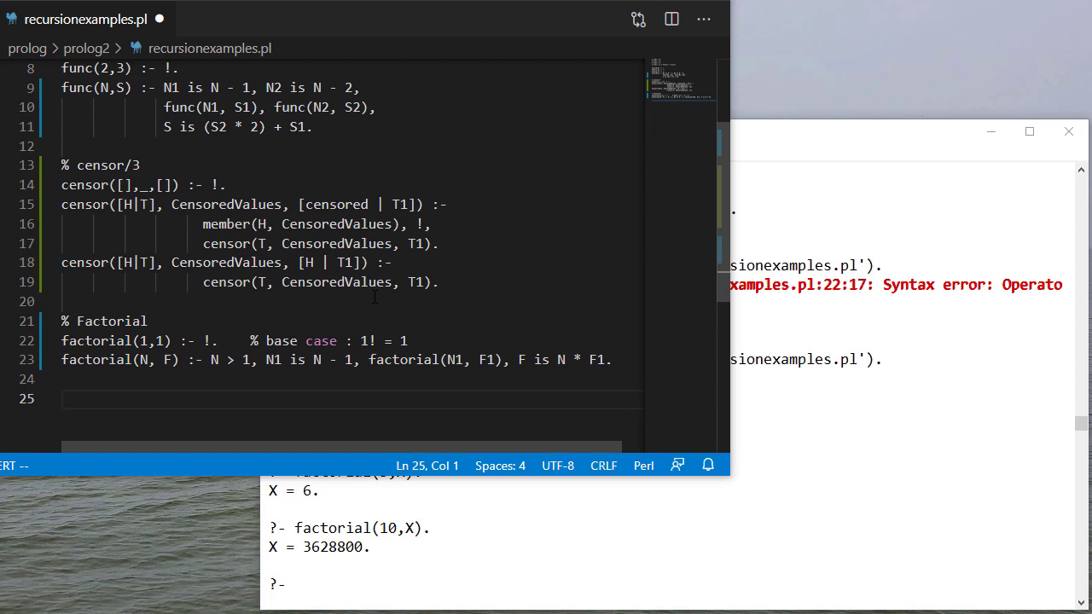
{"action": "mouse_move", "coordinate": [331, 392]}
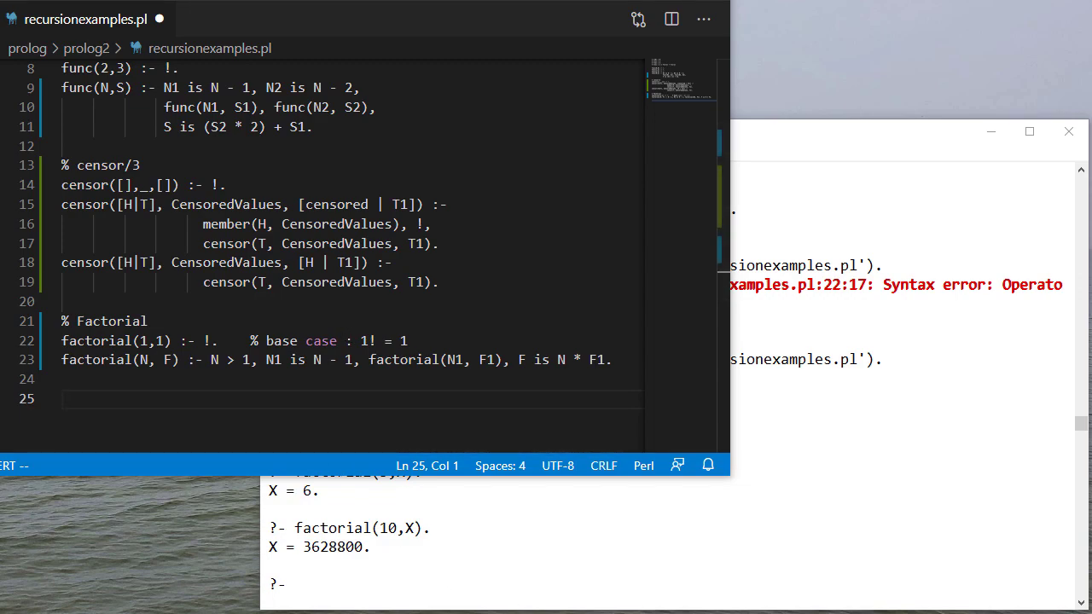
{"action": "type", "text": "% Tail-recursive"}
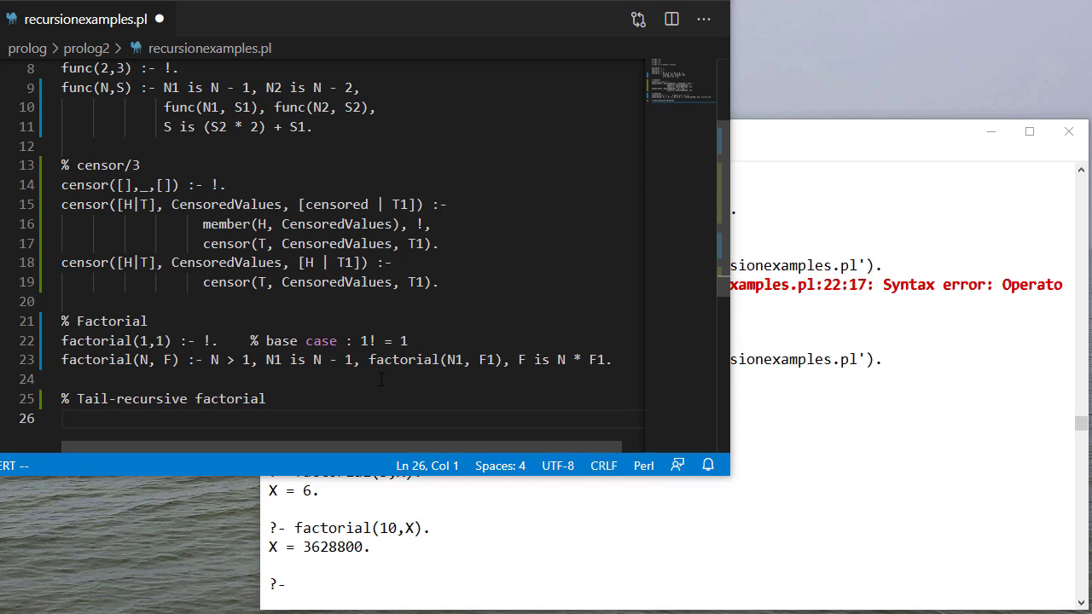
Write factorial_tail(N, F) :- factorial_tail(N, 1, F). and the base case factorial_tail(1, F, F) :- !
{"action": "type", "text": "factorial_tail(N, F) :-"}
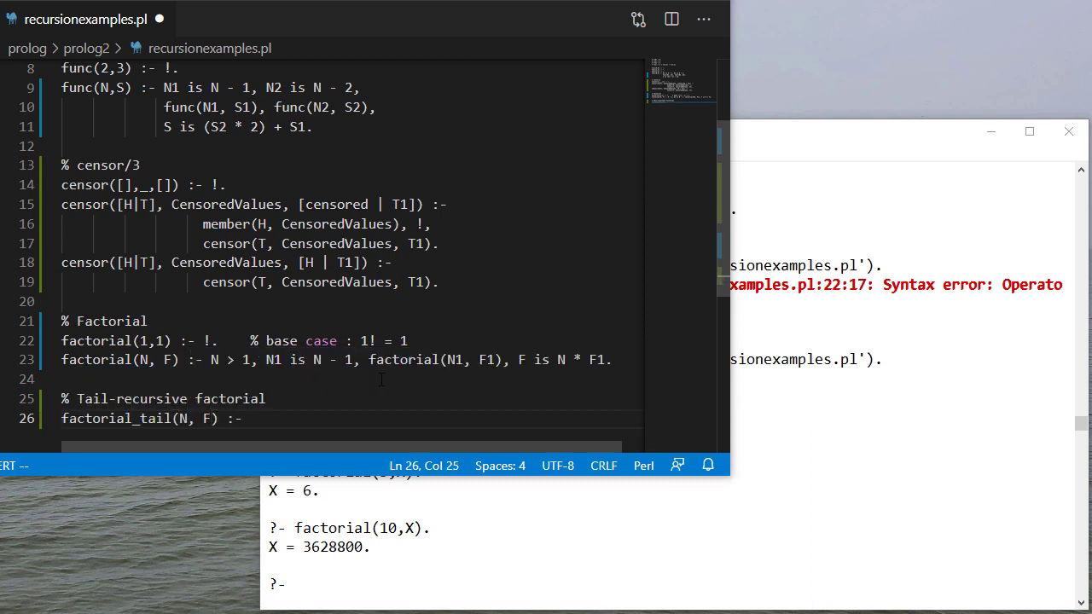
{"action": "type", "text": "factorial_tail(N, 1, F)."}
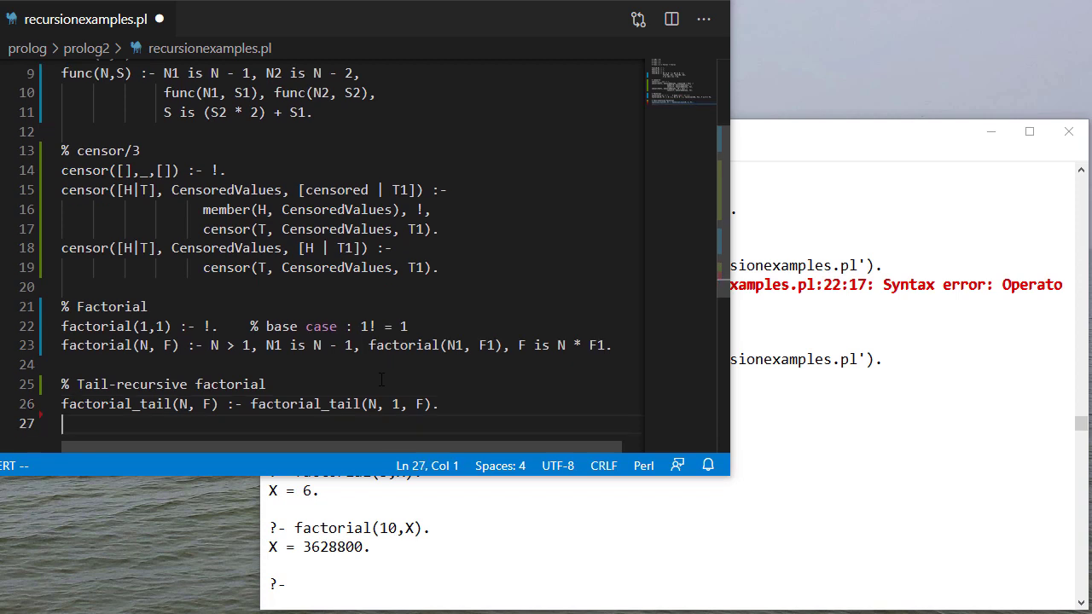
{"action": "type", "text": "factorial_tail("}
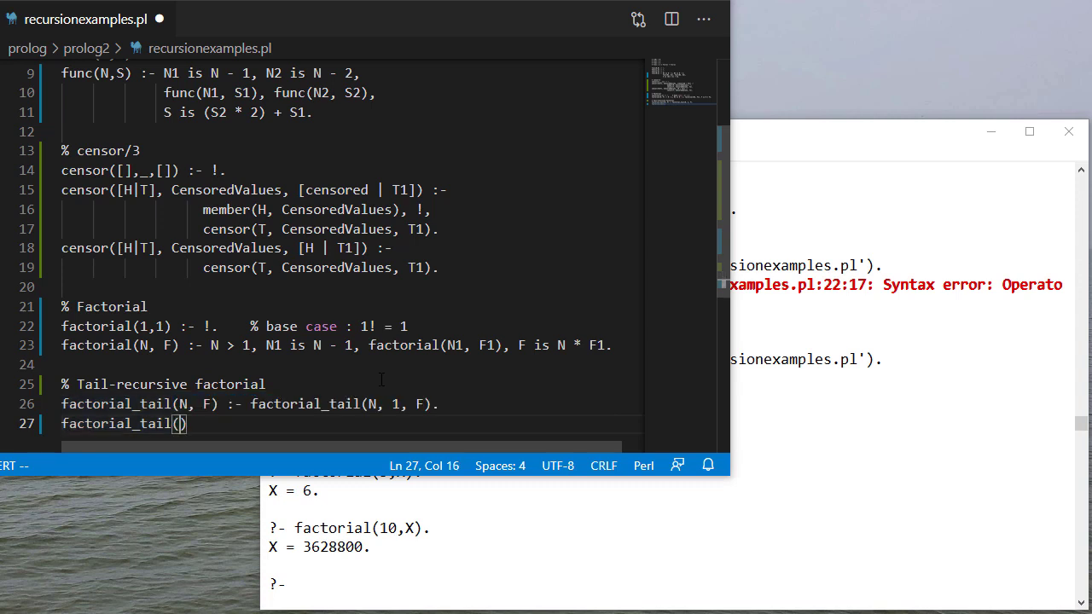
{"action": "type", "text": "1, F, F"}
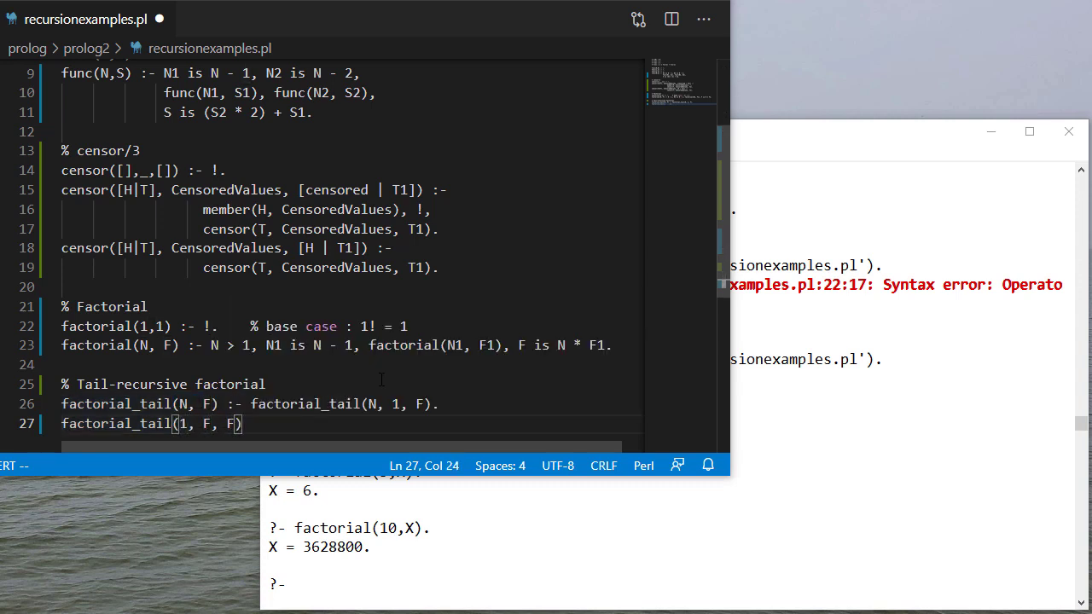
{"action": "type", "text": ":-"}
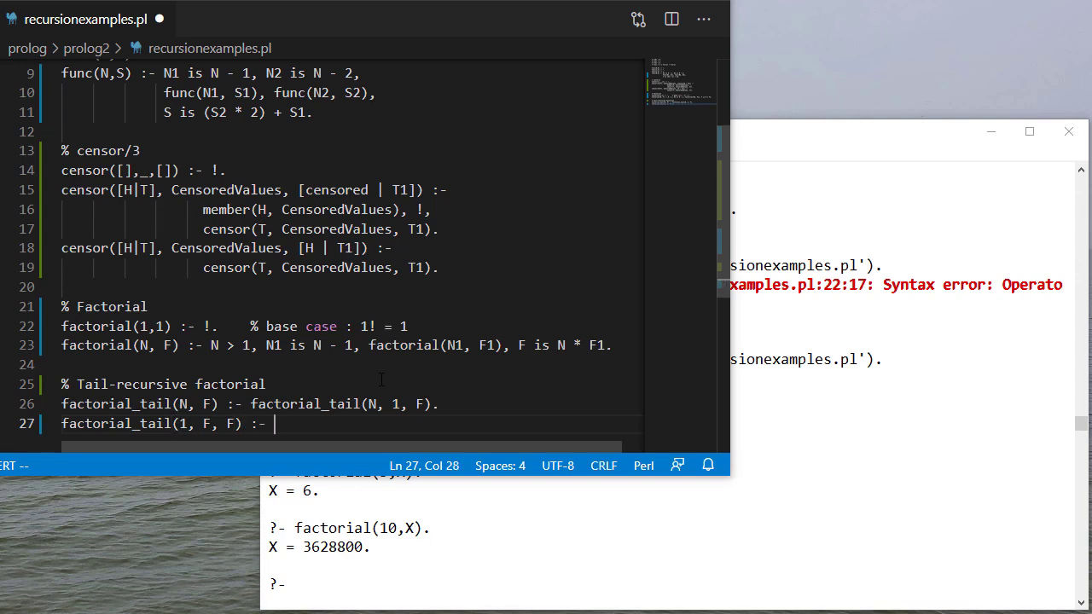
{"action": "type", "text": "factorial("}
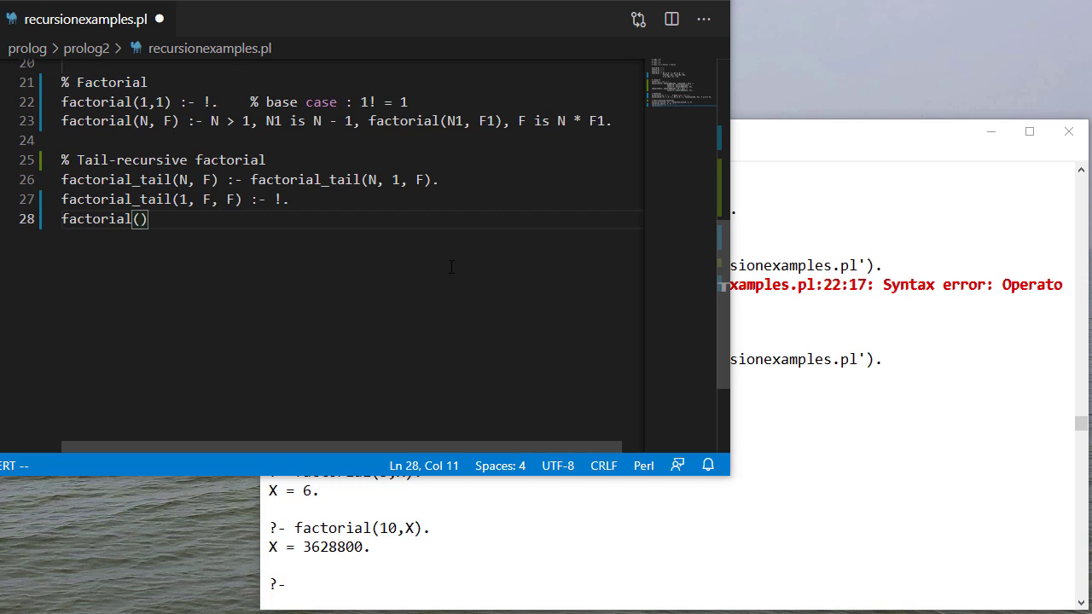
Write the clause head factorial_tail(N, PartialSolution, F) with goals N > 1 and N1 is N - 1.
{"action": "type", "text": "_tail"}
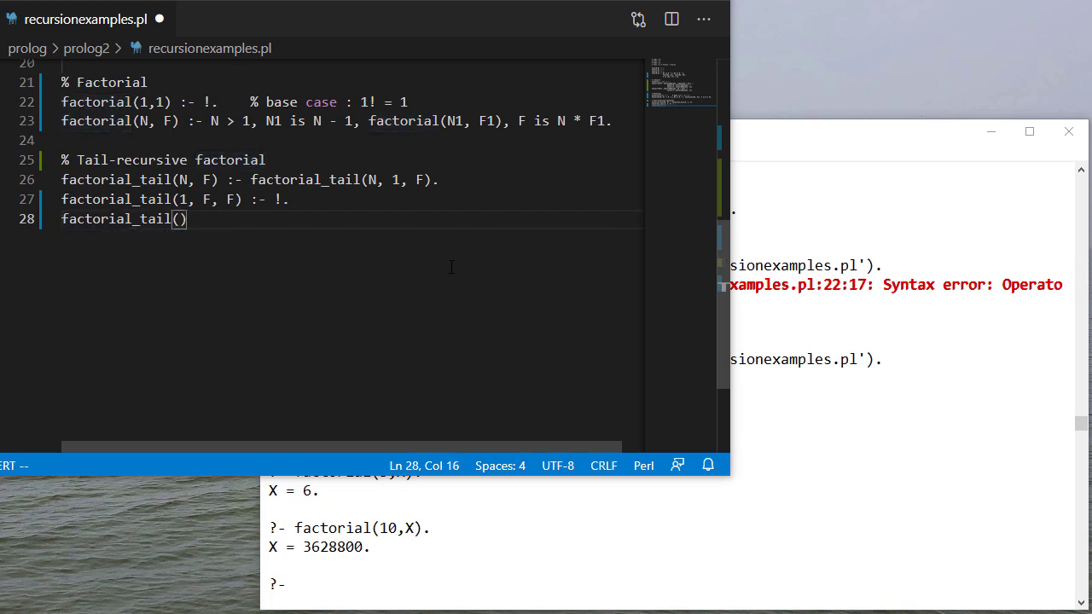
{"action": "type", "text": "N,"}
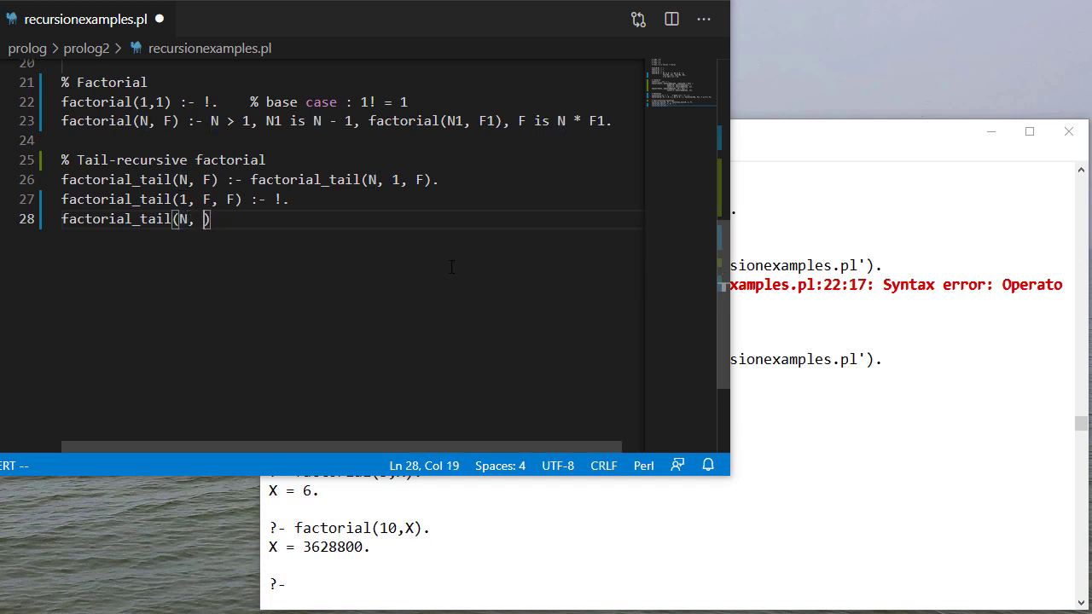
{"action": "type", "text": "PartialSolut"}
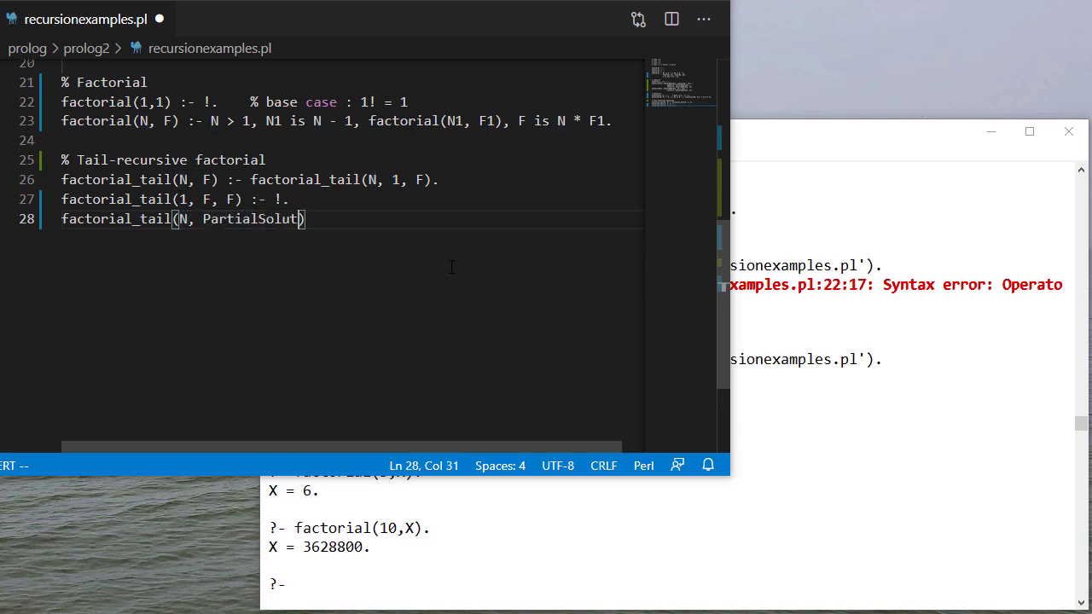
{"action": "type", "text": "ion, F"}
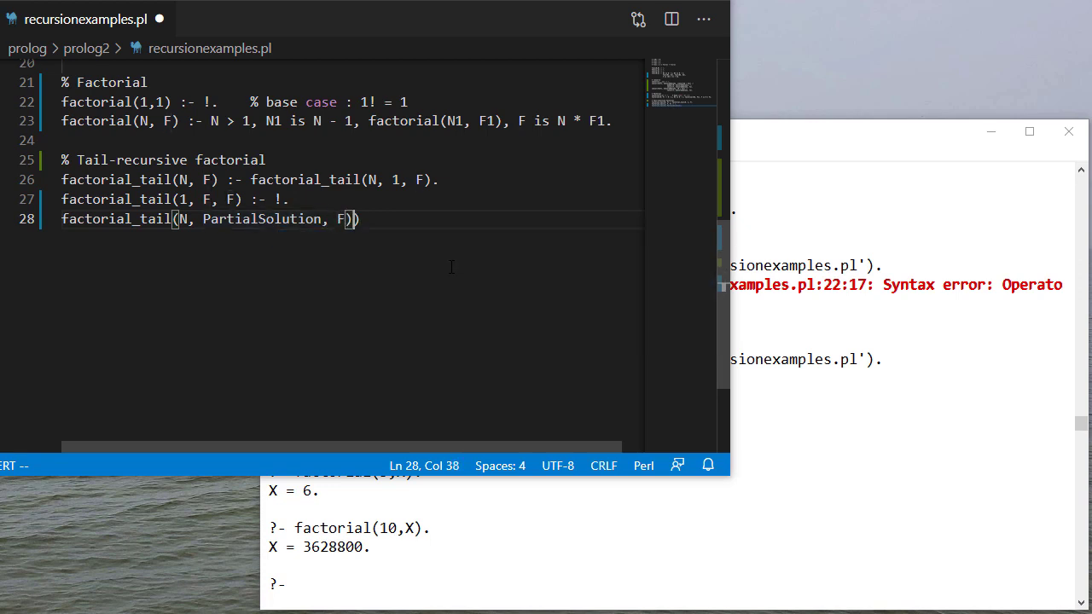
{"action": "key", "text": "Escape"}
{"action": "type", "text": " :-"}
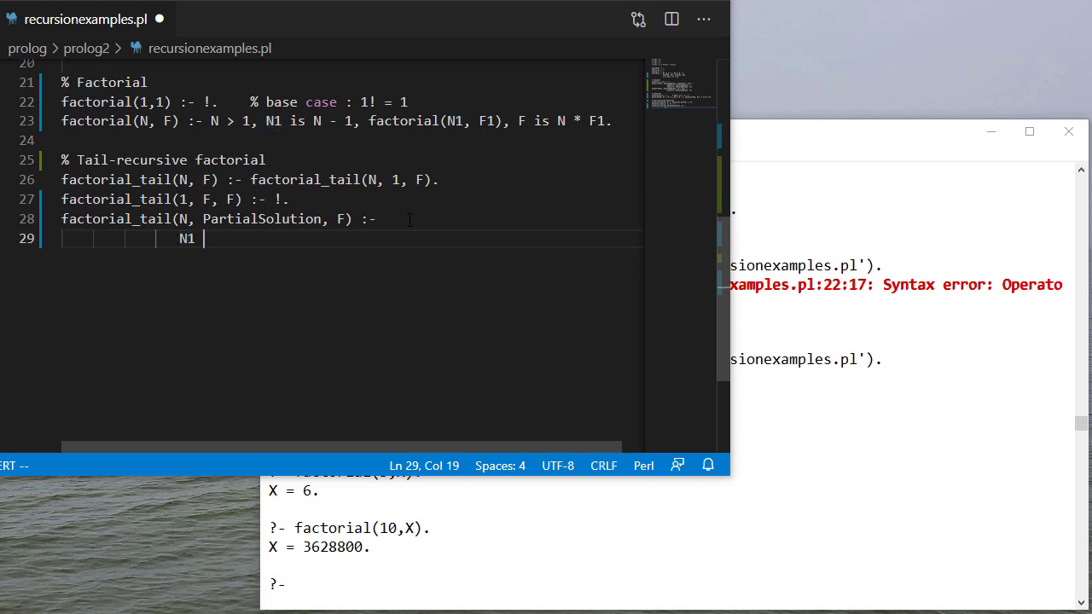
{"action": "type", "text": "is N - 1,"}
{"action": "type", "text": "N > 1,"}
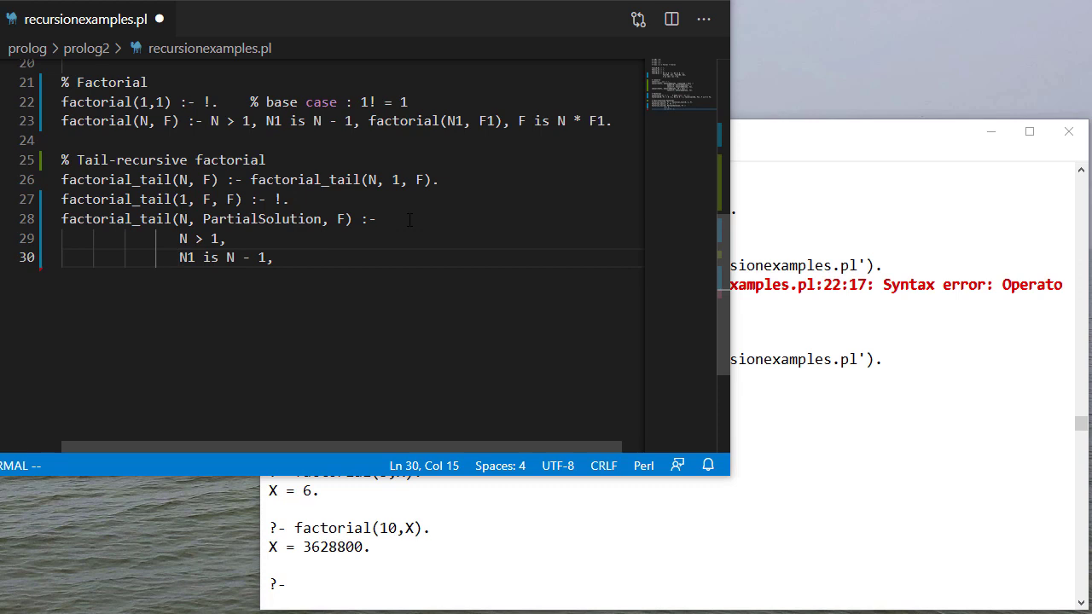
{"action": "key", "text": "enter"}
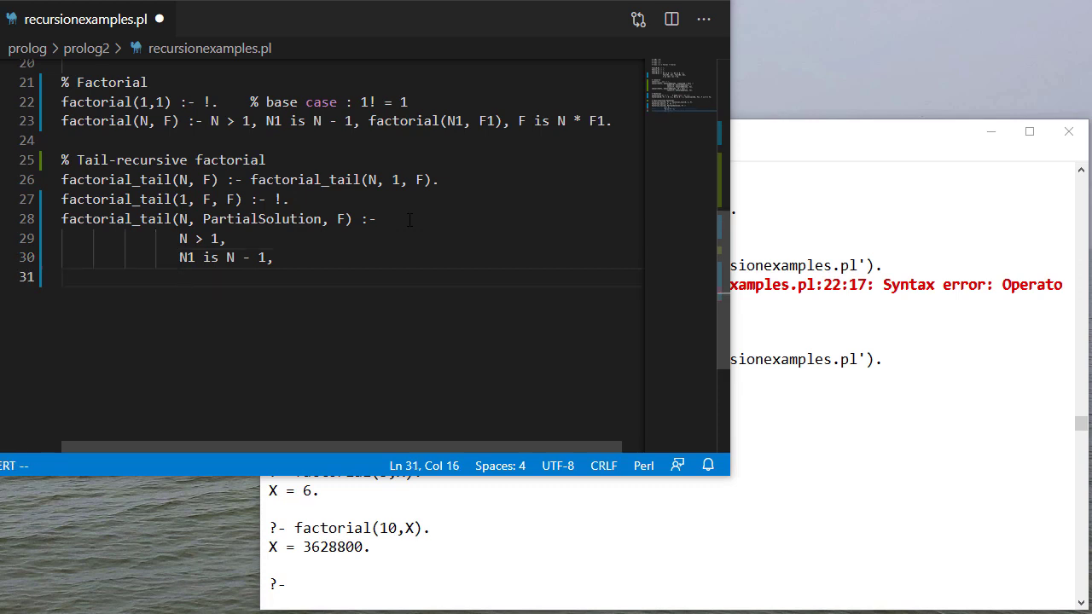
Add NextPartialSolution is PartialSolution * N and the recursive call factorial_tail(N1, NextPartialSolution, F), then save.
{"action": "type", "text": "NextPartialS"}
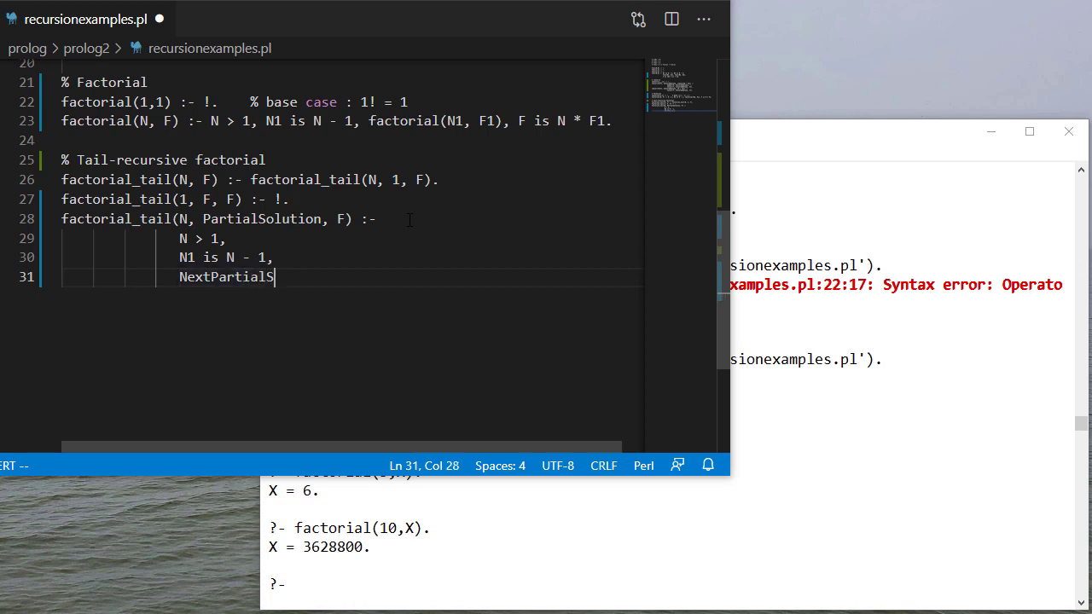
{"action": "type", "text": "olution"}
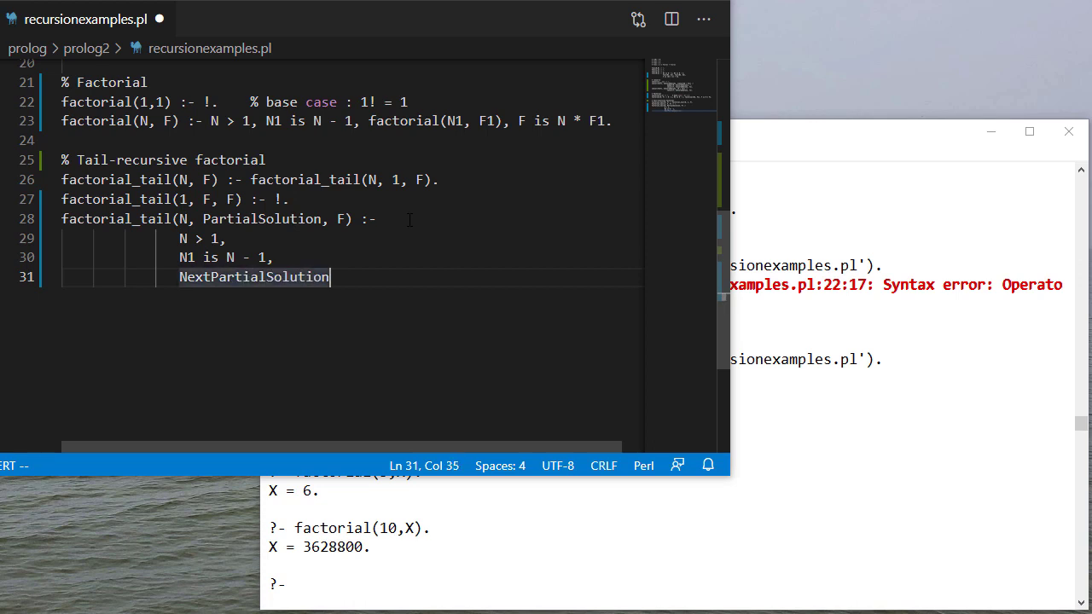
{"action": "type", "text": "is"}
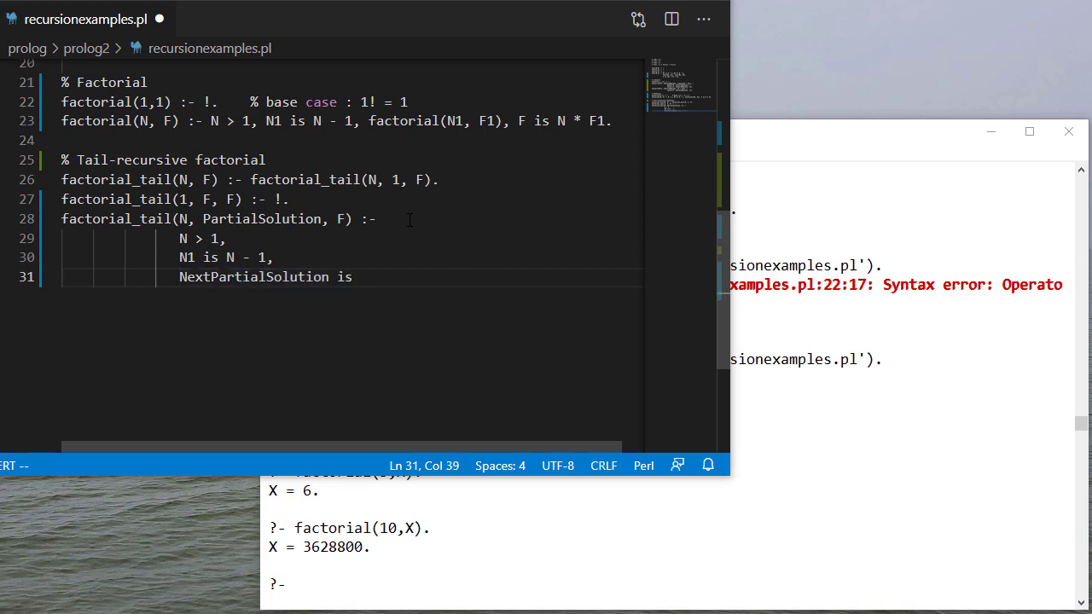
{"action": "type", "text": "PartialSolution"}
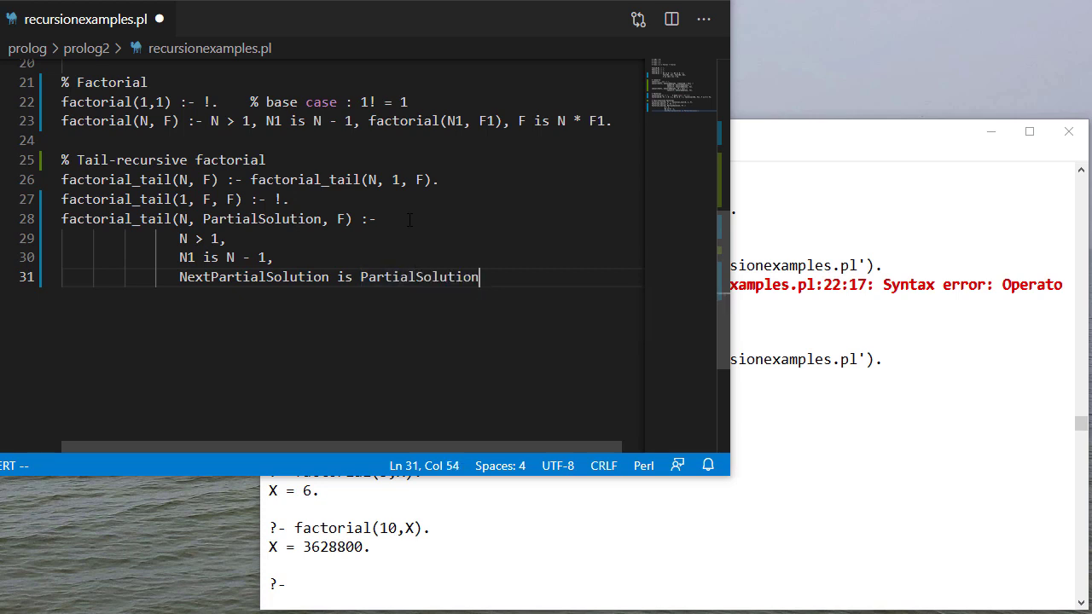
{"action": "type", "text": "* N"}
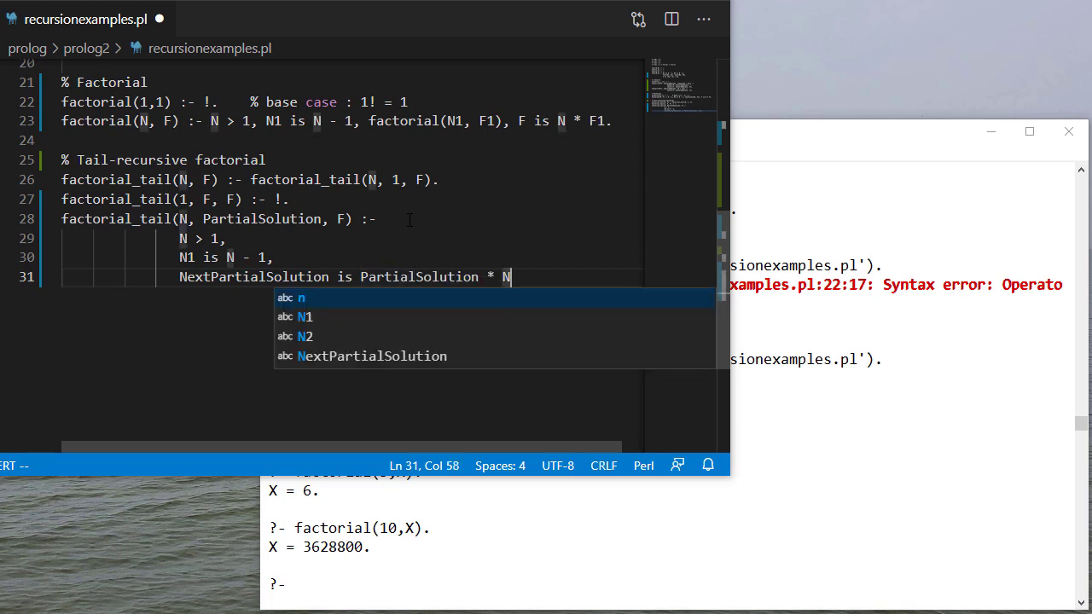
{"action": "type", "text": ","}
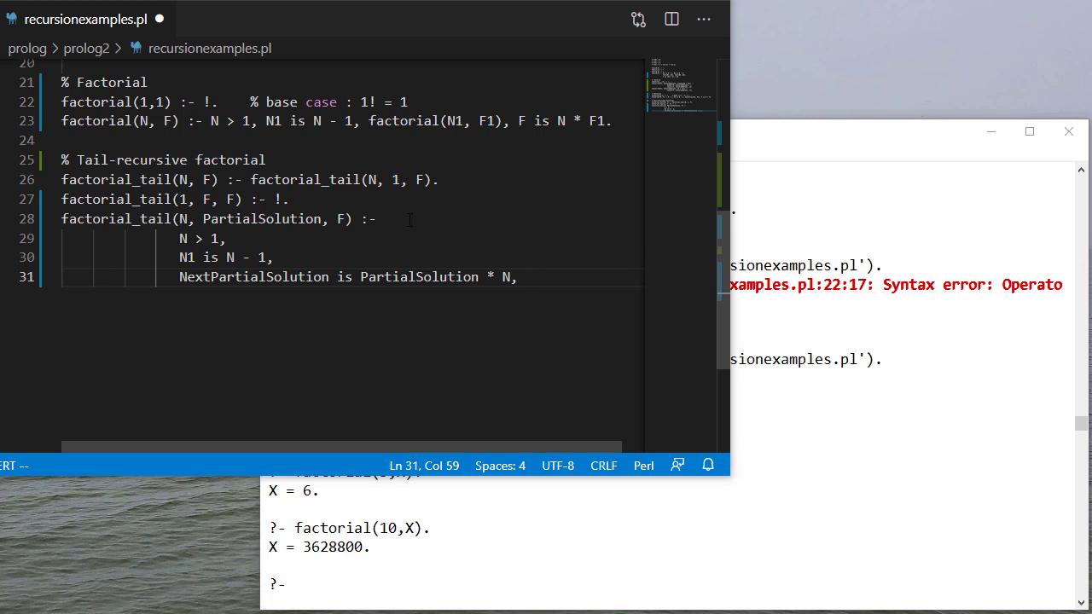
{"action": "mouse_move", "coordinate": [408, 209]}
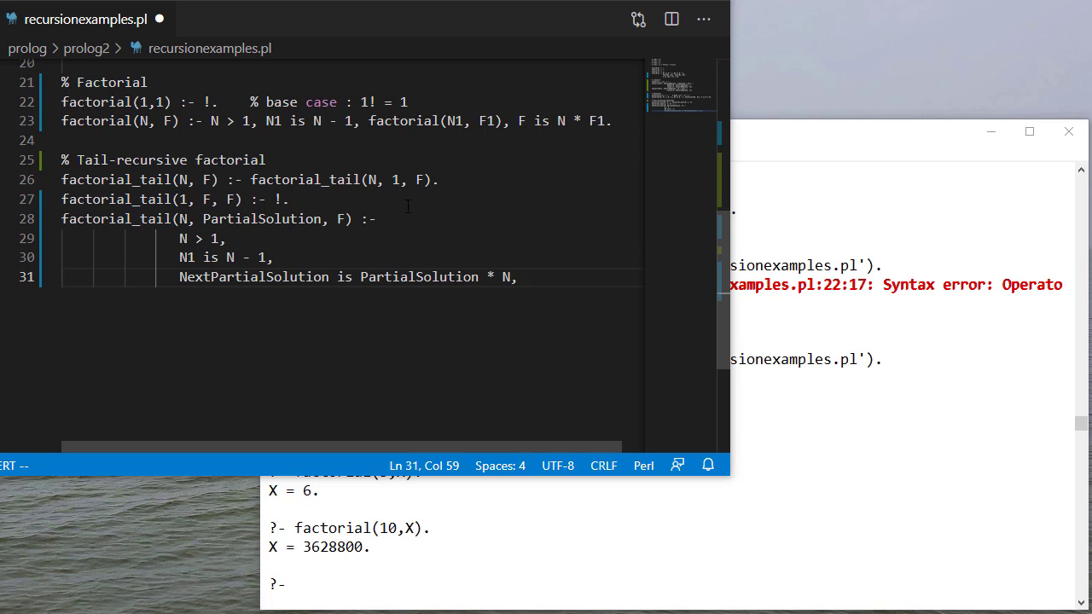
{"action": "key", "text": "Return"}
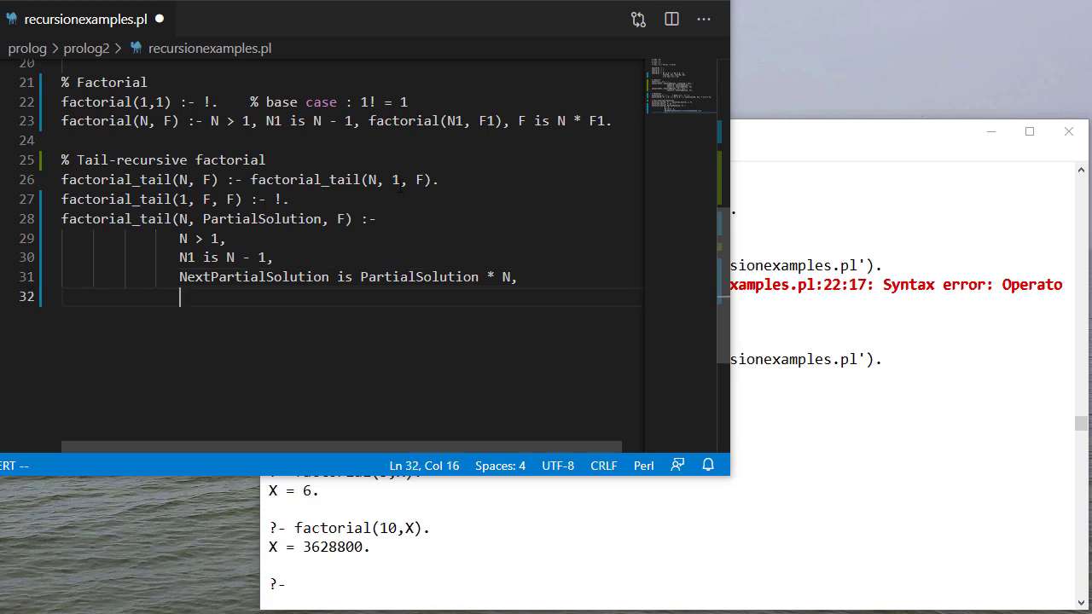
{"action": "type", "text": "factorial_tail(N1,"}
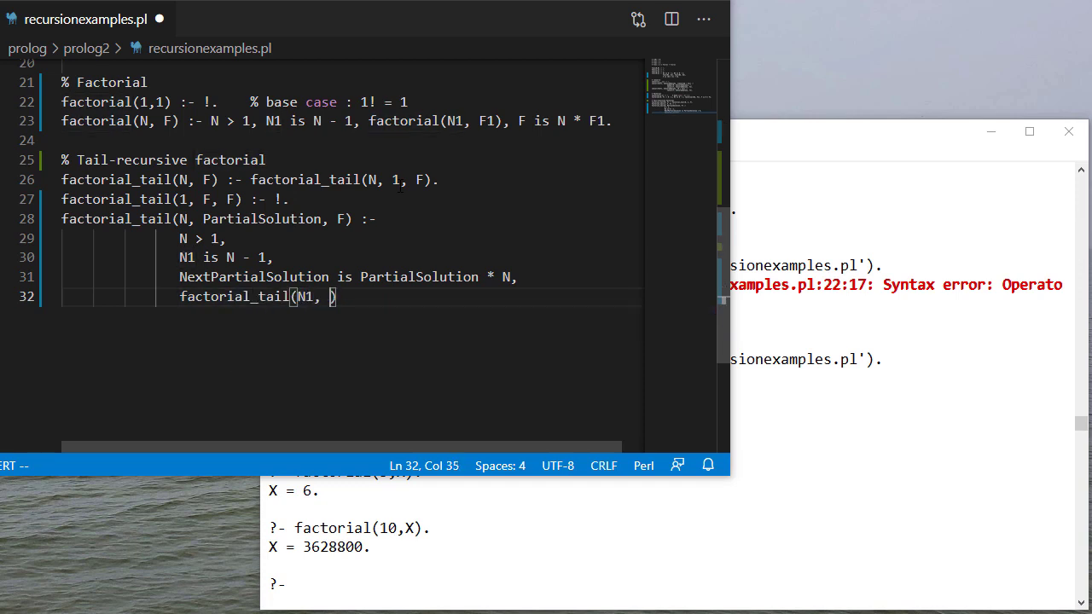
{"action": "type", "text": "NextPartialSolution"}
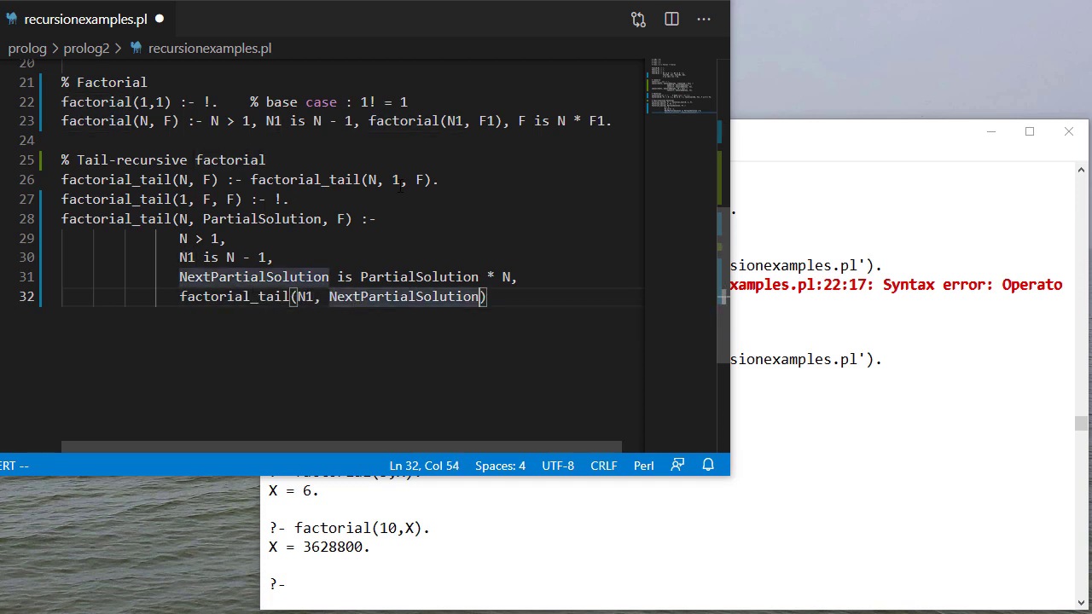
{"action": "type", "text": ", F)."}
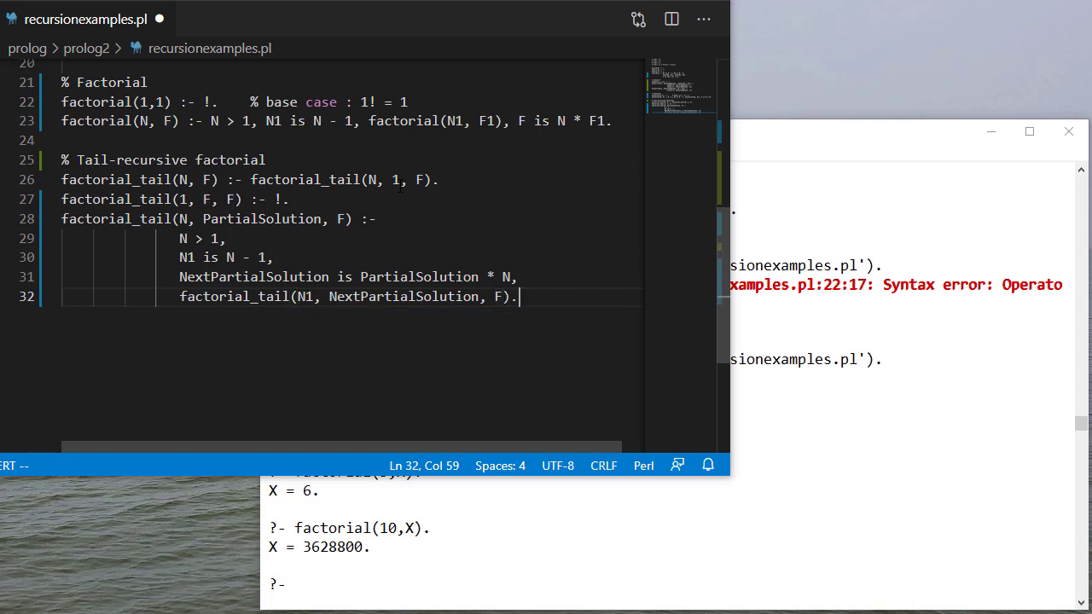
{"action": "key", "text": "ctrl+s"}
{"action": "type", "text": "consult('d:/devel/codeexamples/prolog/prolog2/recursionexamples.pl')."}
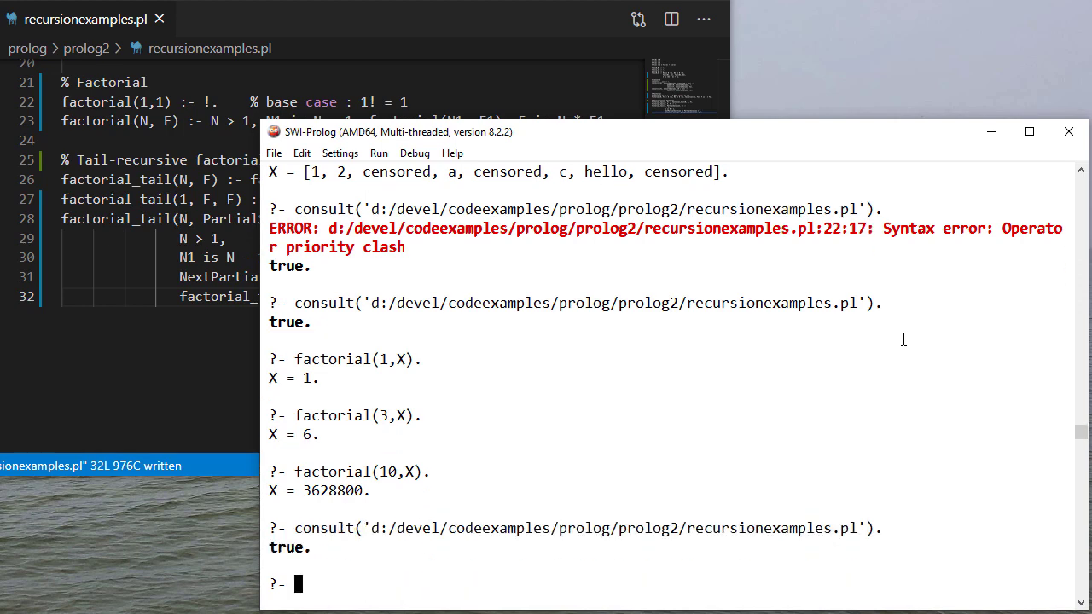
Query factorial_tail for 10, 5, 1 and 0, getting 3628800, 120, 1 and false.
{"action": "type", "text": "factorial(10,X)."}
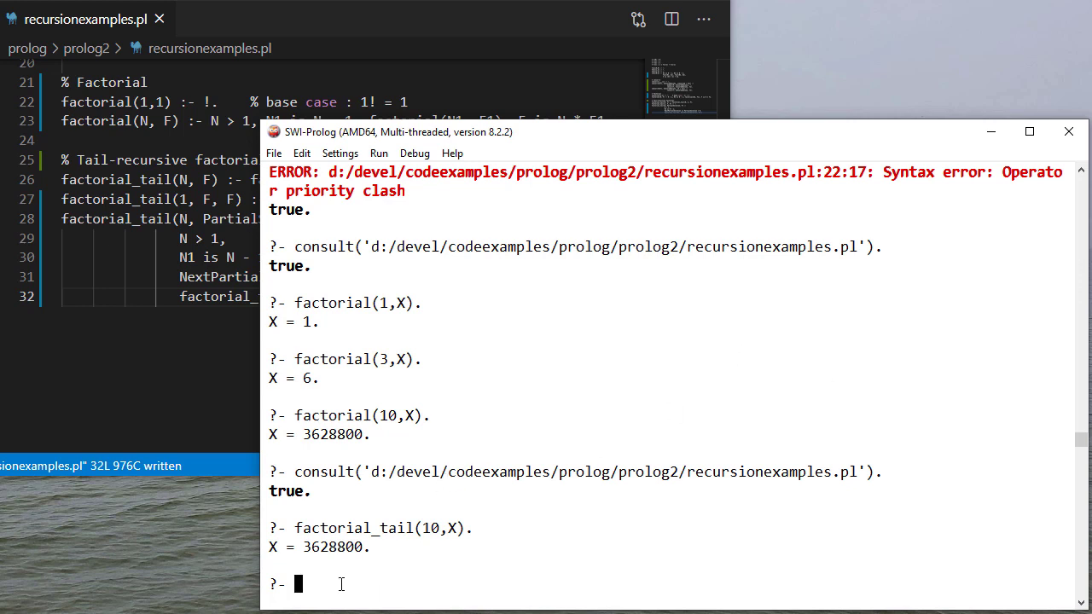
{"action": "type", "text": "factorial_tail(,X)."}
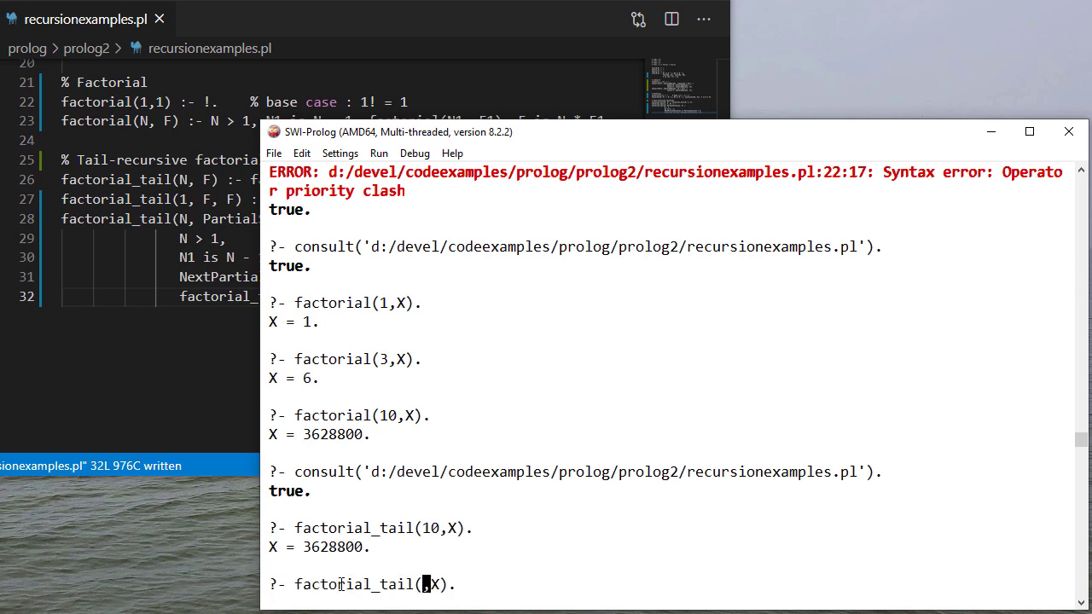
{"action": "type", "text": "5"}
{"action": "key", "text": "Return"}
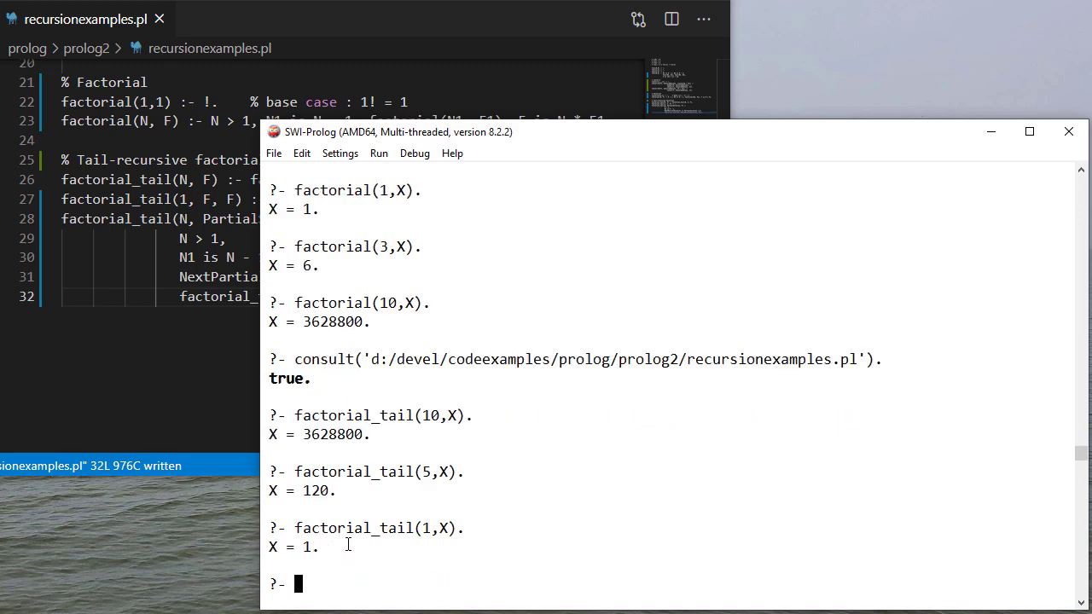
{"action": "type", "text": "factorial_tail(1,X)."}
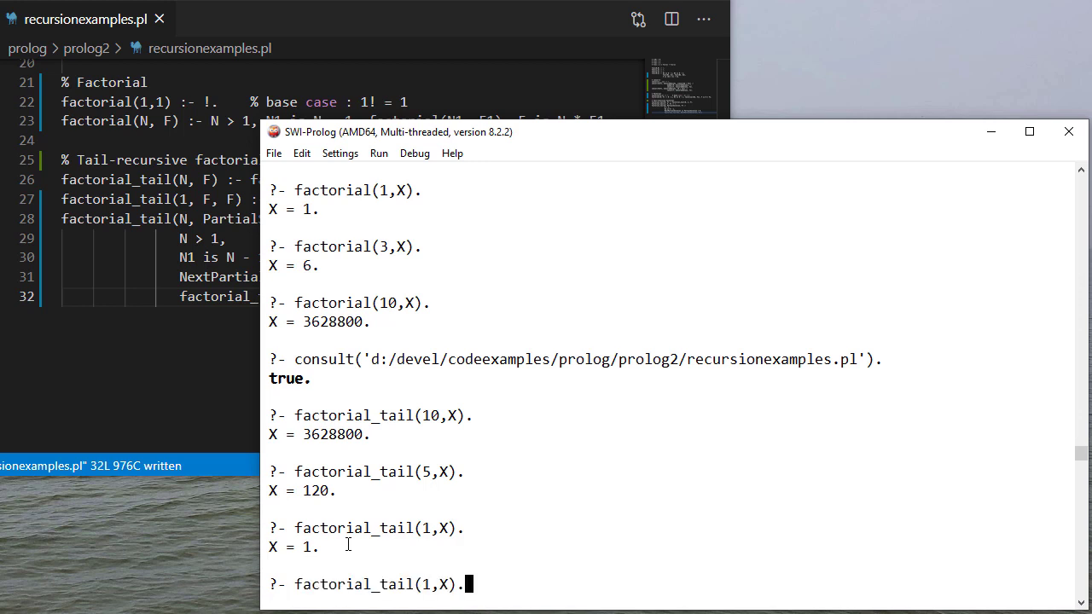
{"action": "type", "text": "0"}
{"action": "key", "text": "Return"}
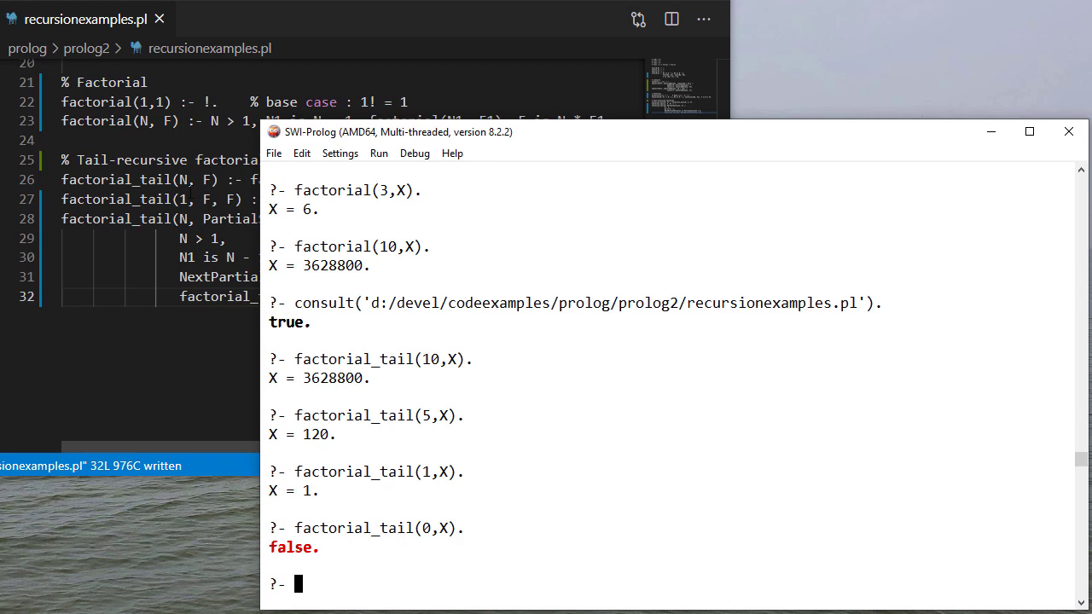
{"action": "mouse_move", "coordinate": [544, 249]}
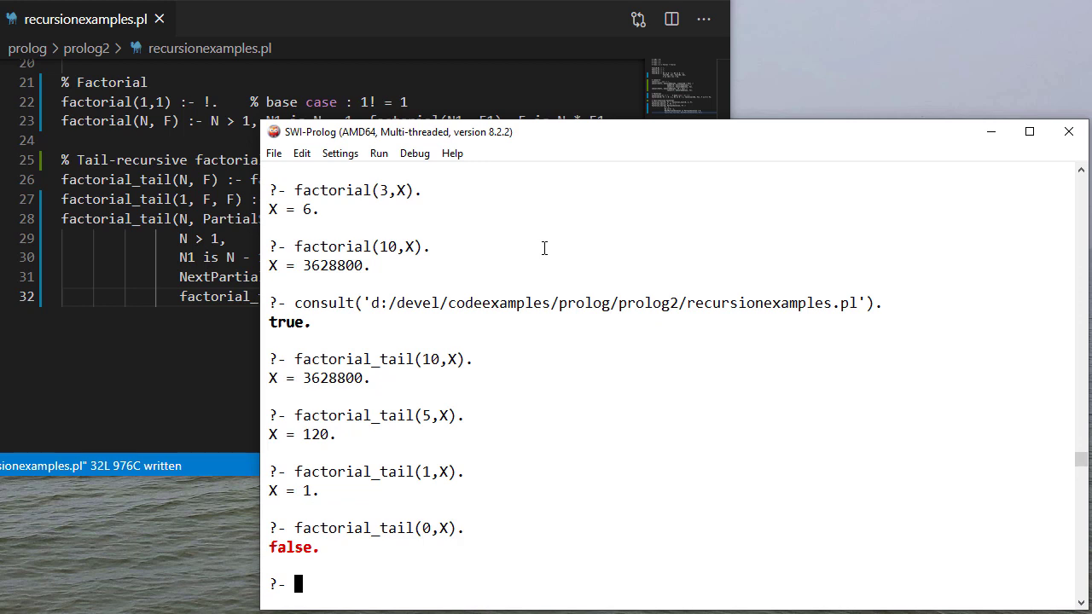
{"action": "mouse_move", "coordinate": [533, 400]}
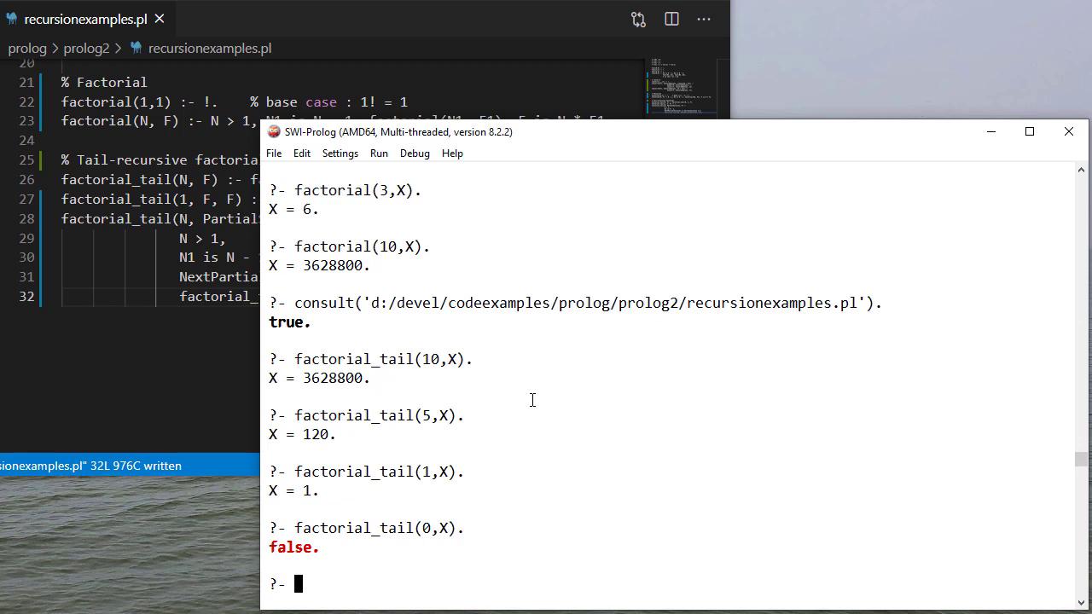
{"action": "mouse_move", "coordinate": [525, 415]}
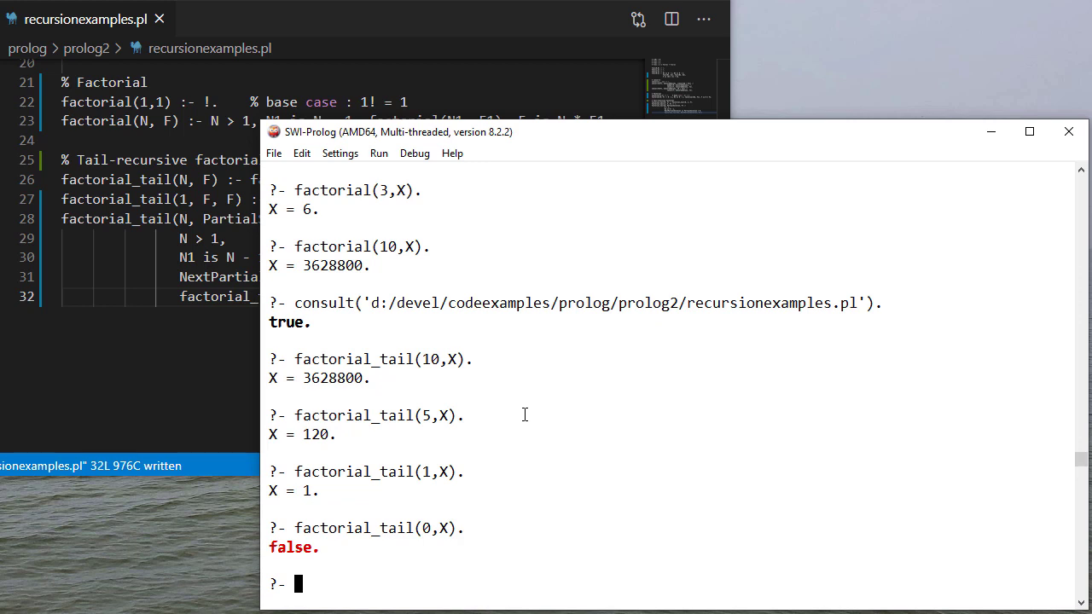
{"action": "mouse_move", "coordinate": [501, 372]}
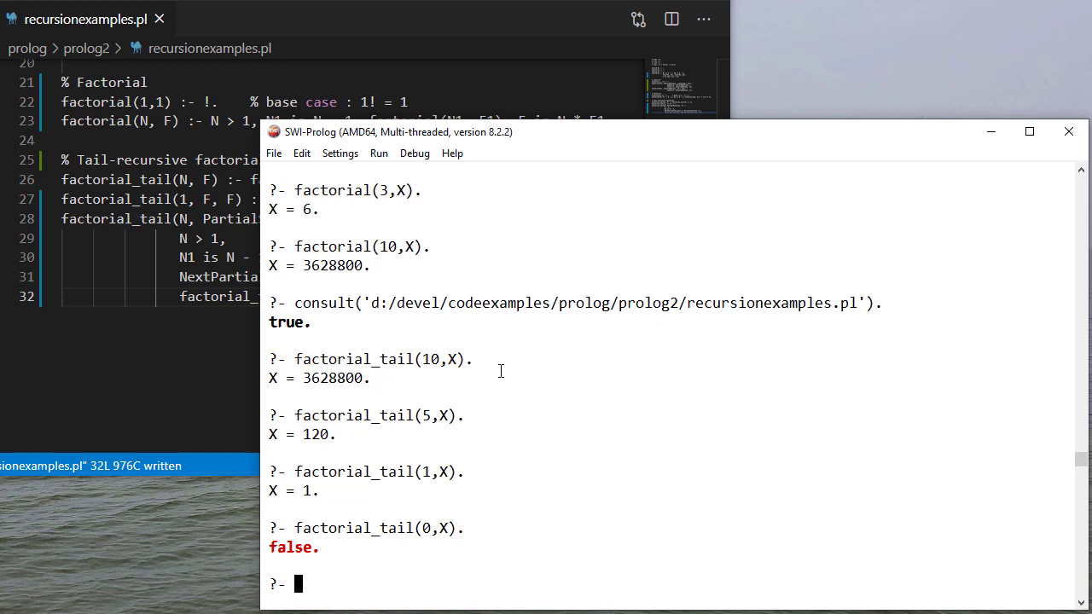